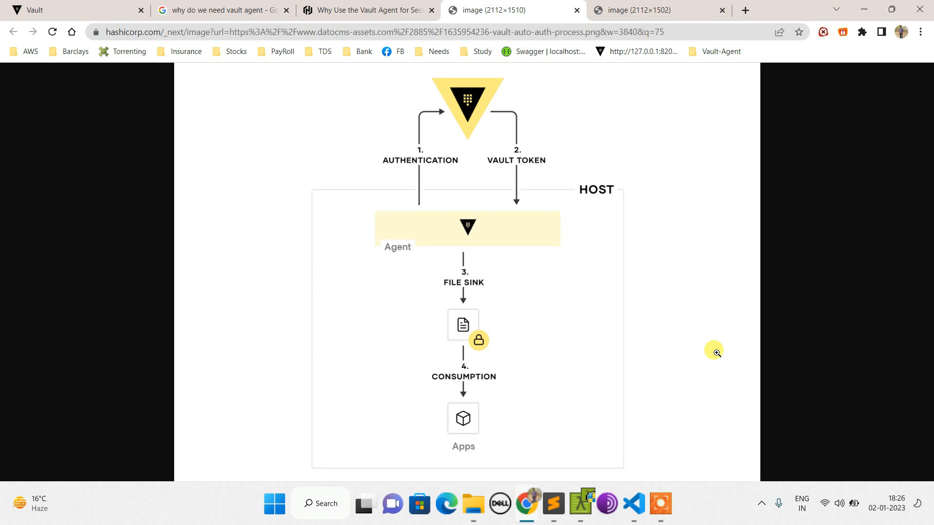
pyautogui.moveTo(511, 143)
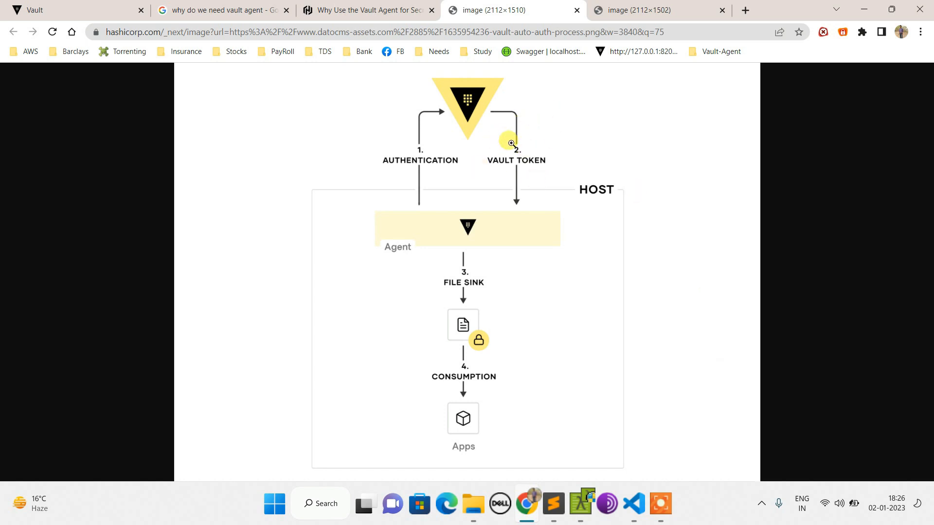
pyautogui.moveTo(529, 190)
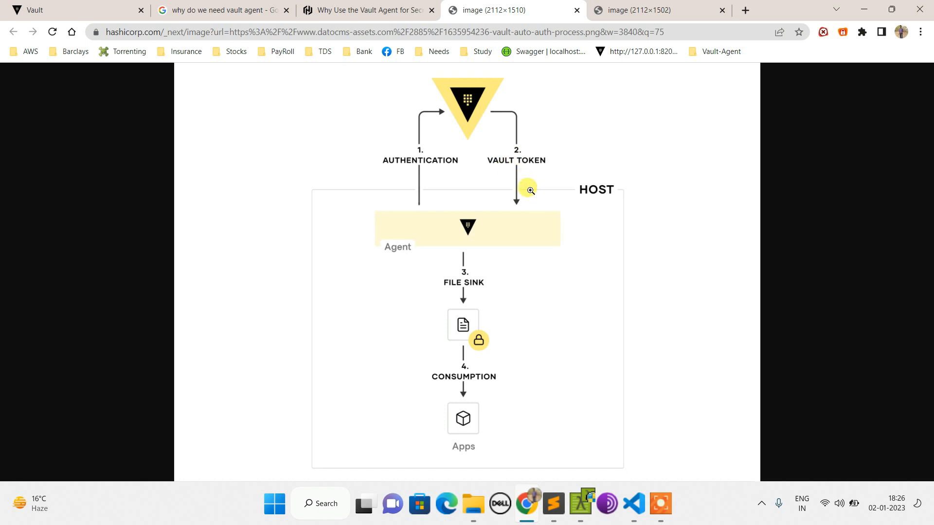
pyautogui.moveTo(552, 216)
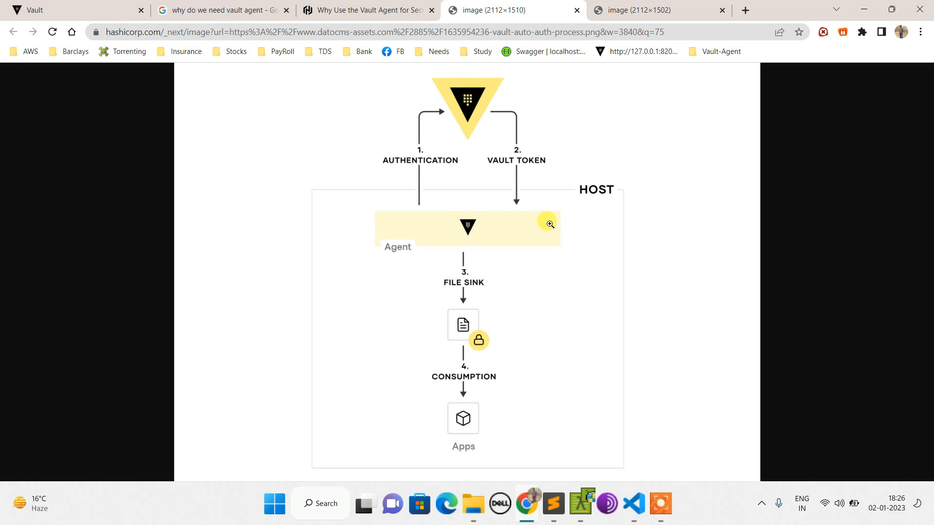
pyautogui.moveTo(463, 447)
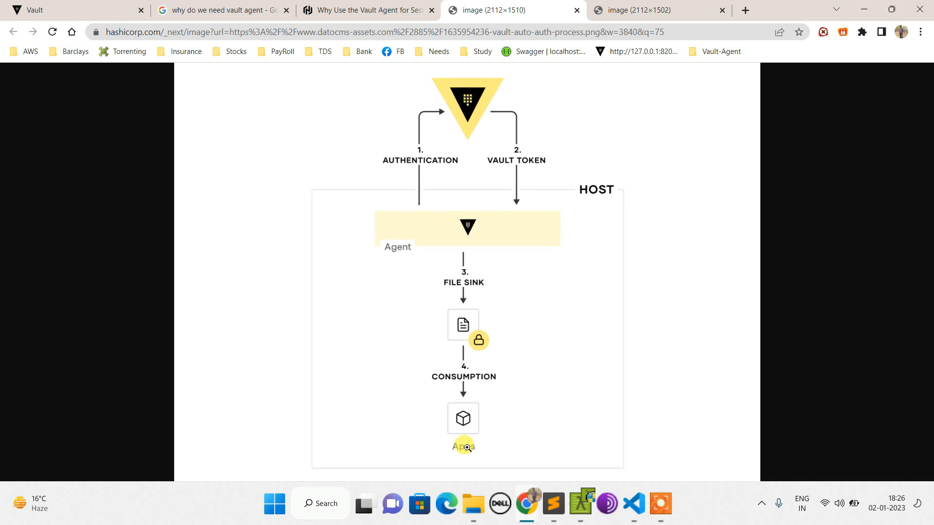
pyautogui.moveTo(421, 168)
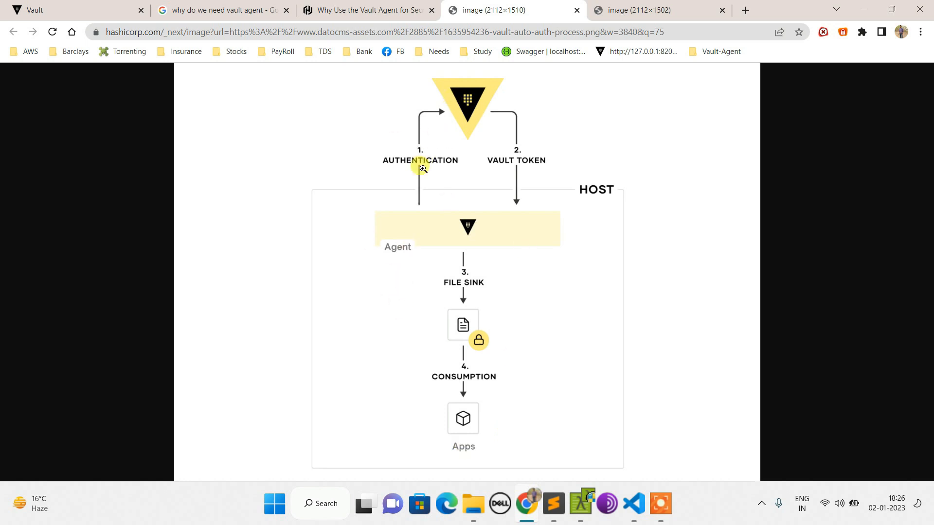
pyautogui.moveTo(463, 325)
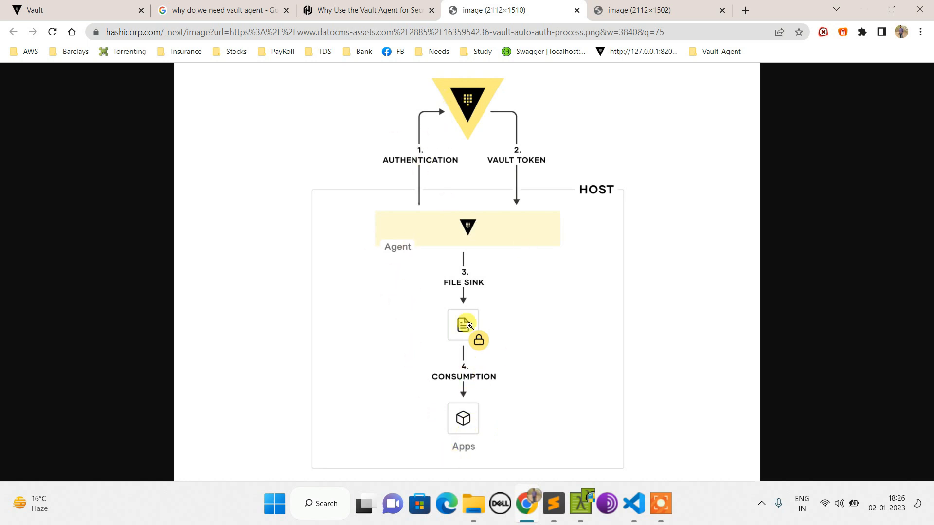
pyautogui.moveTo(399, 222)
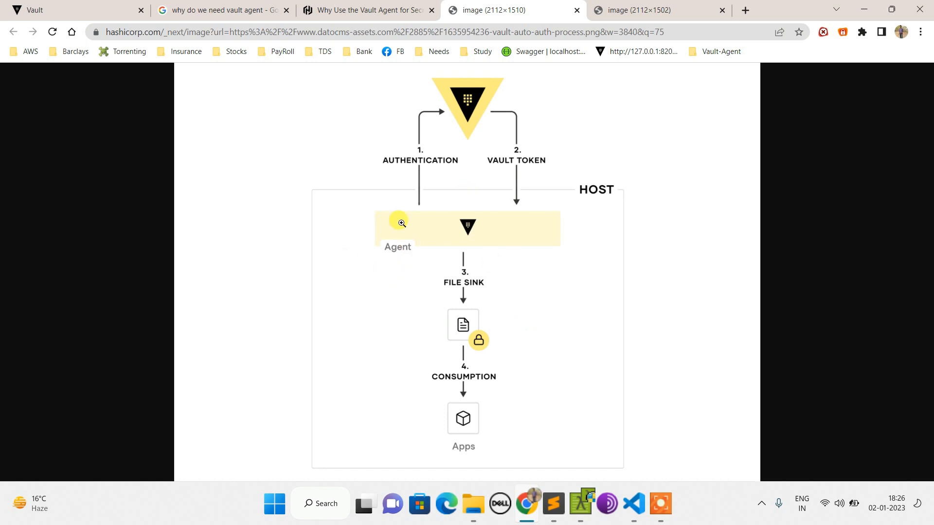
pyautogui.moveTo(510, 250)
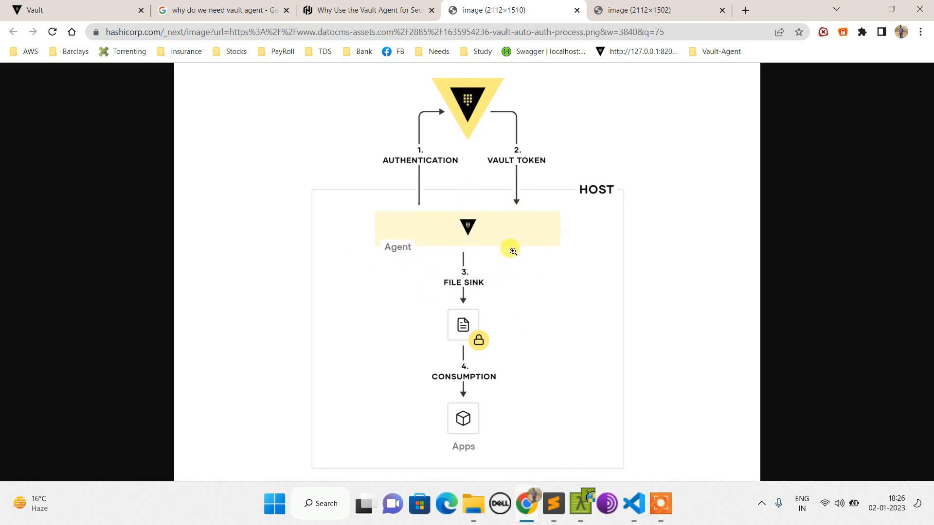
pyautogui.moveTo(401, 257)
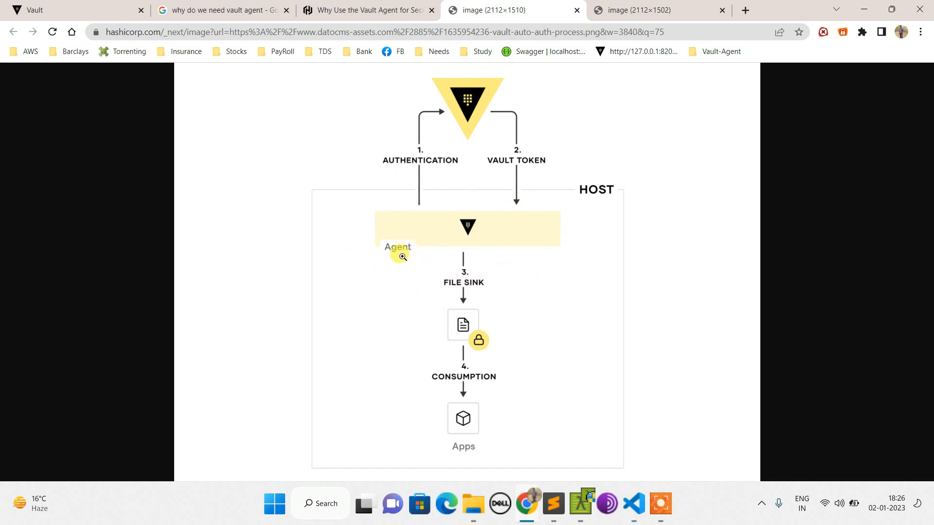
pyautogui.moveTo(436, 325)
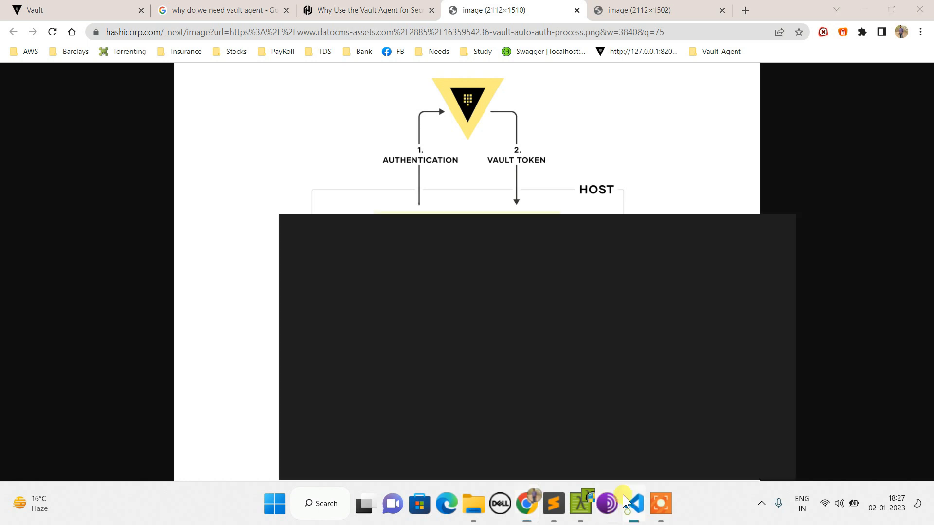
# Show vaultagent-kv-config.hcl and highlight the AppRole method type in its auto_auth block.
pyautogui.click(633, 503)
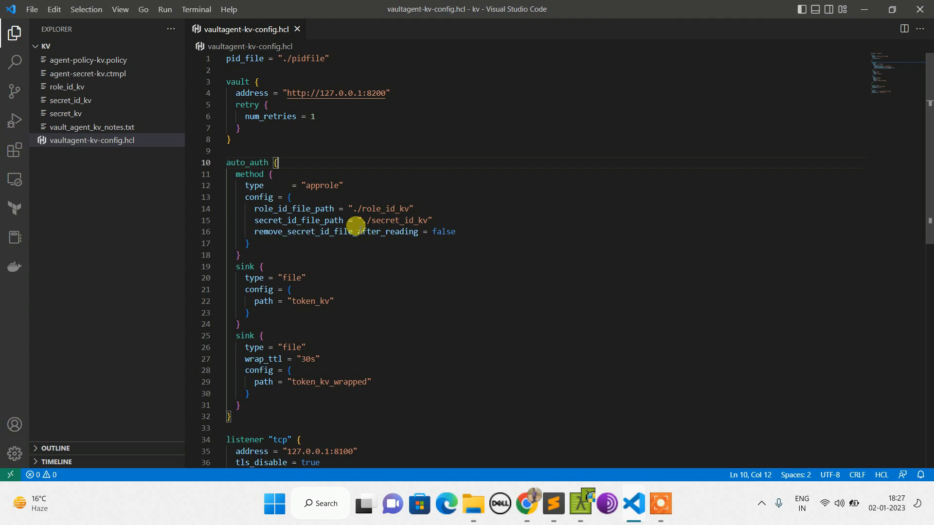
pyautogui.click(243, 162)
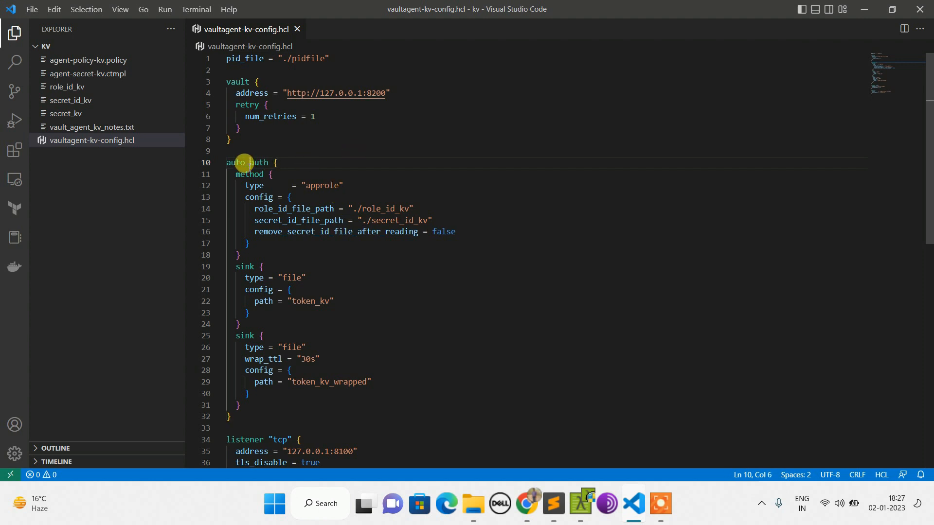
pyautogui.doubleClick(247, 163)
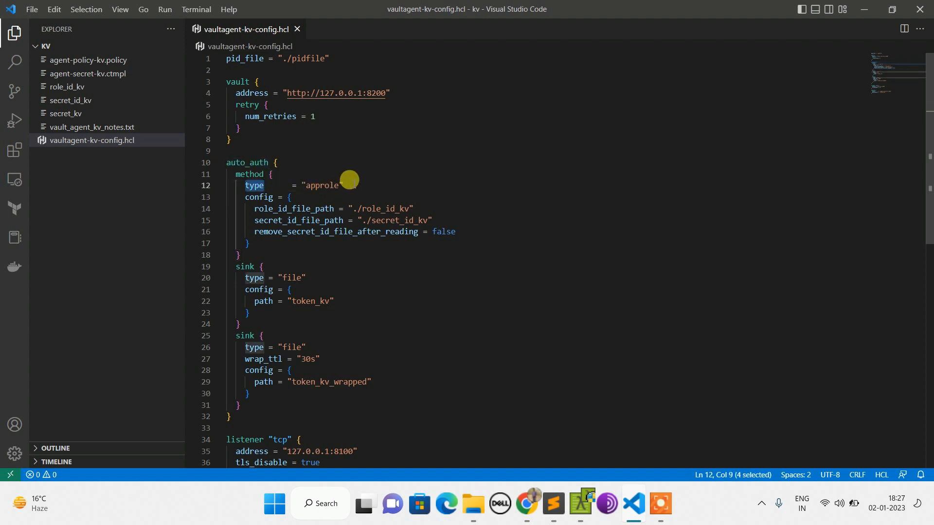
pyautogui.write('/')
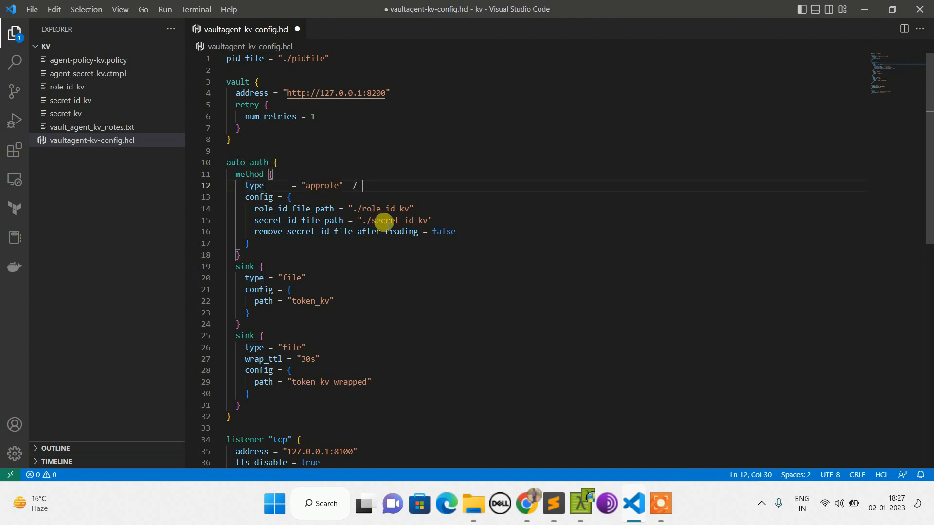
pyautogui.press('BackSpace')
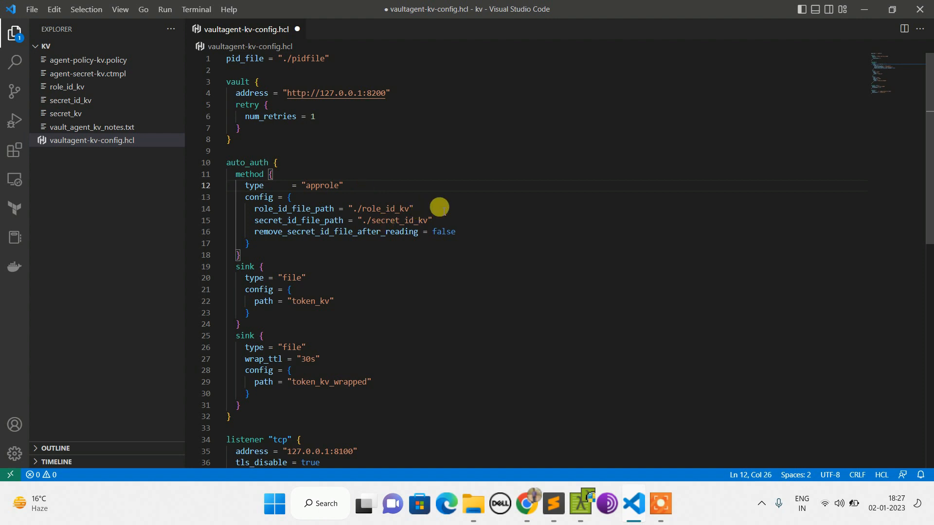
pyautogui.doubleClick(247, 162)
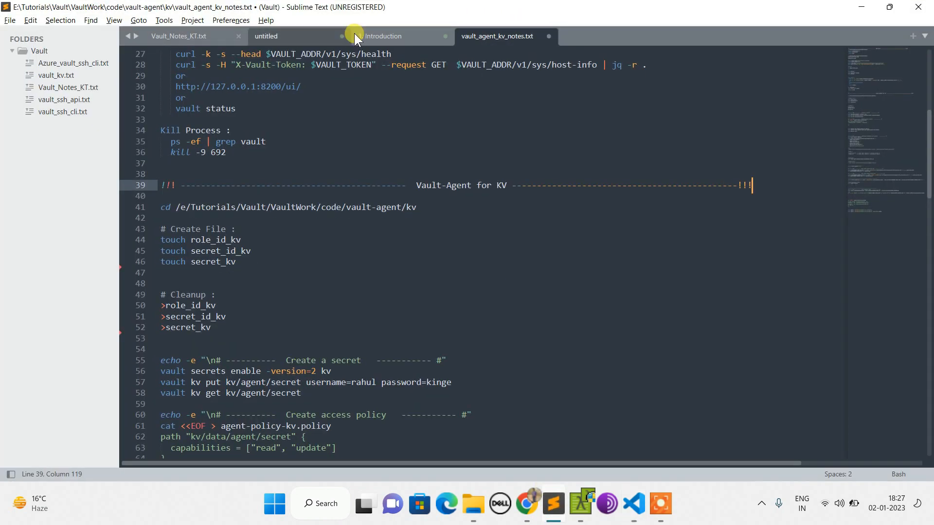
# Highlight the AppRole deep-dive and Vault Agent token/kv topics in the outline, then return to Chrome.
pyautogui.click(382, 36)
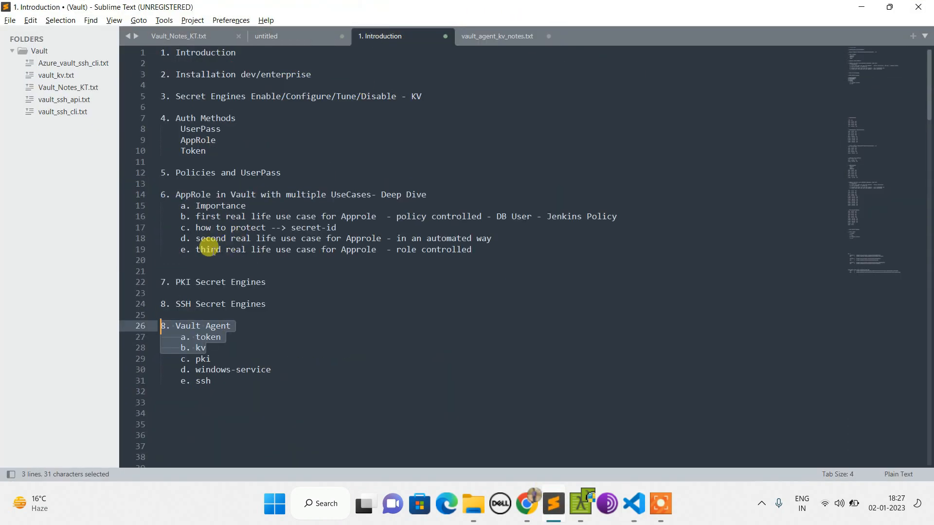
pyautogui.click(185, 216)
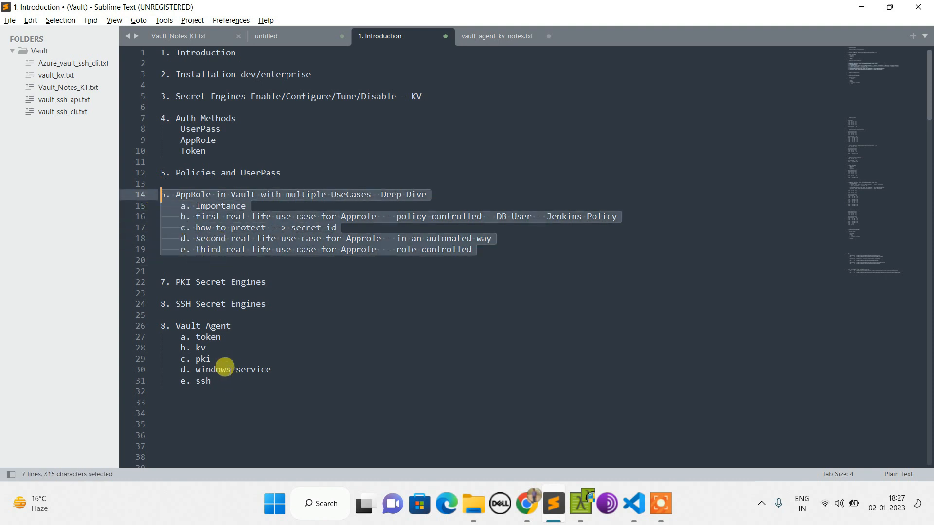
pyautogui.moveTo(246, 326)
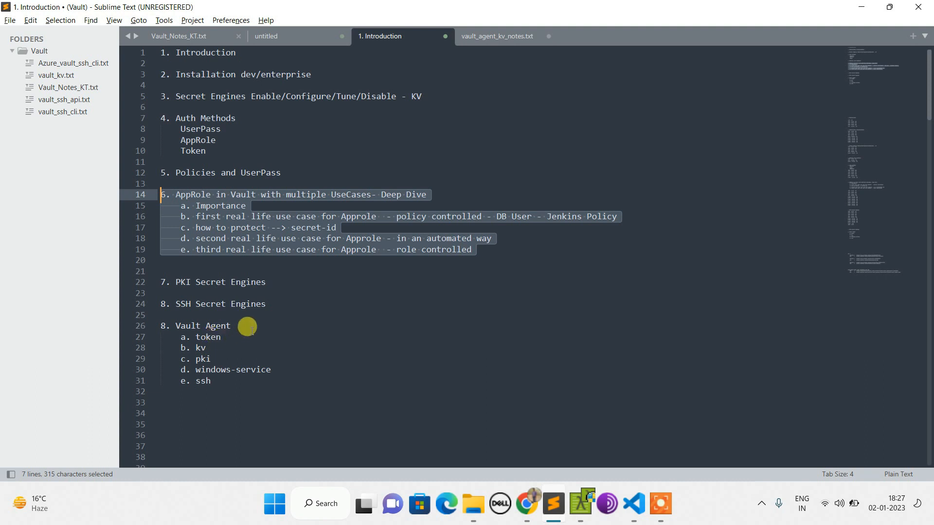
pyautogui.doubleClick(201, 349)
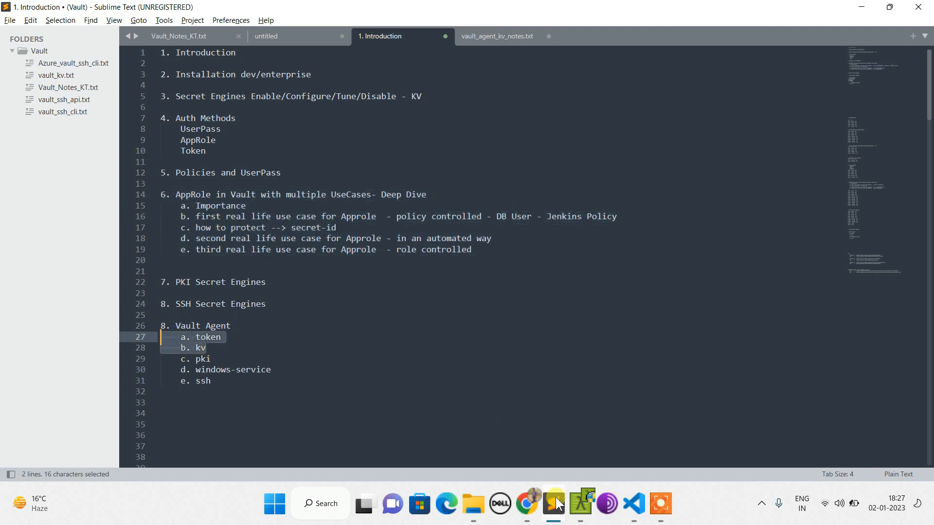
pyautogui.click(524, 503)
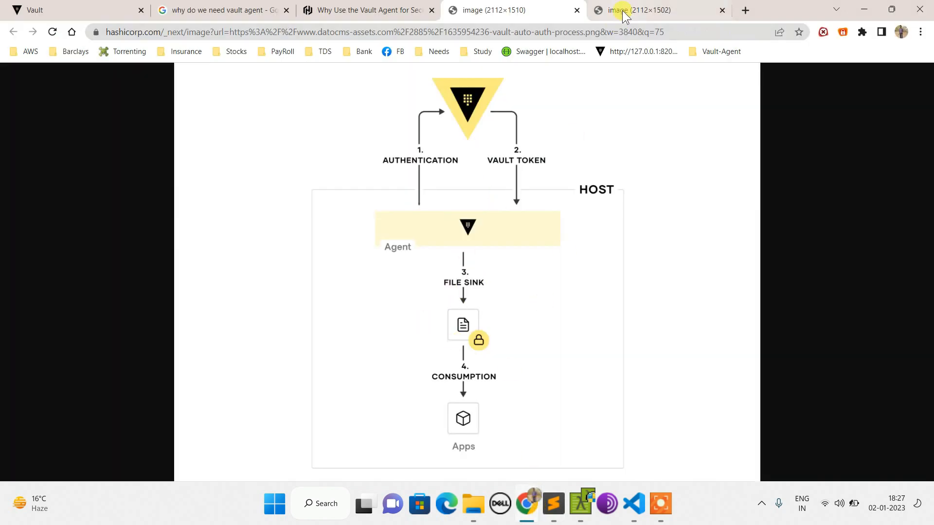
# Show the diagram of Vault Agent rendering secrets from templates for apps to consume.
pyautogui.click(640, 10)
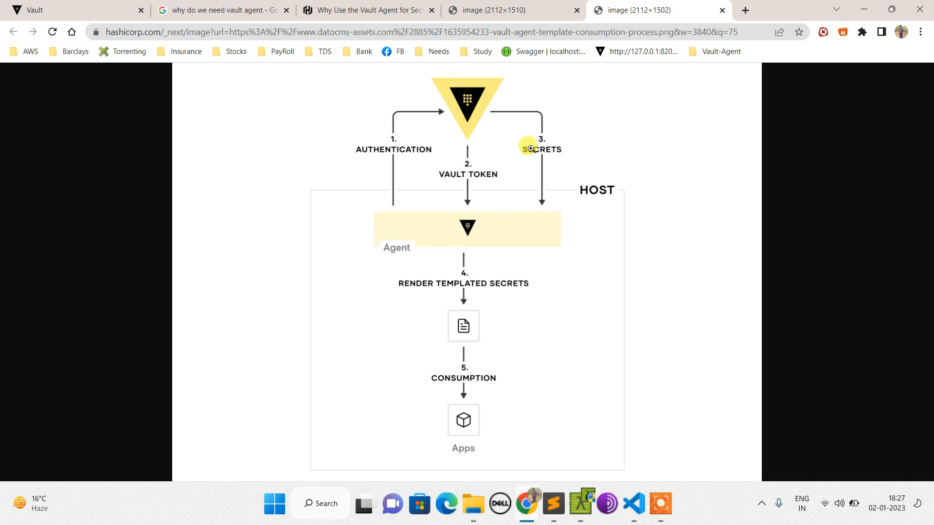
pyautogui.moveTo(583, 180)
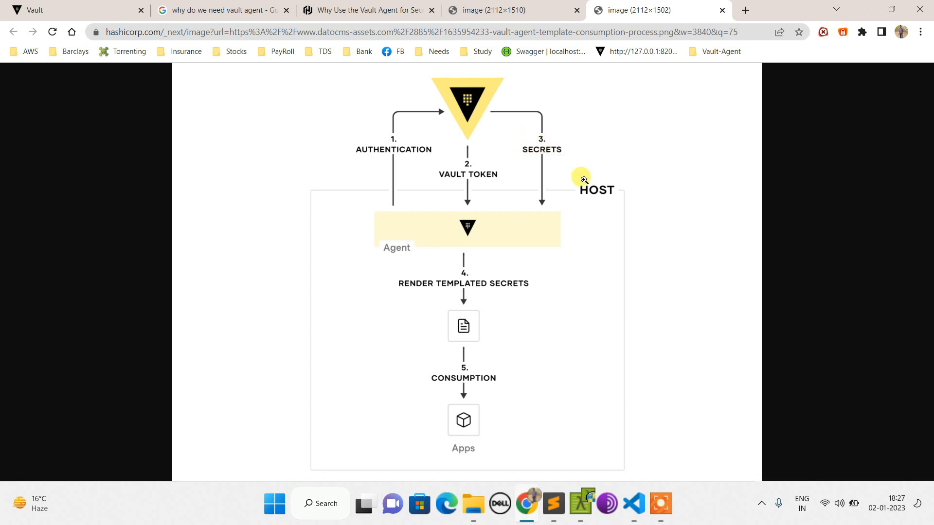
pyautogui.moveTo(622, 158)
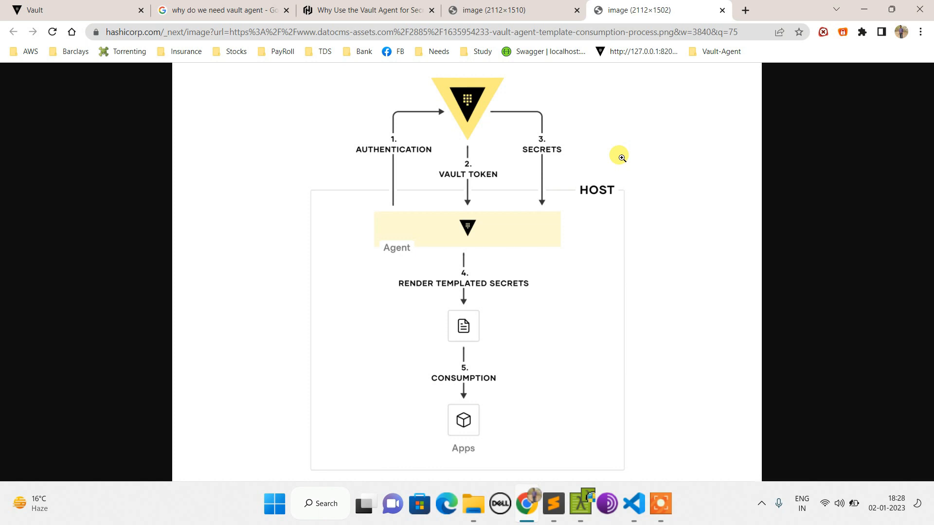
pyautogui.moveTo(518, 124)
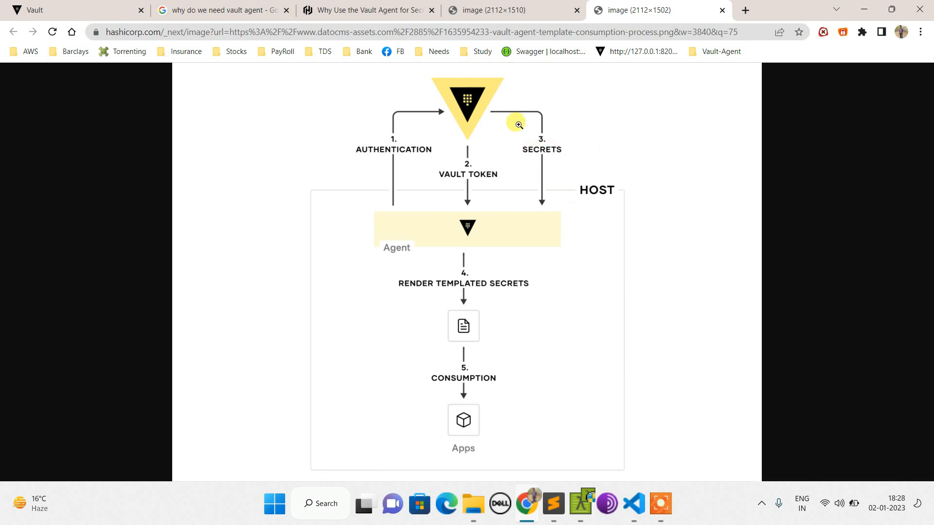
pyautogui.moveTo(537, 252)
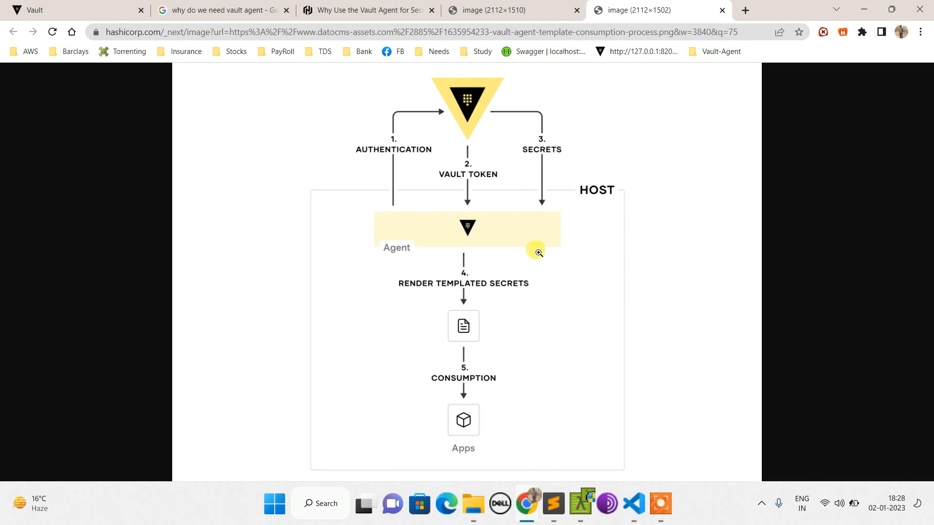
pyautogui.moveTo(466, 300)
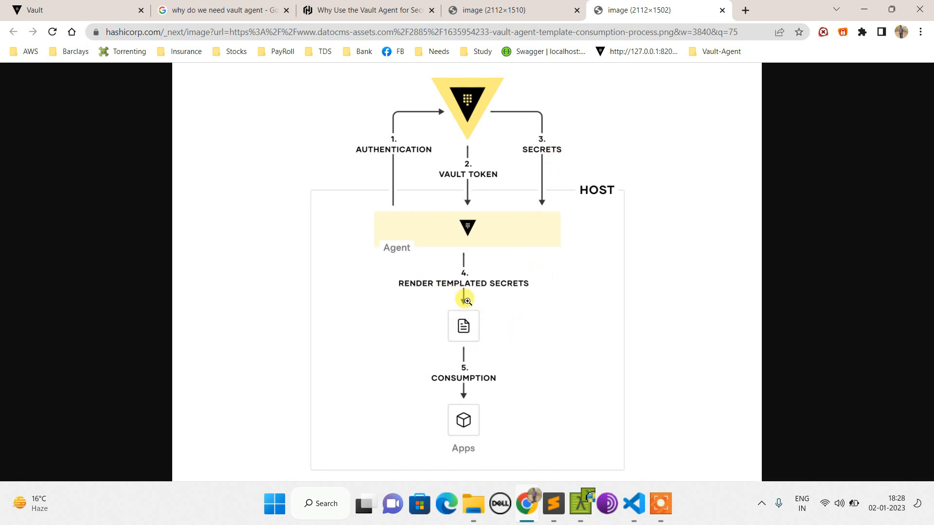
pyautogui.moveTo(564, 499)
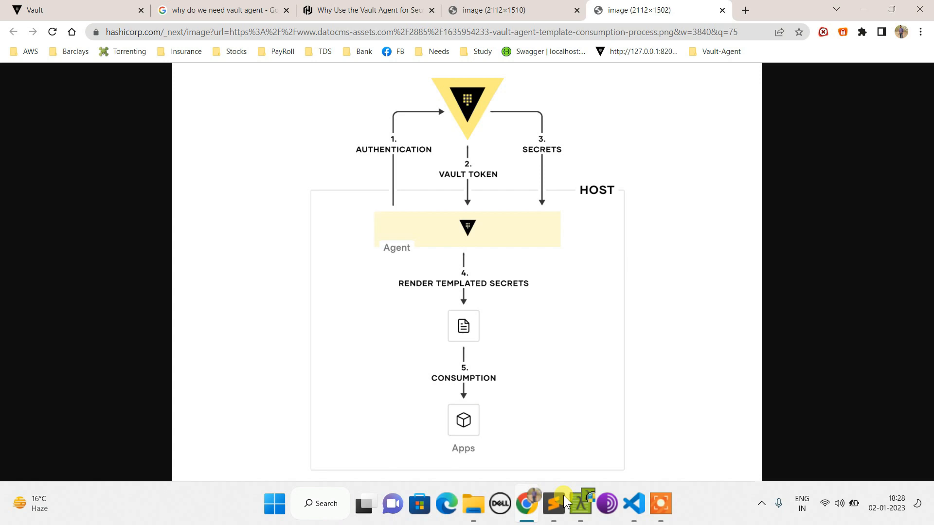
# Highlight the config file name in the vault agent run command in the notes.
pyautogui.click(553, 503)
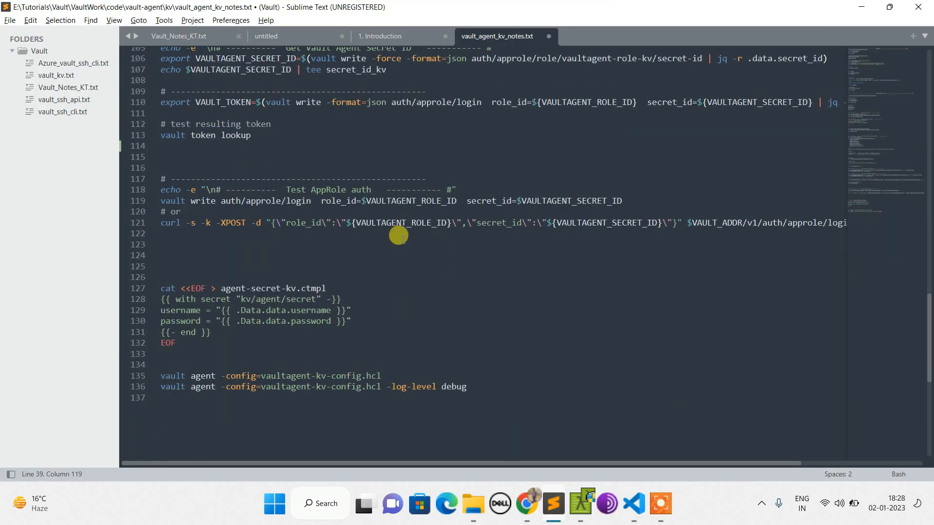
pyautogui.doubleClick(314, 288)
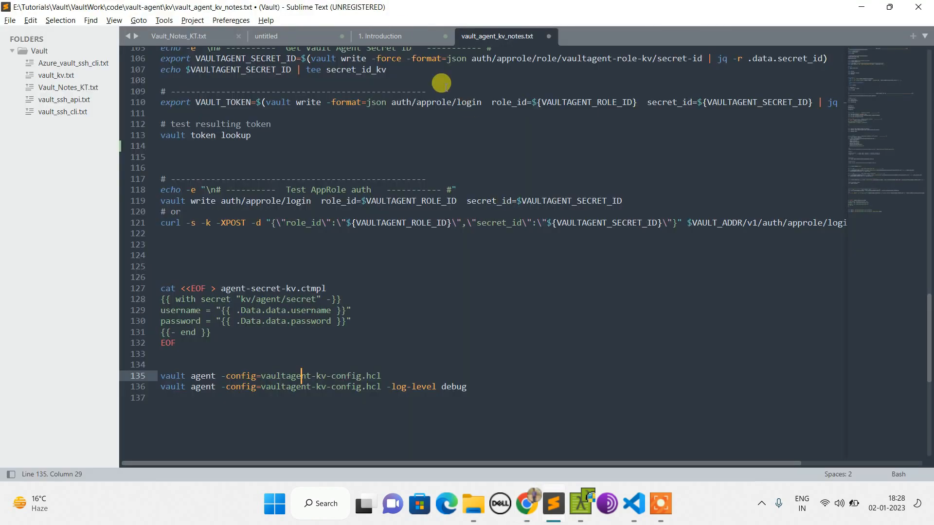
pyautogui.click(633, 503)
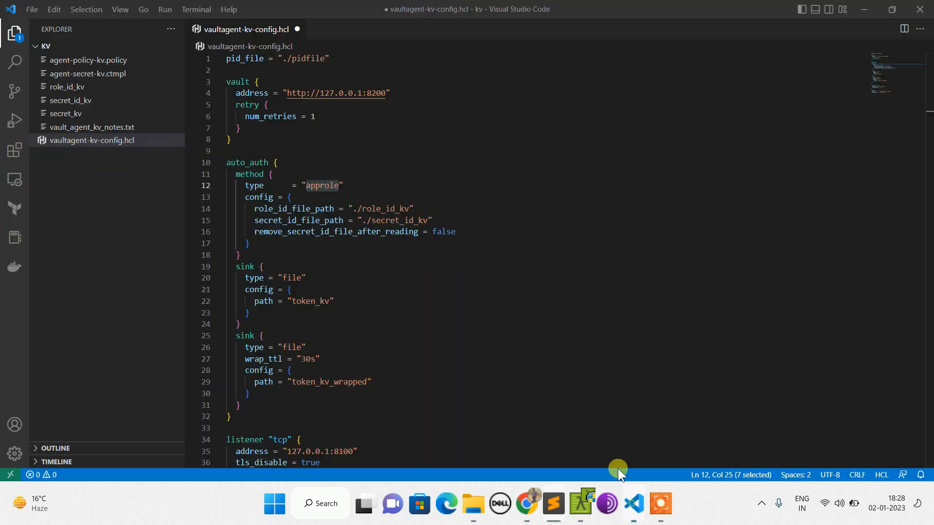
pyautogui.scroll(-3)
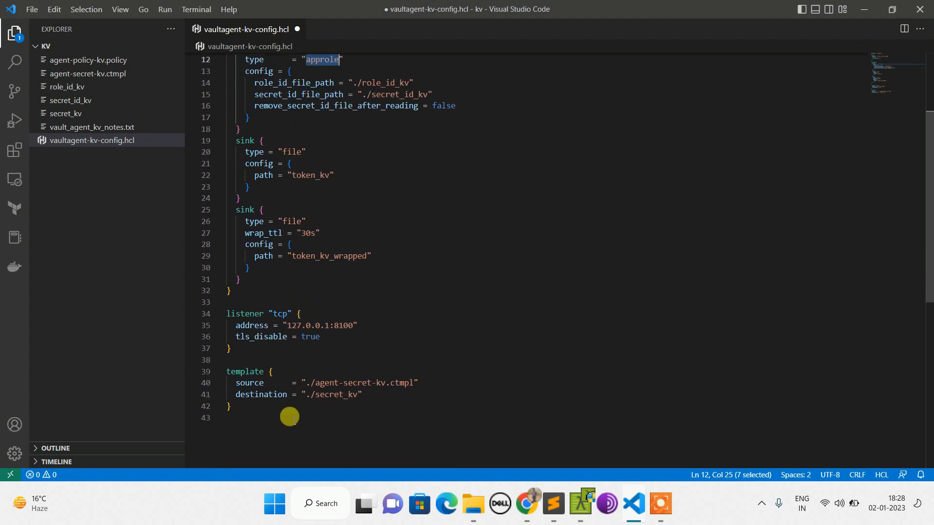
pyautogui.click(231, 407)
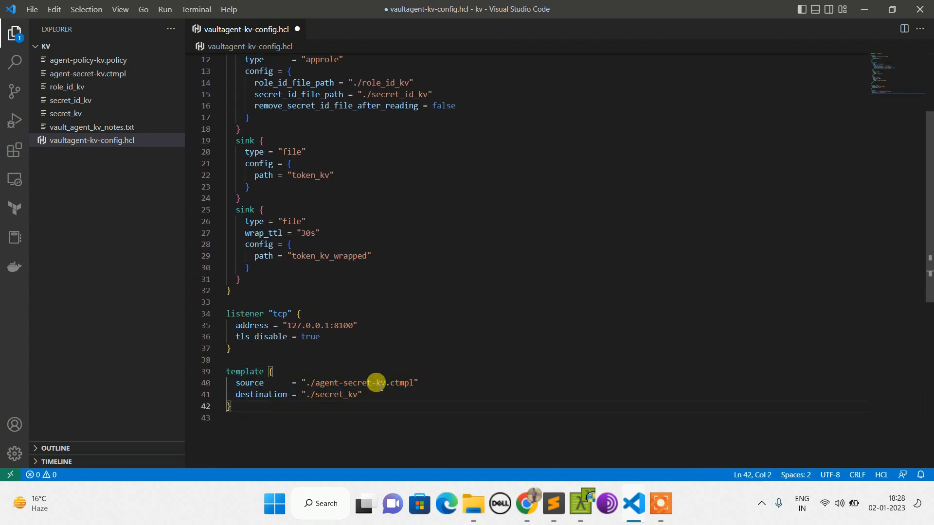
pyautogui.doubleClick(393, 383)
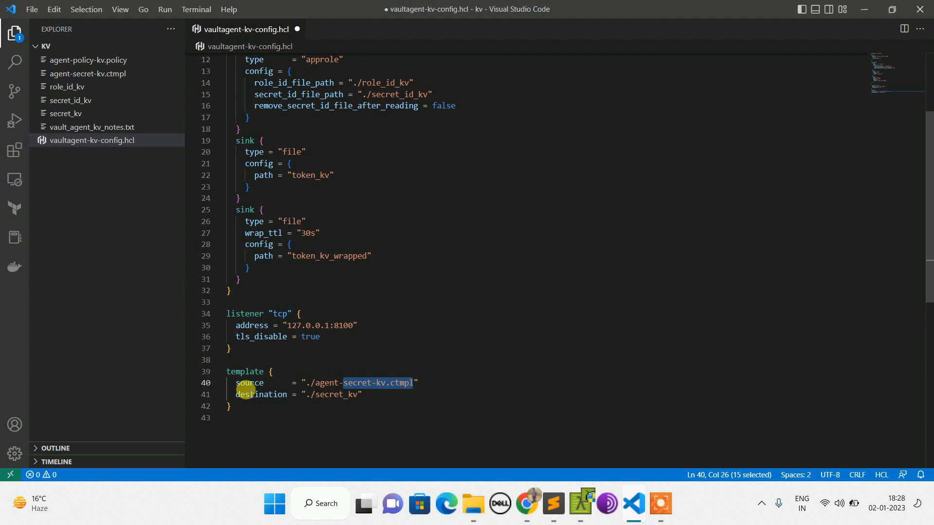
pyautogui.doubleClick(341, 394)
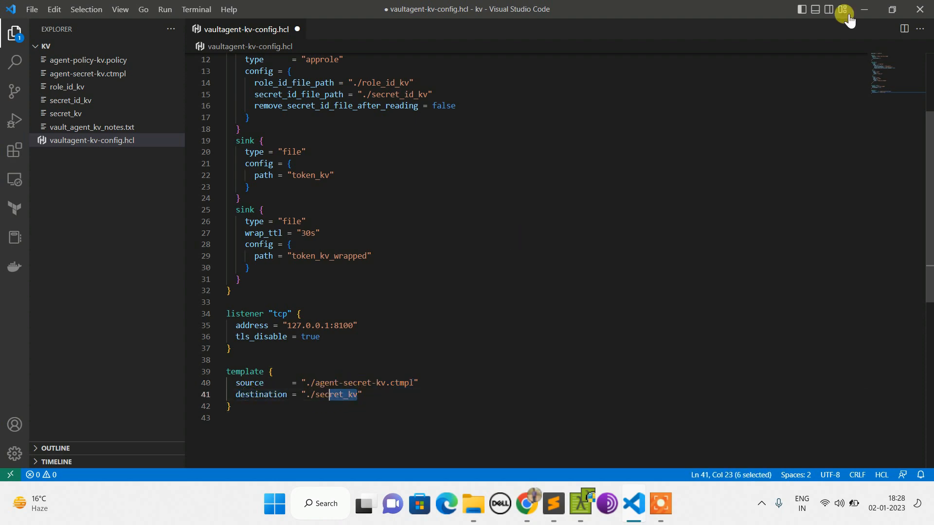
pyautogui.click(552, 503)
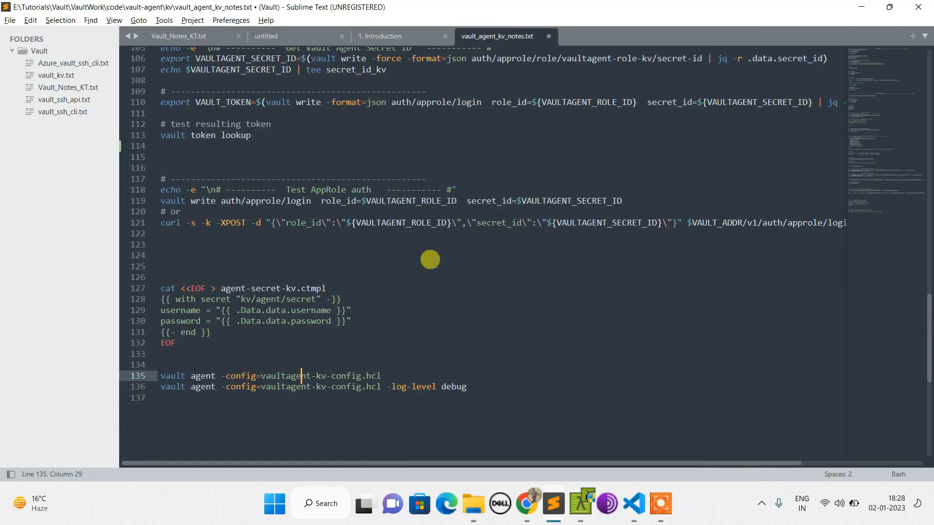
pyautogui.moveTo(423, 261)
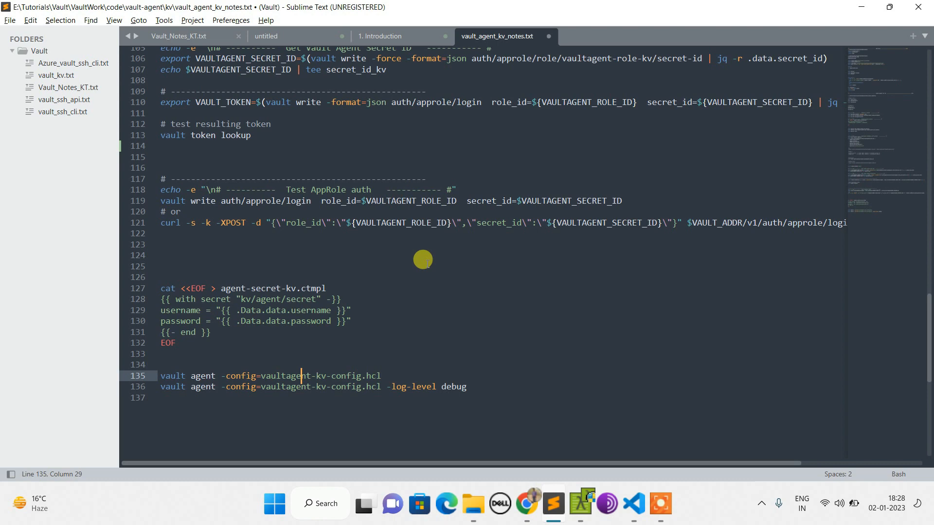
pyautogui.moveTo(490, 58)
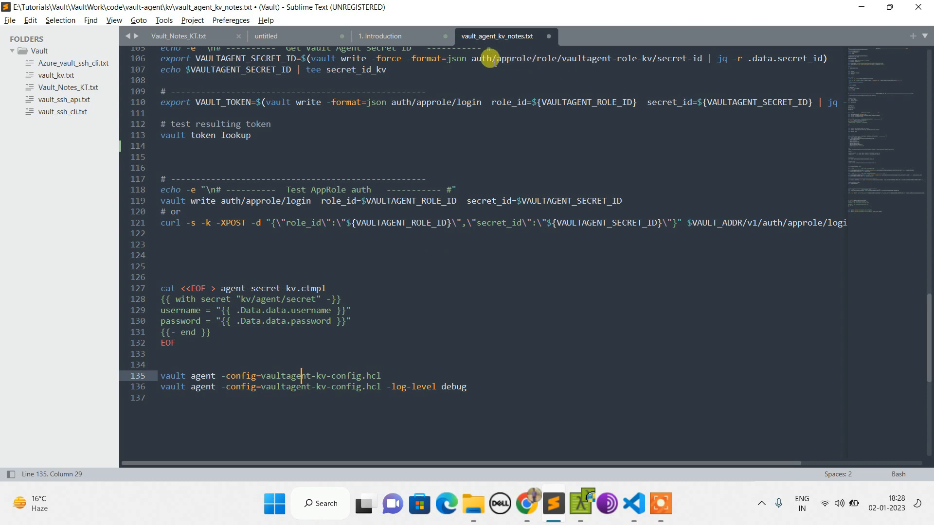
# Scroll the notes to the VAULT_TOKEN and dev server start lines, then bring up the Vault sign-in page.
pyautogui.scroll(3)
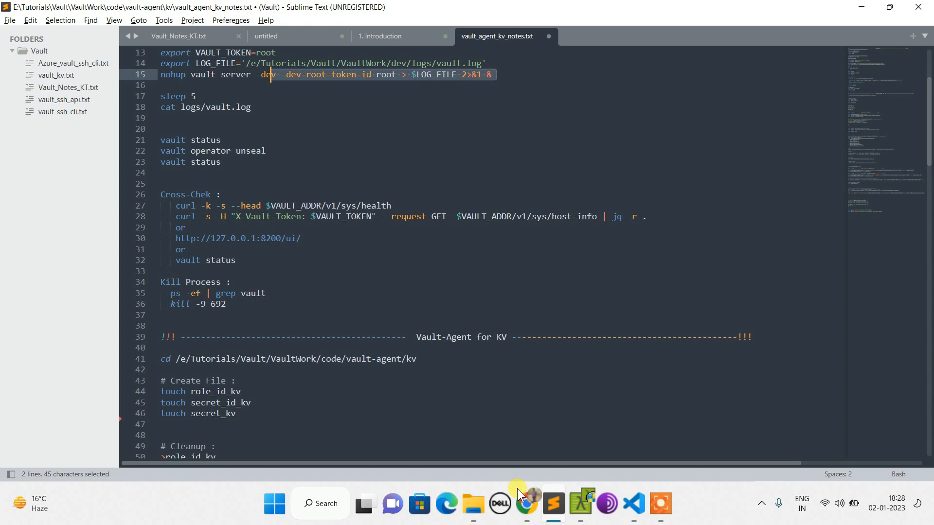
pyautogui.click(526, 503)
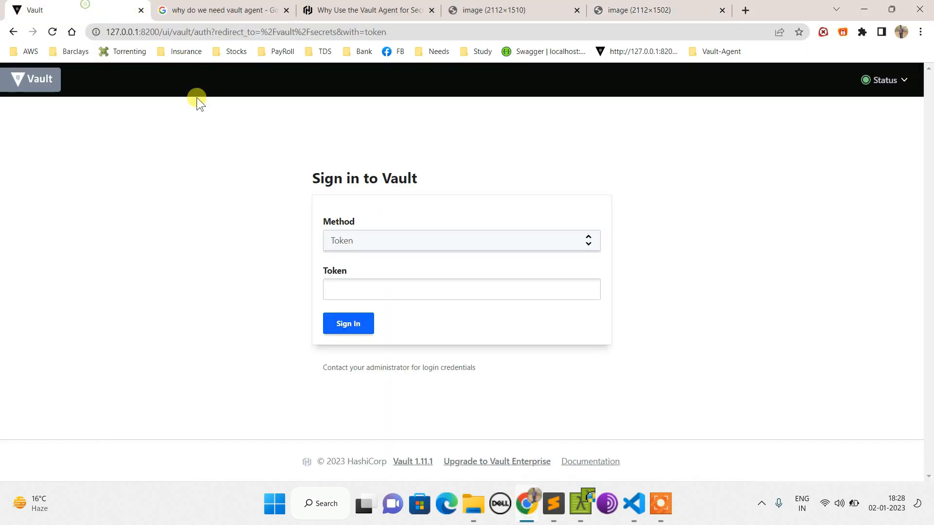
# Sign in with the root token, view Auth Methods, then show the Secrets Engines list.
pyautogui.write('***')
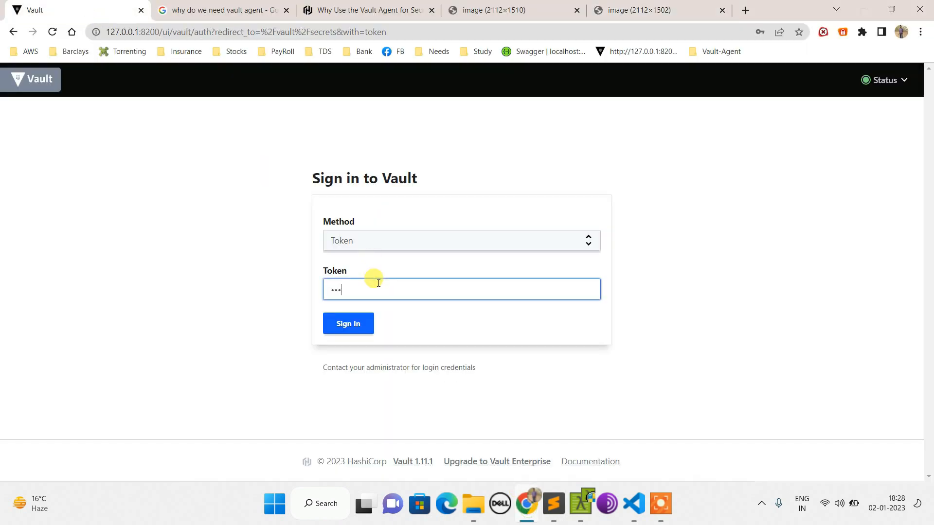
pyautogui.click(348, 323)
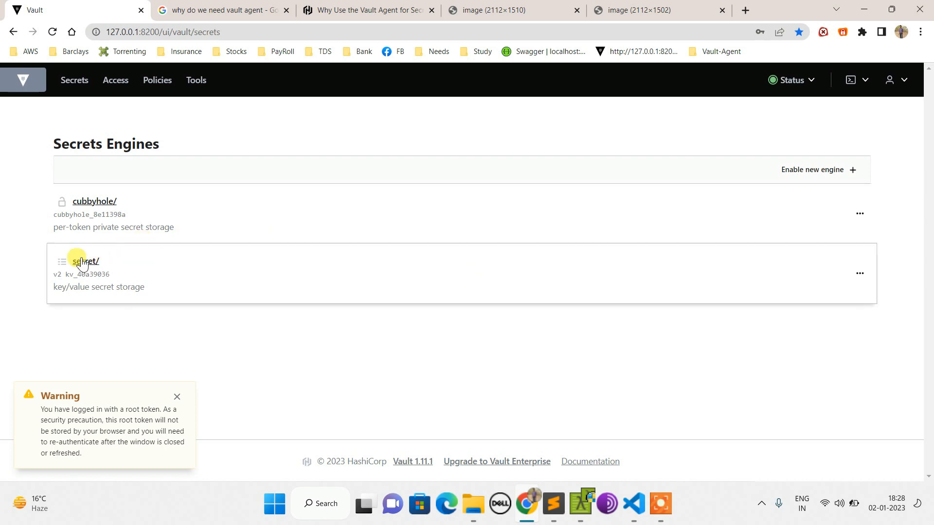
pyautogui.click(115, 80)
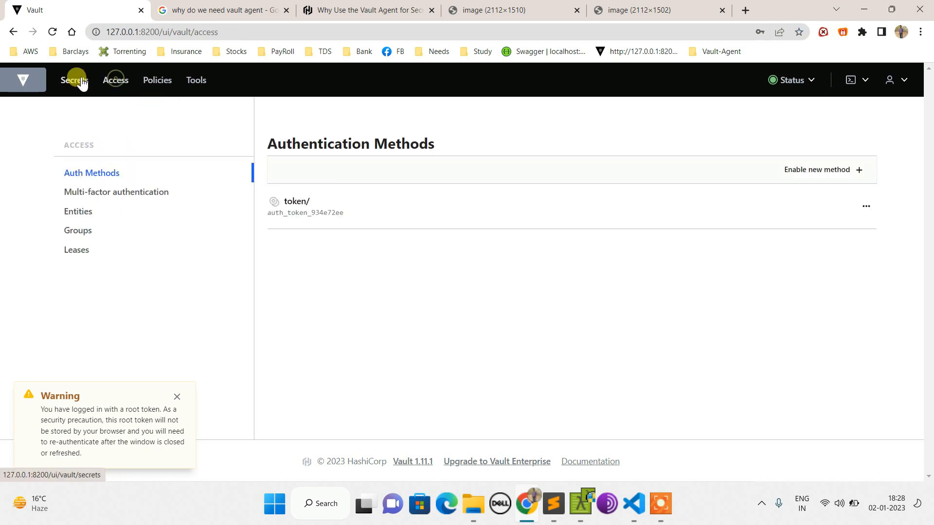
pyautogui.click(74, 80)
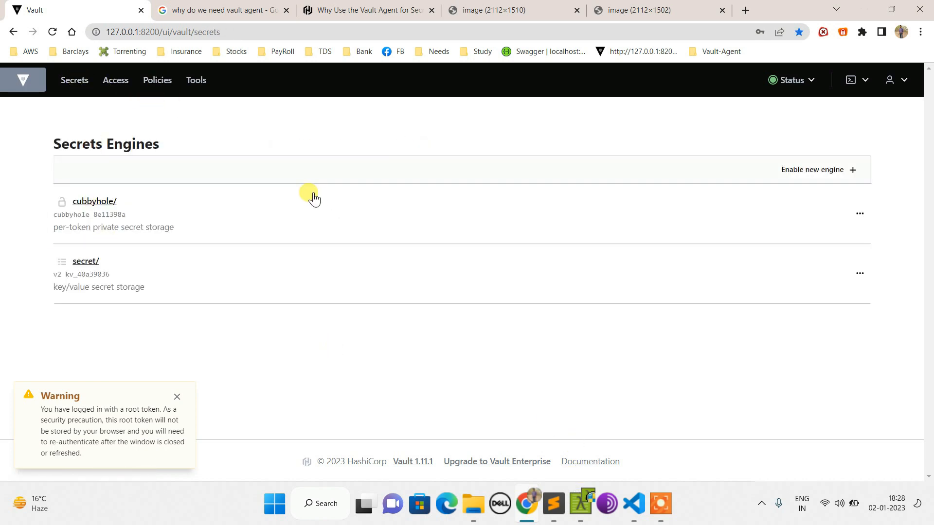
# Highlight the role_id_file_path setting in the config and the matching role_id_kv name in the notes.
pyautogui.click(553, 503)
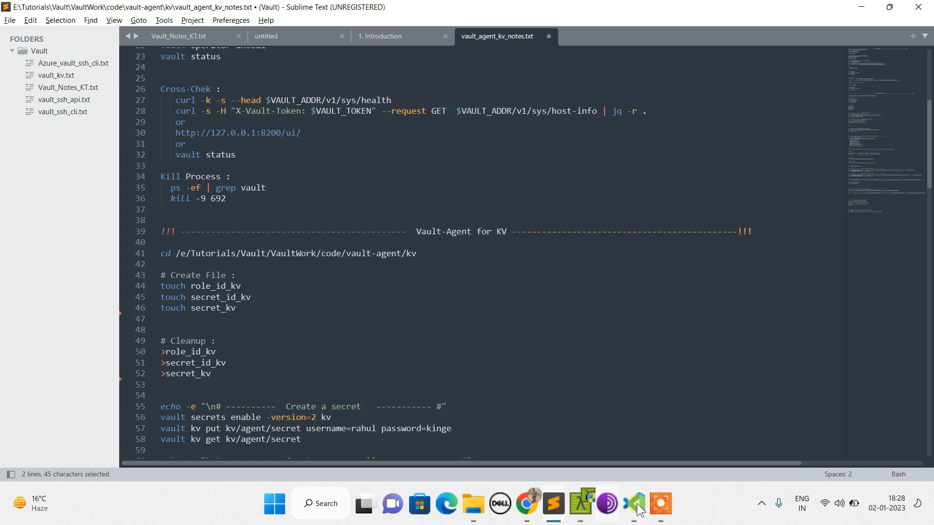
pyautogui.click(633, 503)
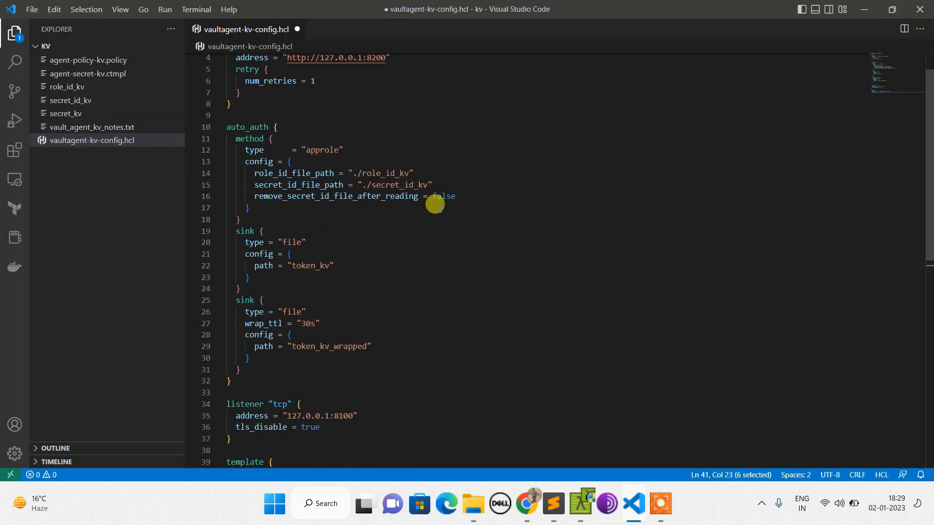
pyautogui.moveTo(300, 137)
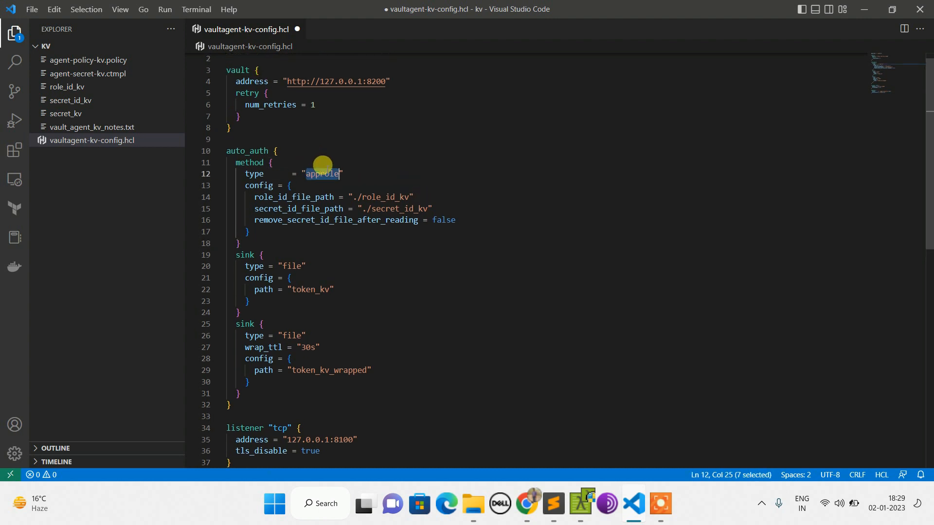
pyautogui.moveTo(259, 196)
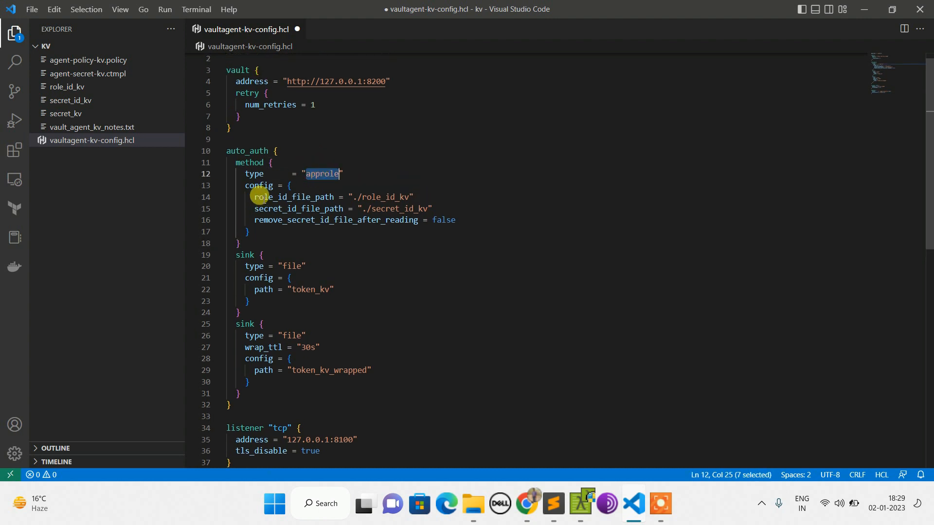
pyautogui.click(280, 196)
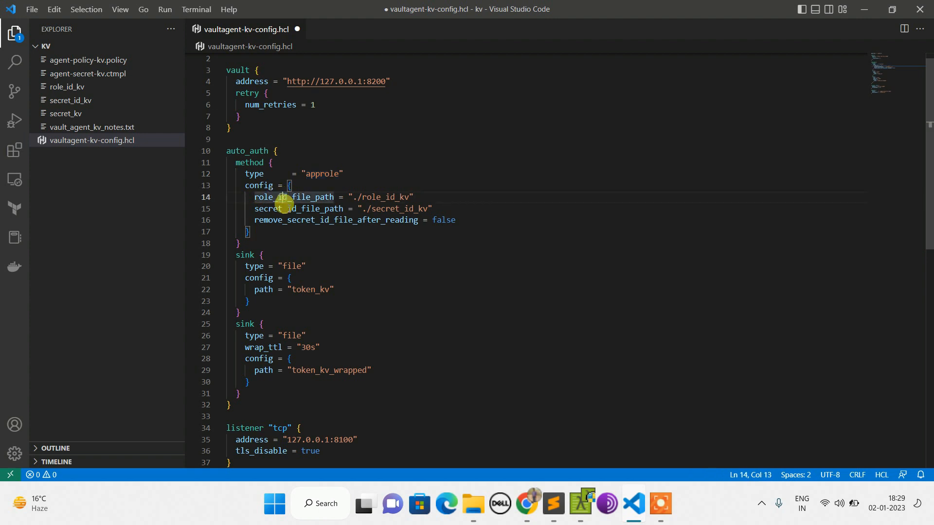
pyautogui.doubleClick(297, 208)
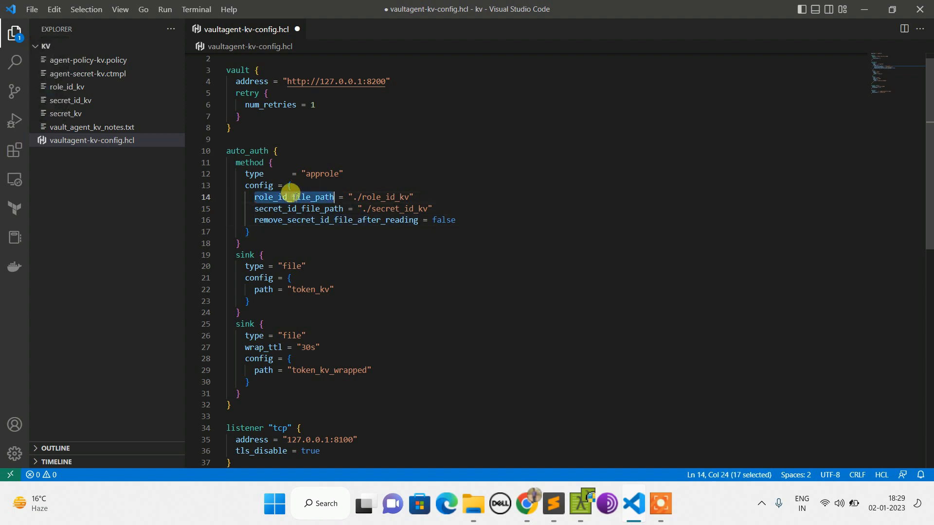
pyautogui.moveTo(569, 509)
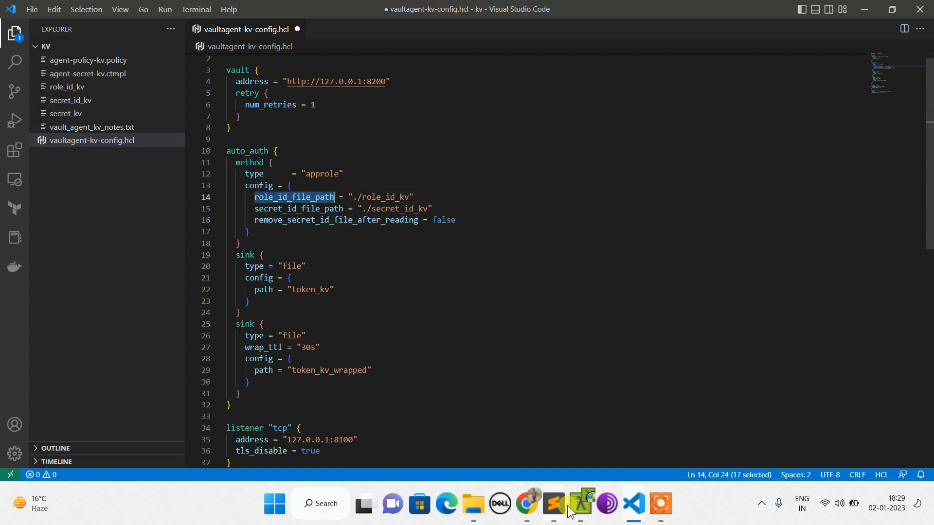
pyautogui.click(553, 503)
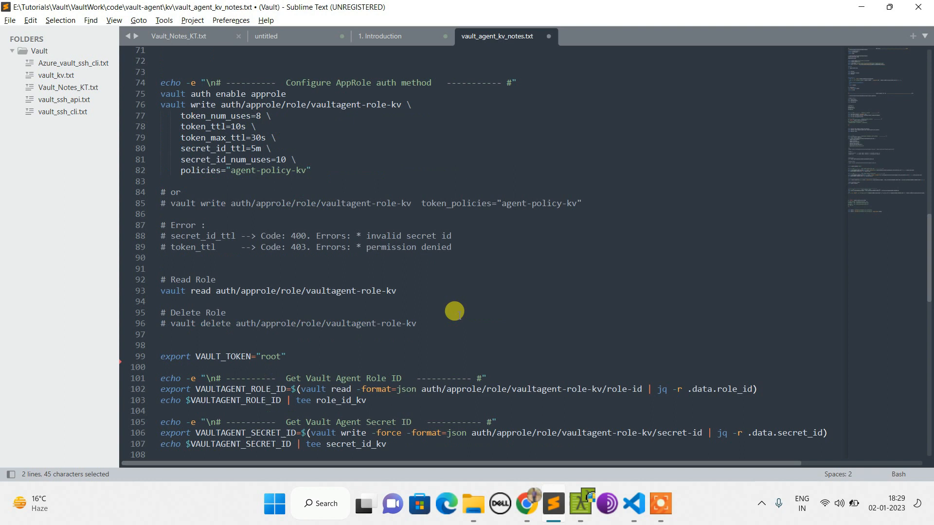
pyautogui.scroll(-3)
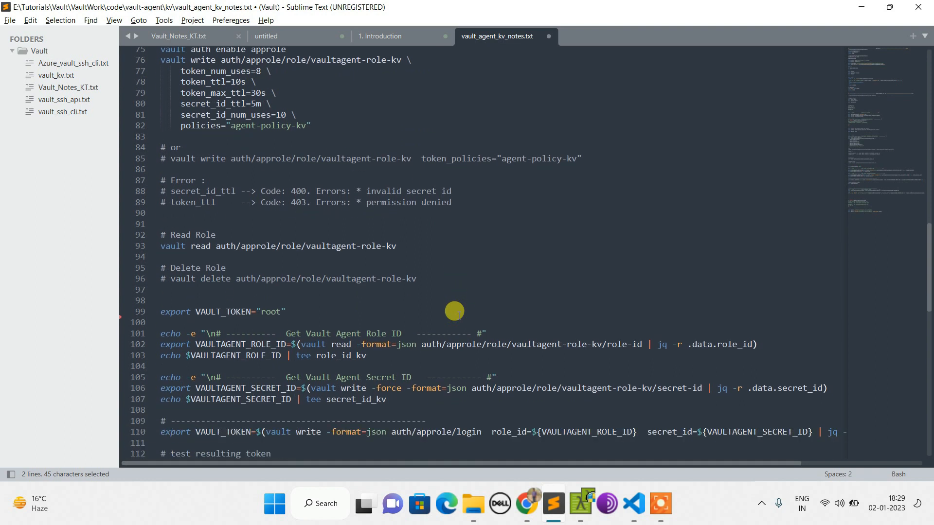
pyautogui.doubleClick(341, 356)
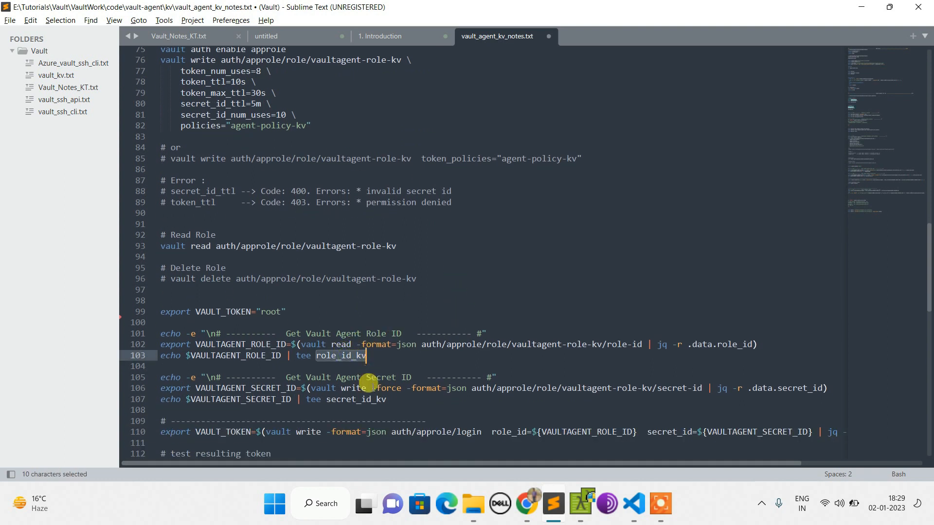
pyautogui.click(161, 409)
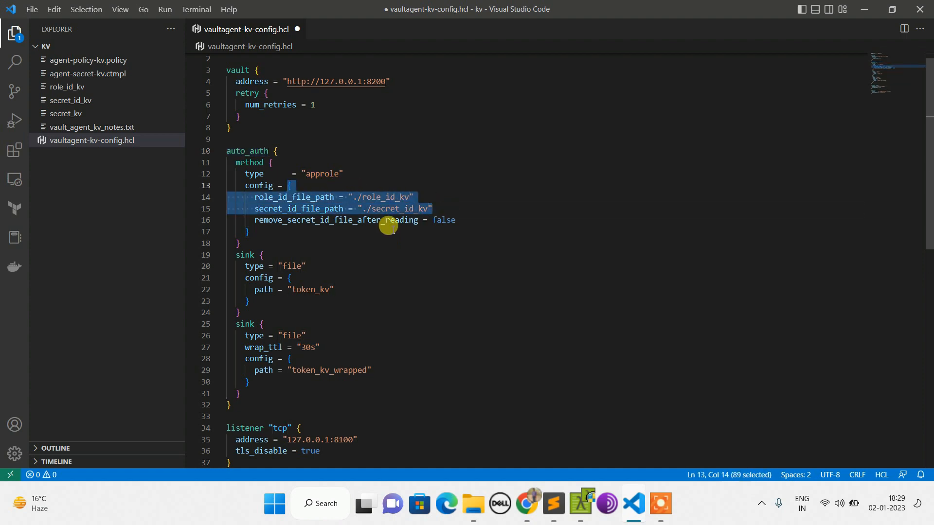
# Select the three touch commands creating role_id_kv, secret_id_kv and secret_kv, then show role_id_kv in VS Code.
pyautogui.click(552, 503)
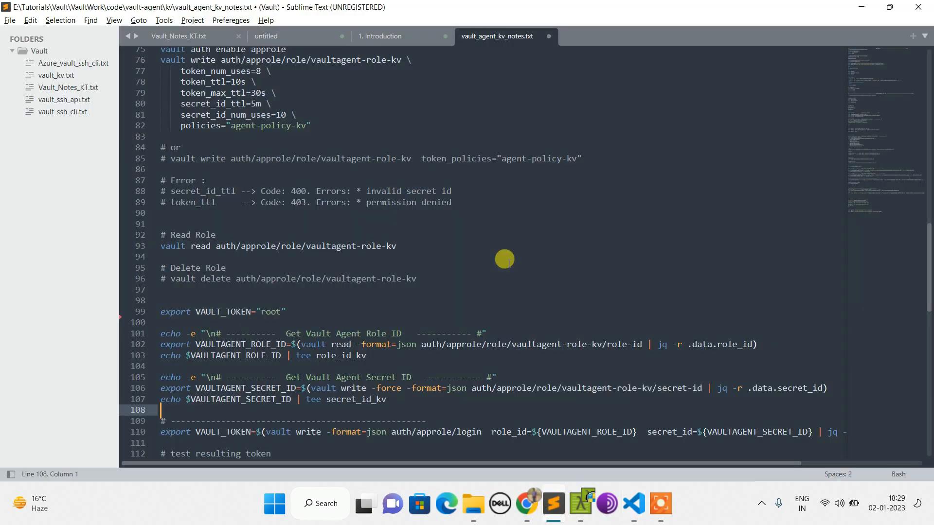
pyautogui.click(633, 503)
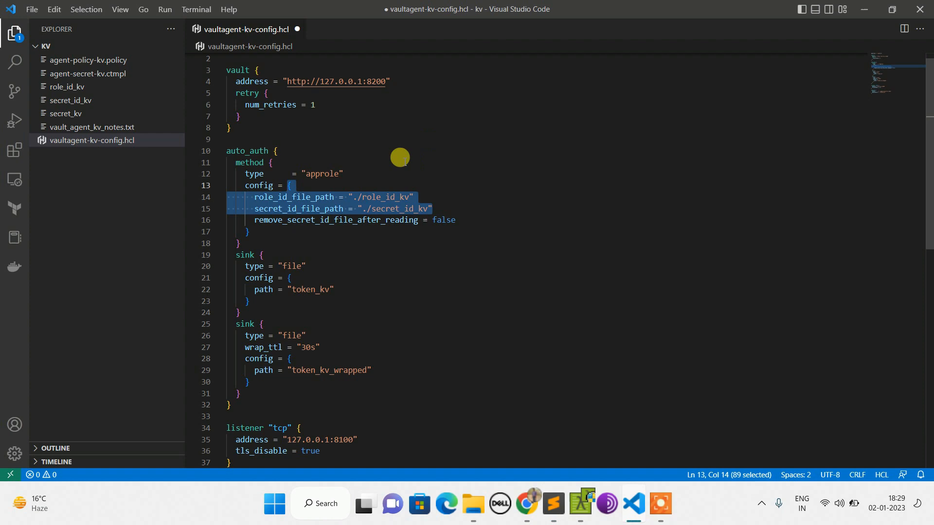
pyautogui.click(553, 503)
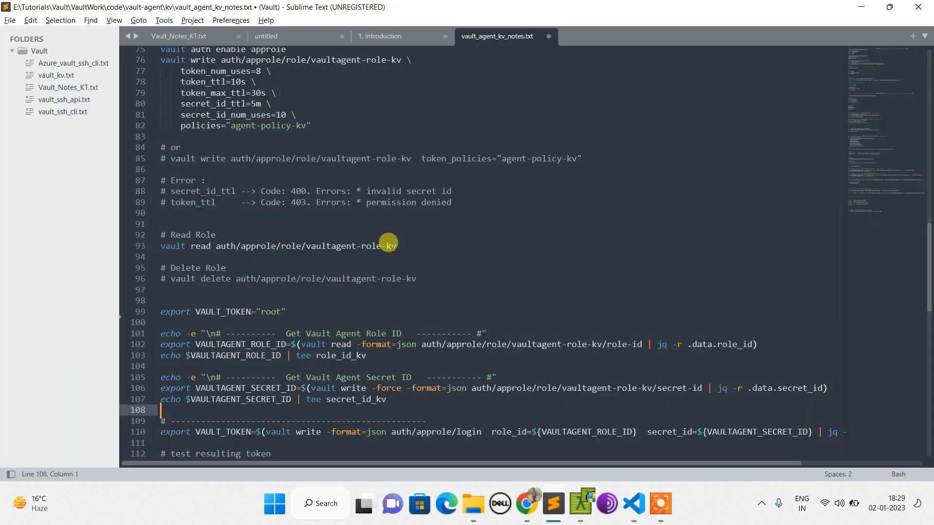
pyautogui.scroll(3)
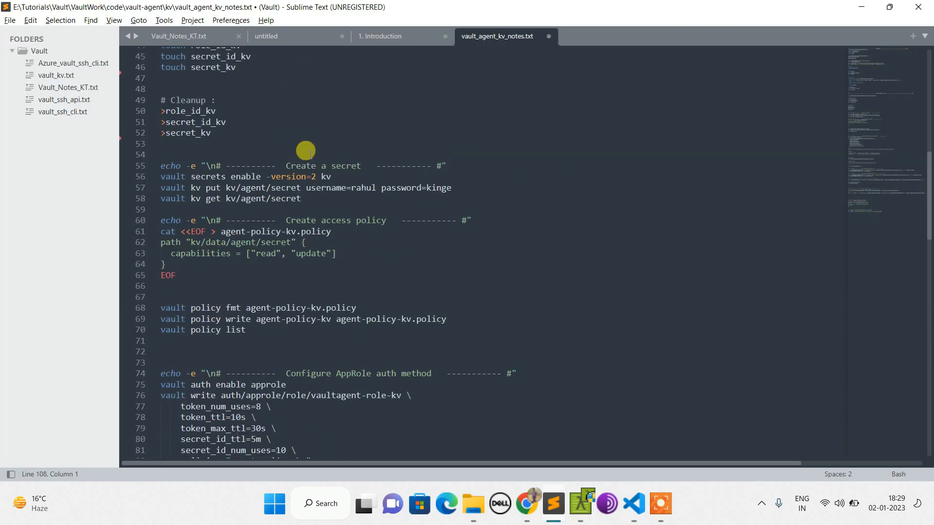
pyautogui.scroll(3)
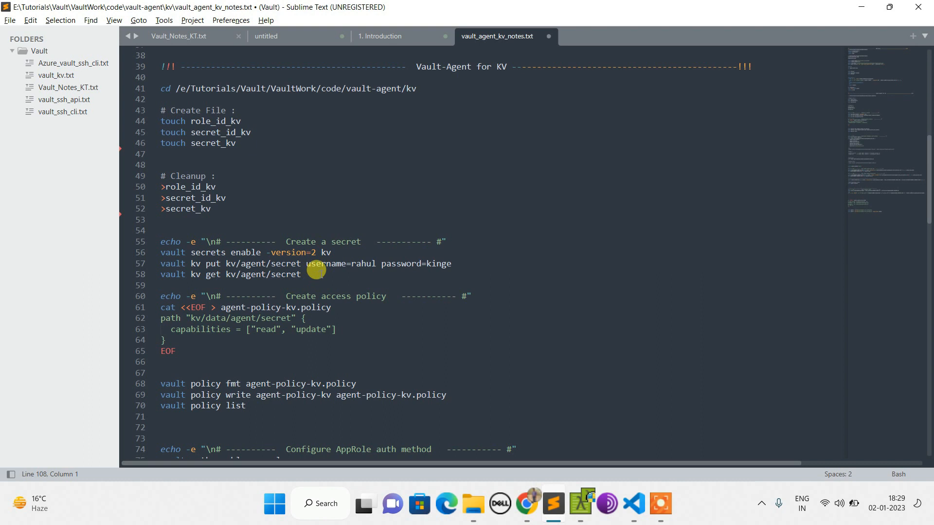
pyautogui.click(235, 143)
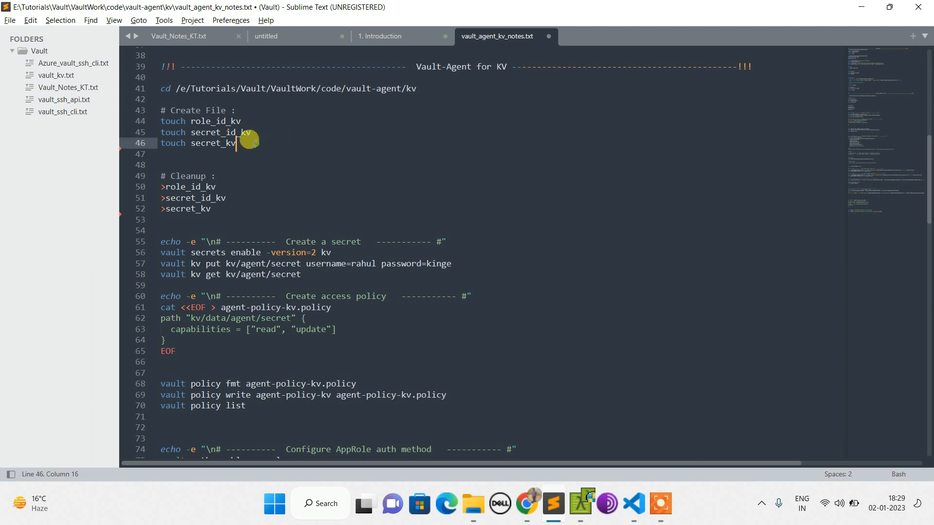
pyautogui.moveTo(160, 121); pyautogui.dragTo(236, 143)
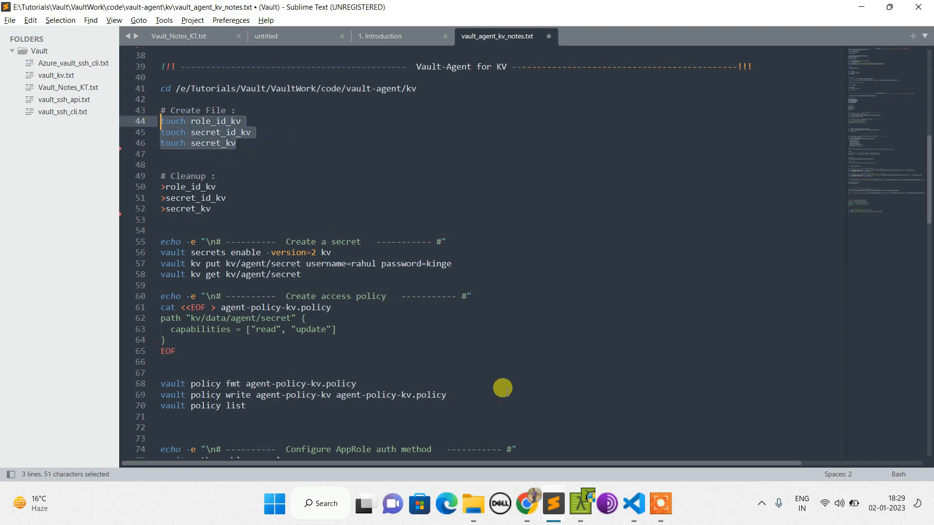
pyautogui.click(632, 503)
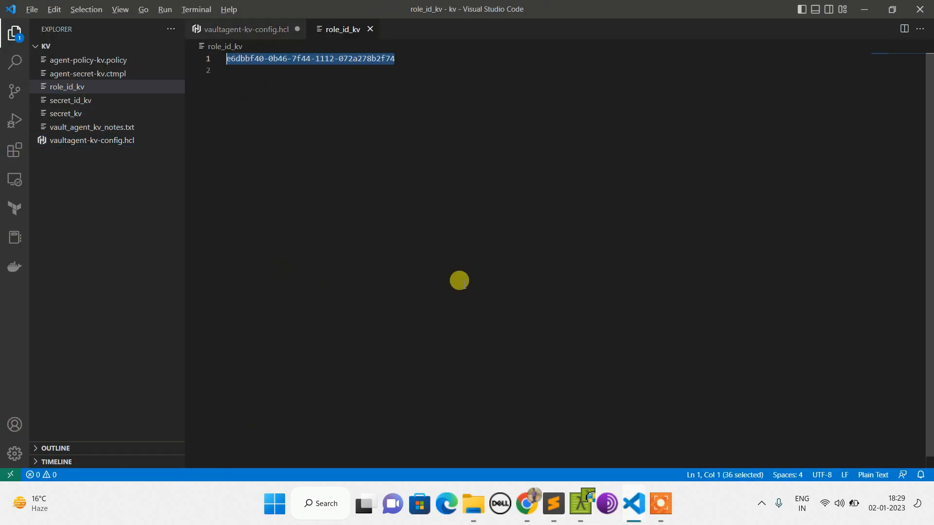
# Confirm secret_kv is empty in VS Code, then copy the secrets engine enable command for the terminal.
pyautogui.click(553, 503)
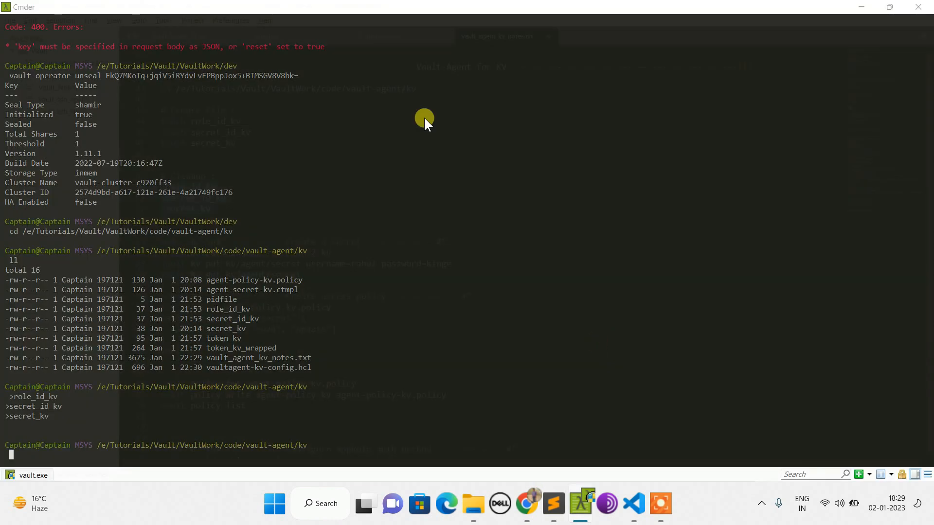
pyautogui.click(632, 504)
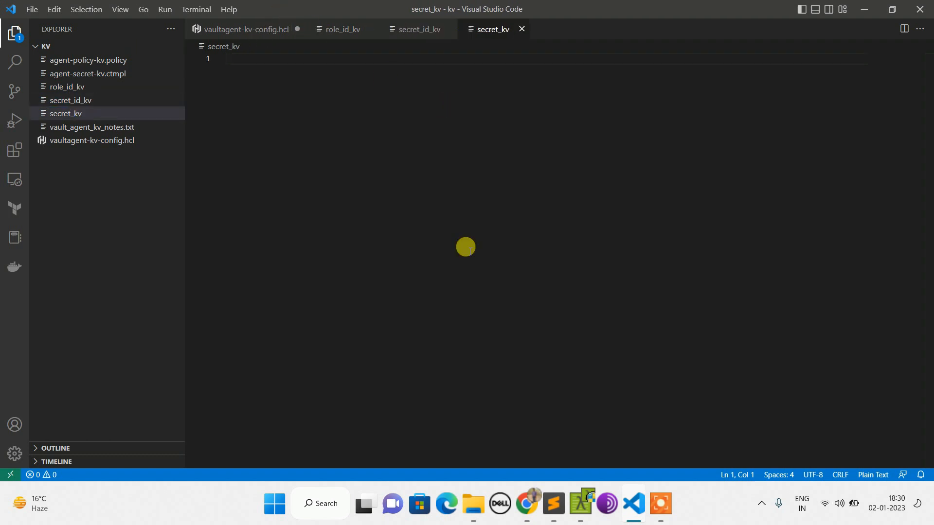
pyautogui.click(553, 503)
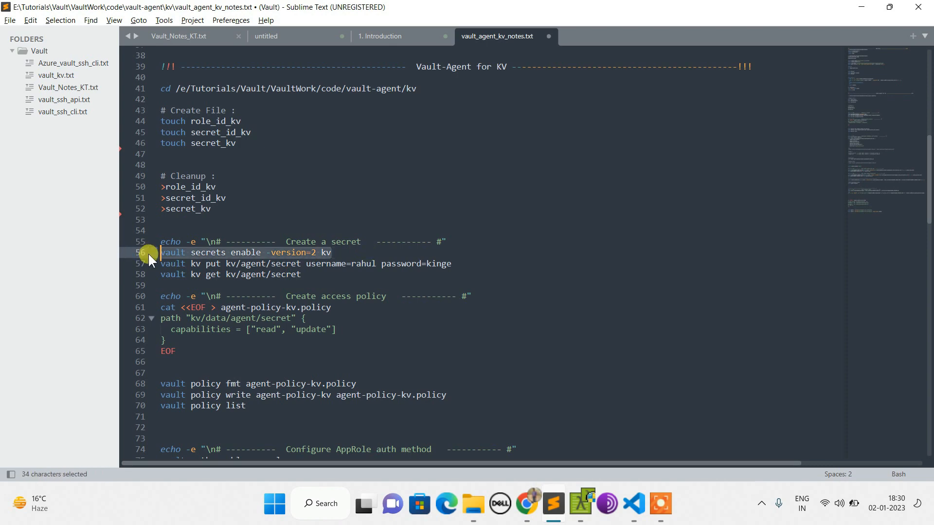
pyautogui.press('ctrl+c')
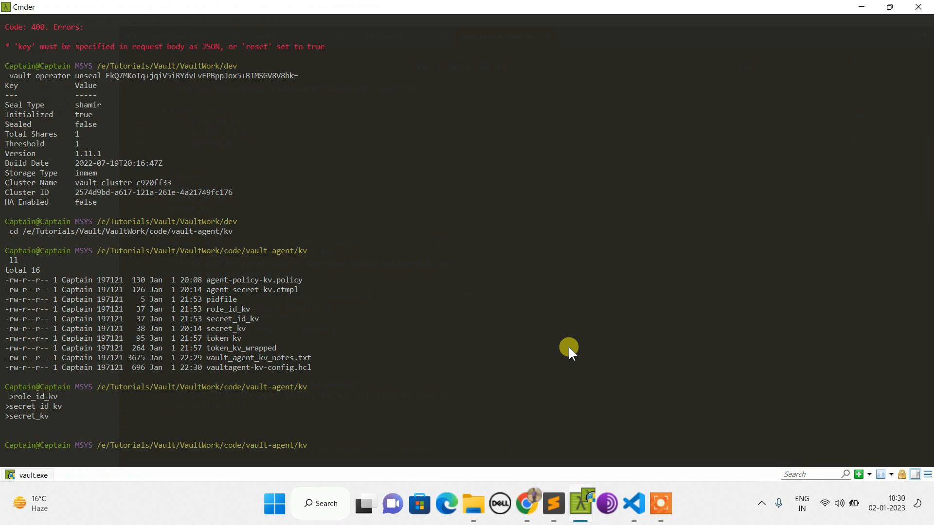
pyautogui.press('alt+tab')
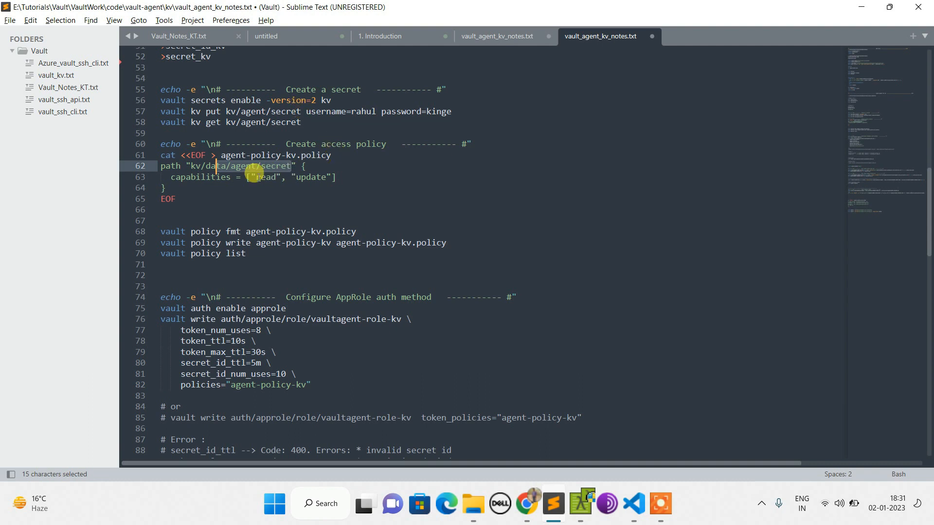
# Write agent-policy-kv.policy via the cat <<EOF heredoc granting read and update on kv/data/agent/secret.
pyautogui.moveTo(216, 165); pyautogui.dragTo(176, 199)
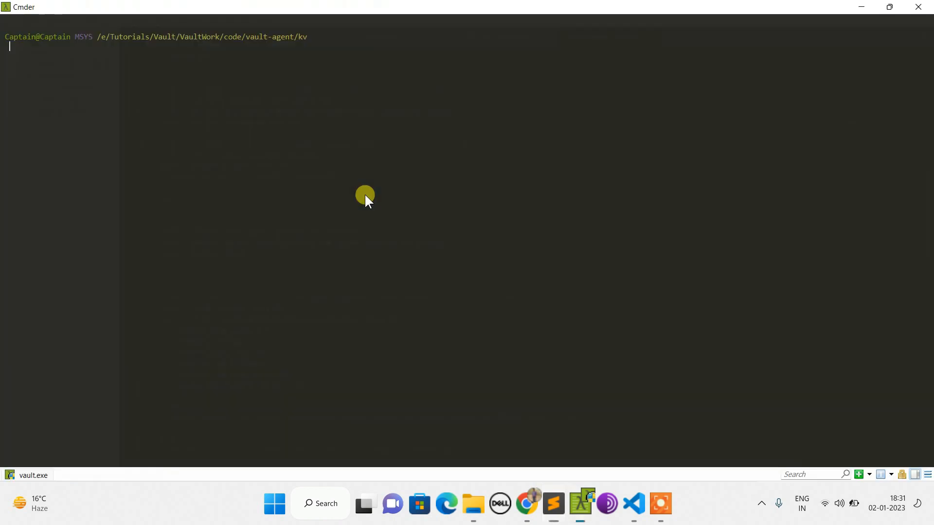
pyautogui.write('cat <<EOF > agent-policy-kv.policy')
pyautogui.write('ll')
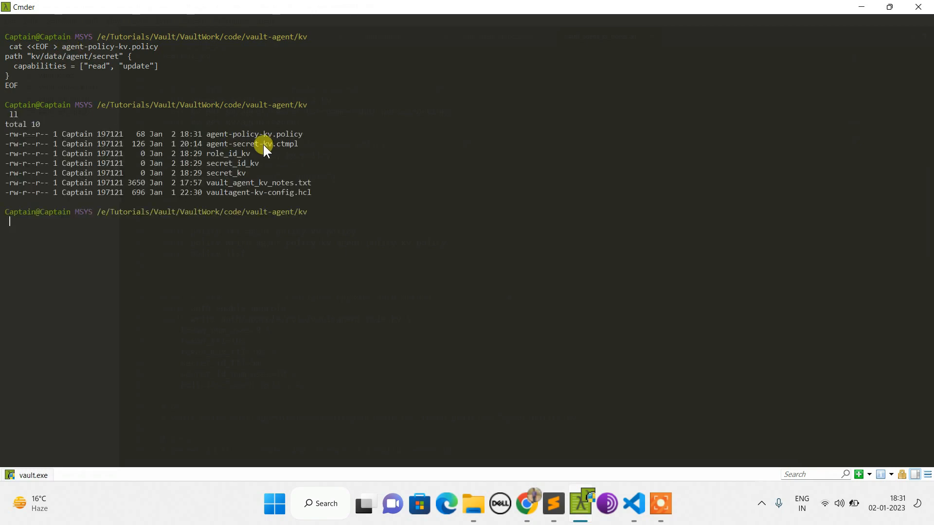
pyautogui.click(552, 504)
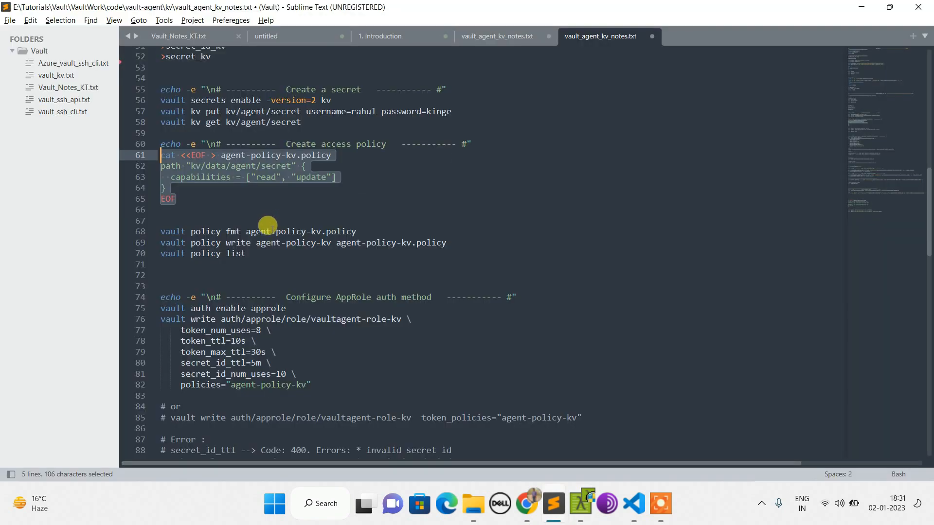
pyautogui.doubleClick(233, 232)
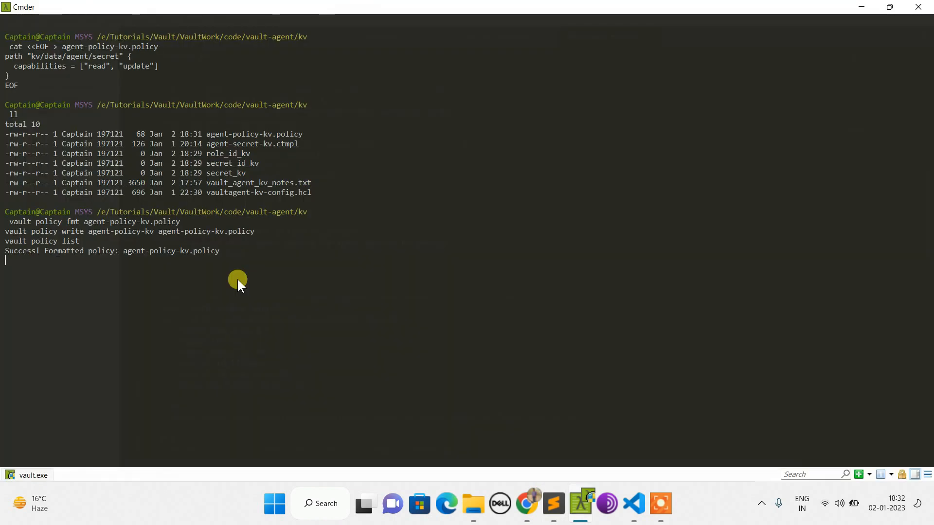
pyautogui.moveTo(99, 298)
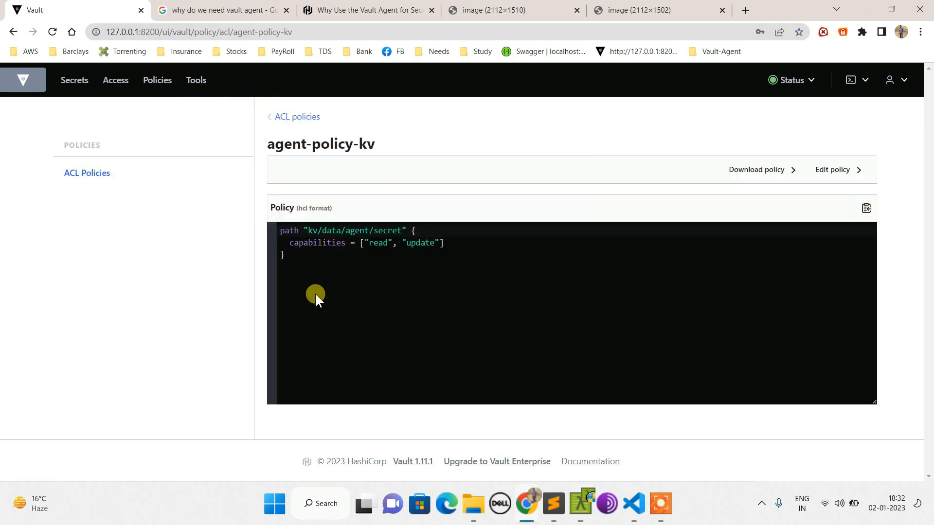
pyautogui.moveTo(273, 107)
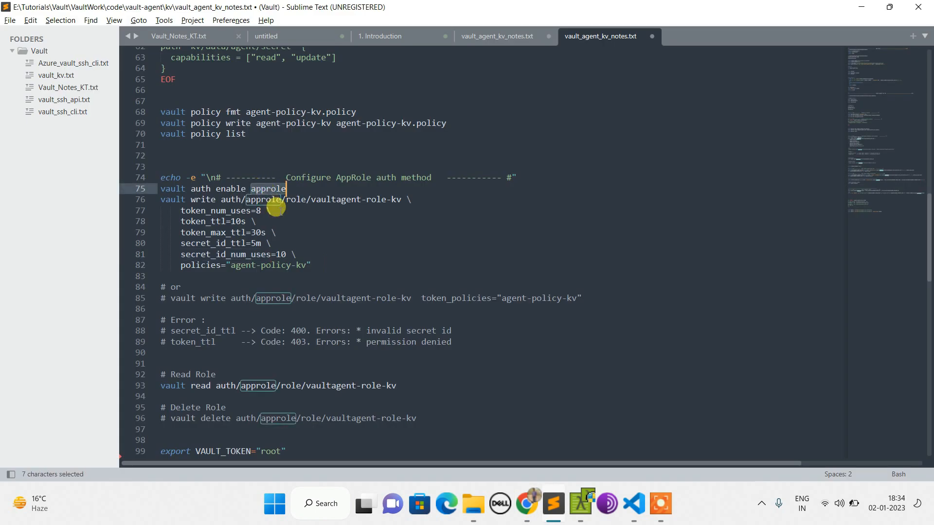
# Edit the role TTLs, create vaultagent-role-kv bound to agent-policy-kv, and read back its settings.
pyautogui.click(309, 265)
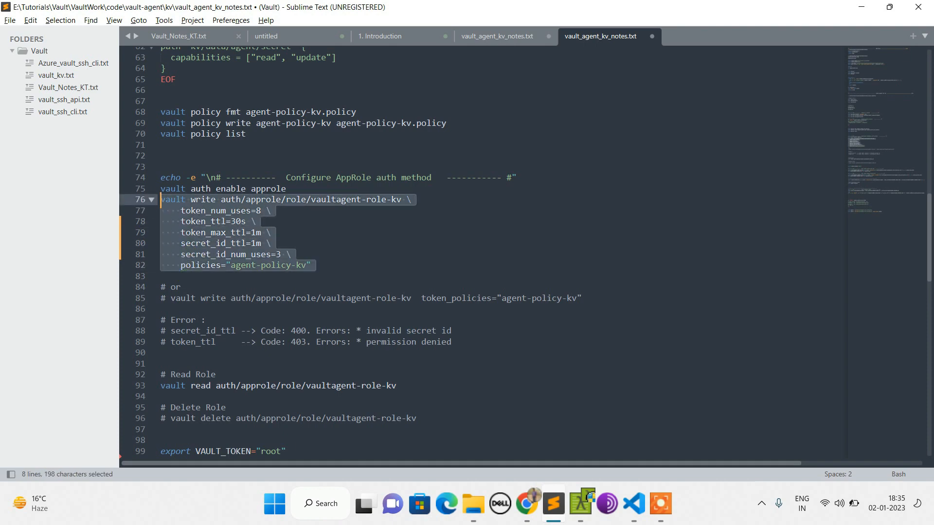
pyautogui.moveTo(330, 241)
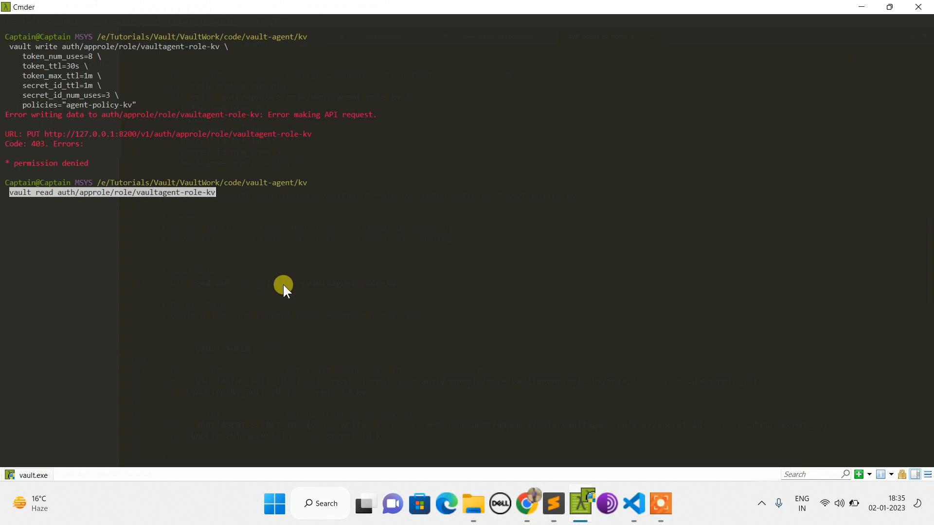
pyautogui.click(552, 504)
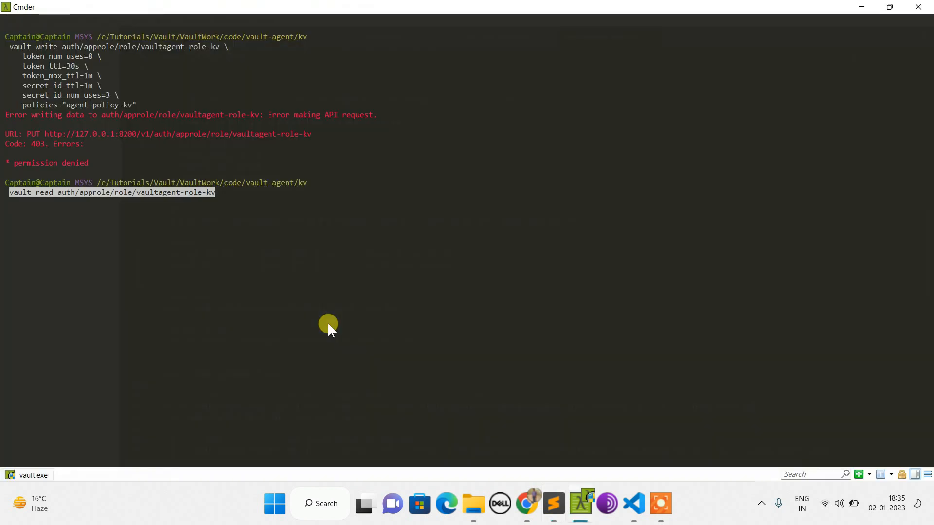
pyautogui.press('Return')
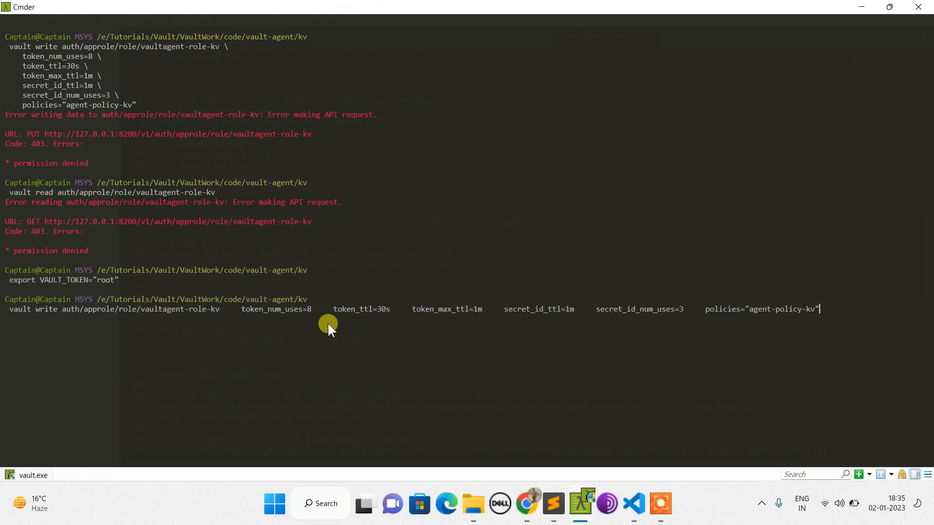
pyautogui.press('Return')
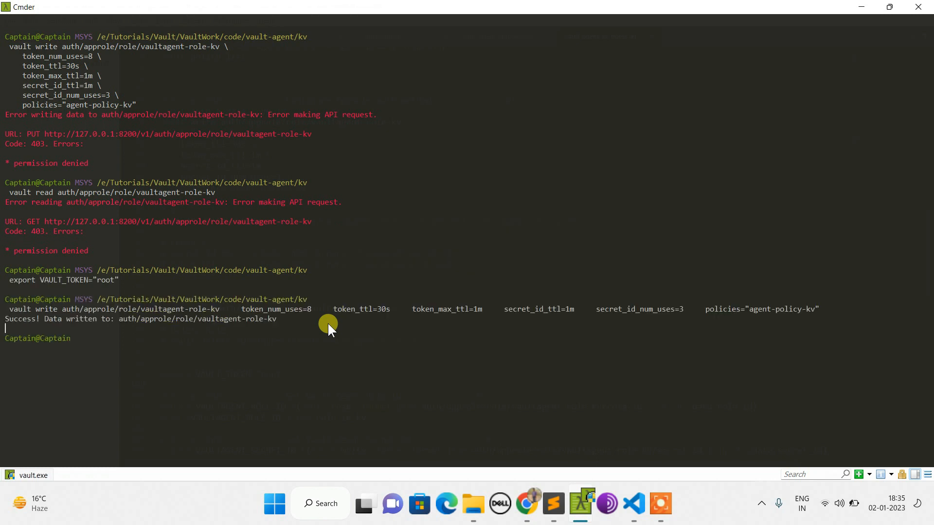
pyautogui.write('vault read auth/approle/role/vaultagent-role-kv')
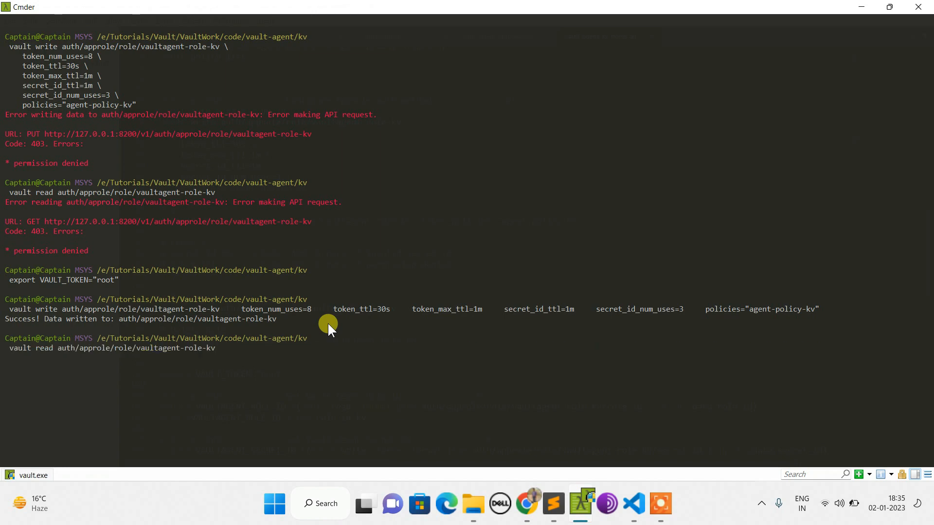
pyautogui.press('Return')
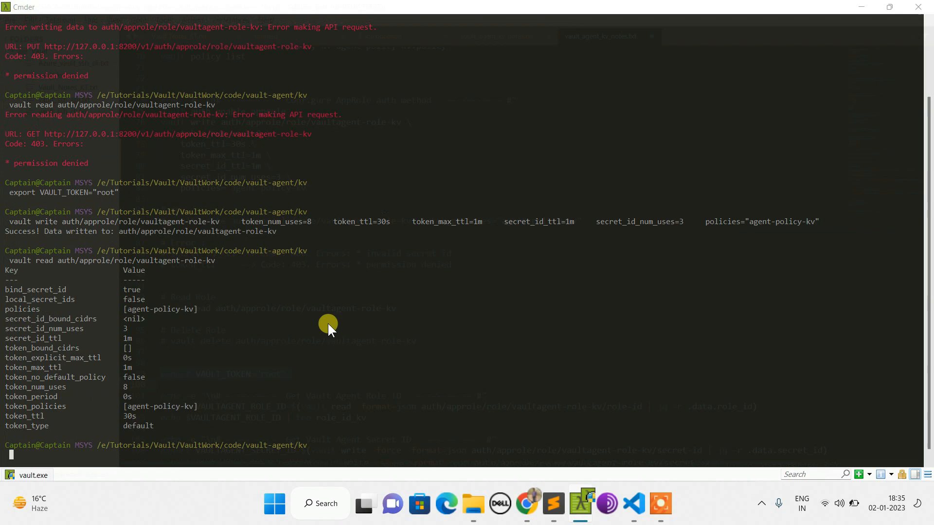
pyautogui.click(580, 503)
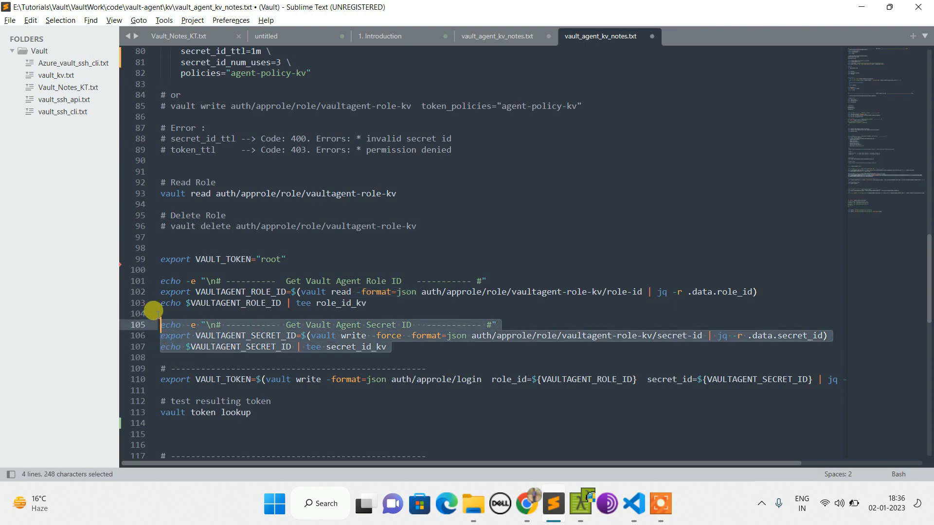
# Save a fresh secret ID to secret_id_kv and copy the vault write auth/approle/login command from the notes.
pyautogui.click(363, 503)
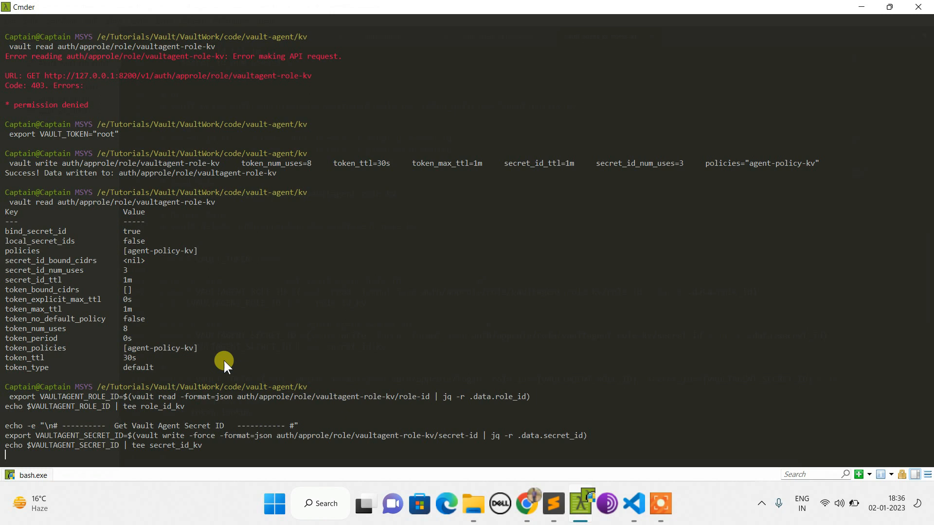
pyautogui.moveTo(379, 378)
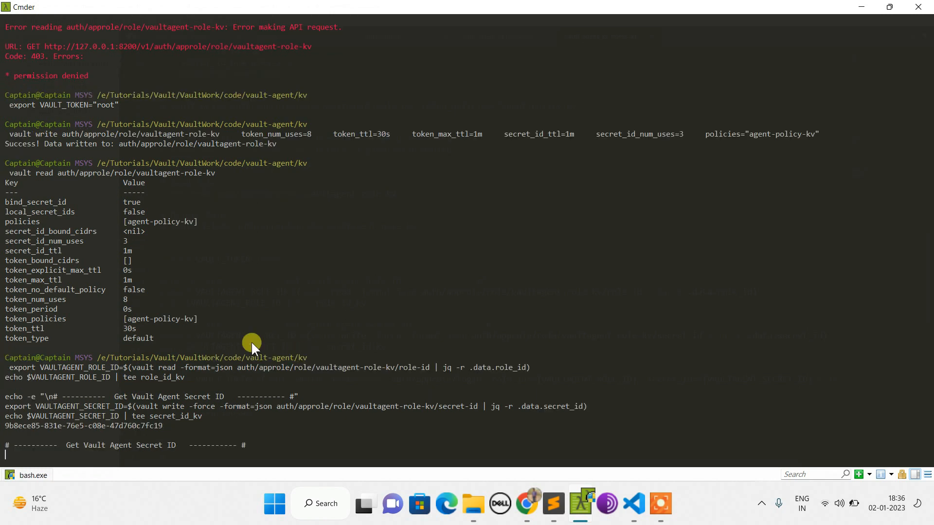
pyautogui.moveTo(208, 431)
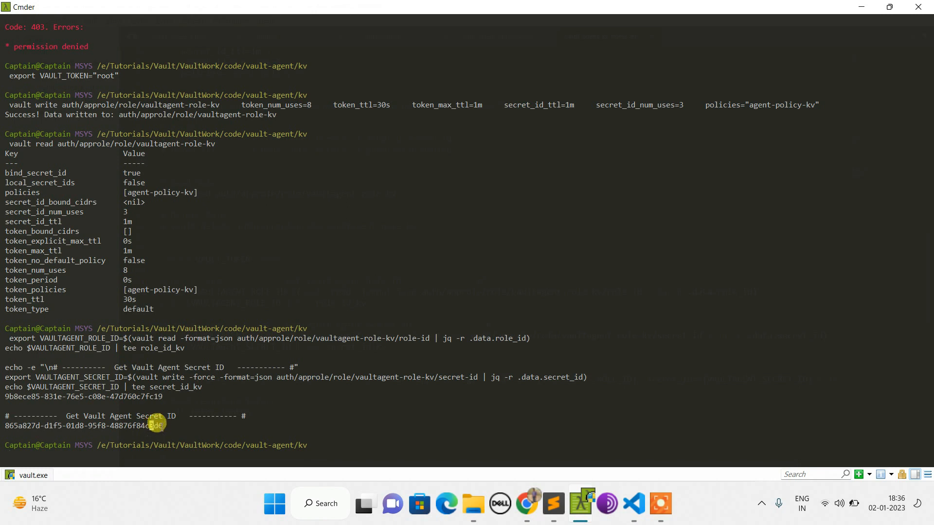
pyautogui.click(632, 504)
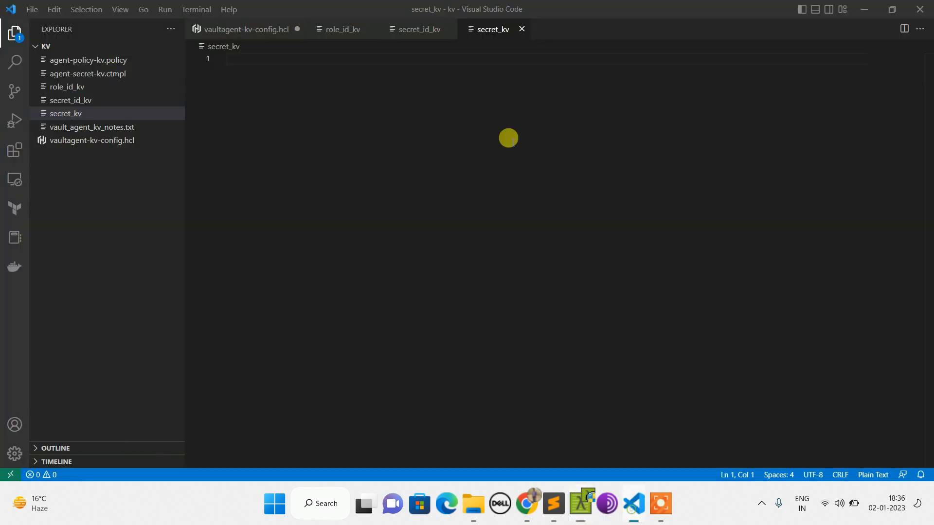
pyautogui.click(415, 29)
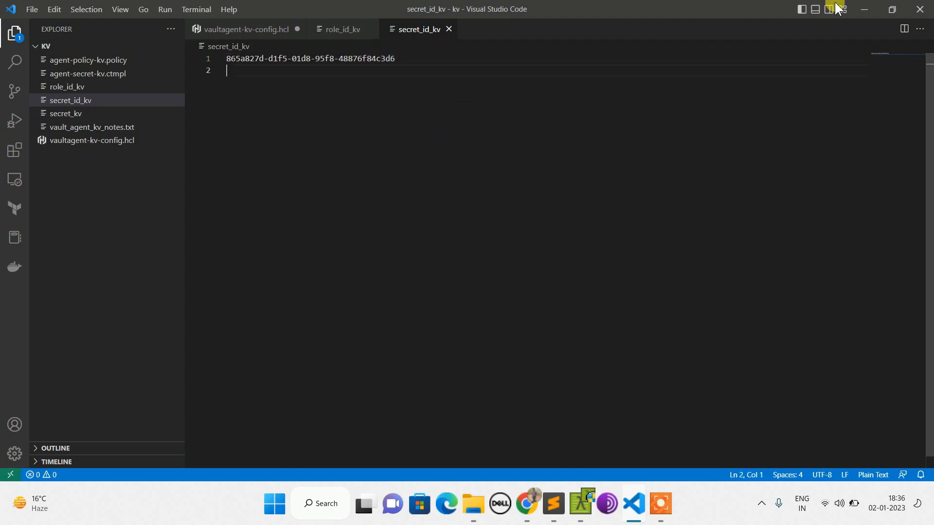
pyautogui.click(552, 502)
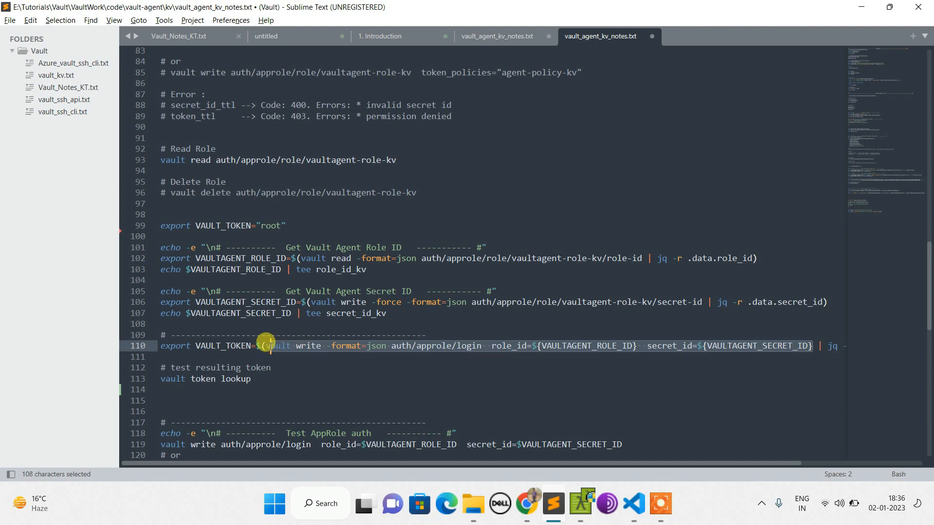
pyautogui.press('ctrl+c')
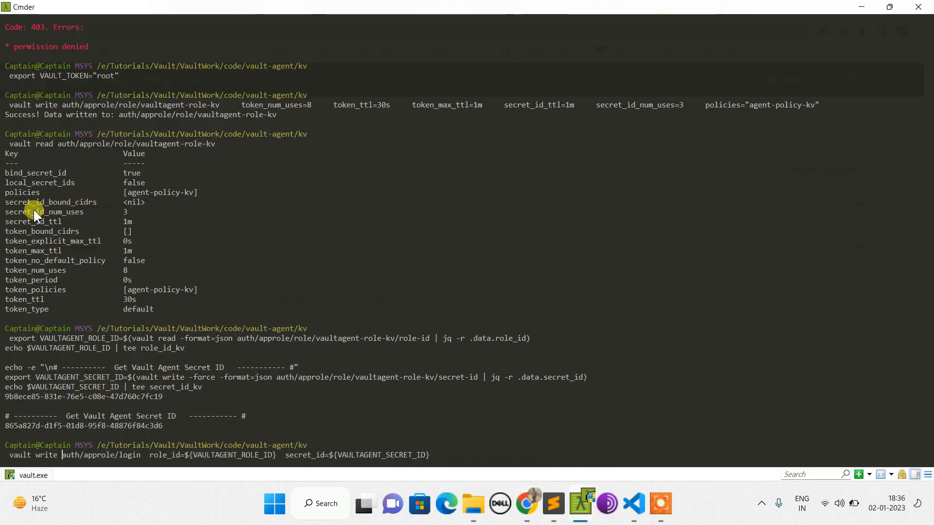
# Run the AppRole login three times until the fourth fails with Code 400 'invalid secret id', noting secret_id_num_uses.
pyautogui.doubleClick(44, 211)
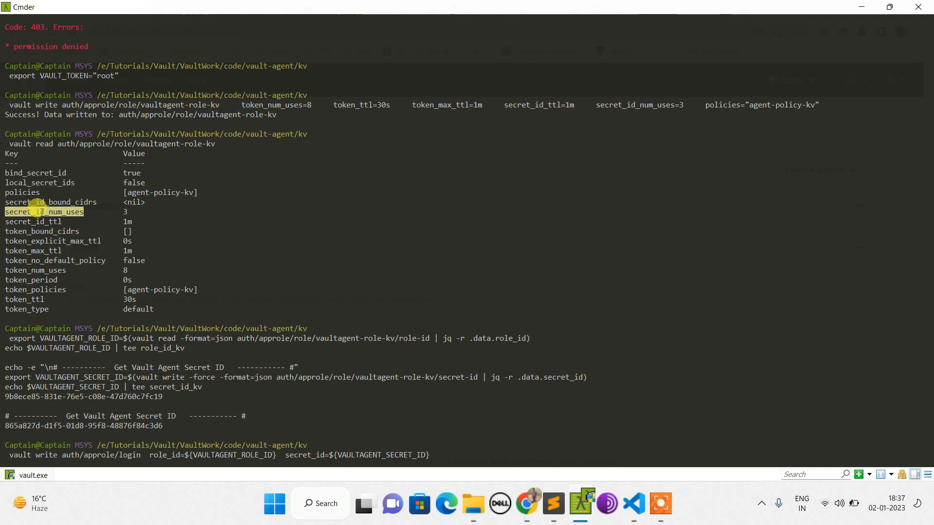
pyautogui.scroll(3)
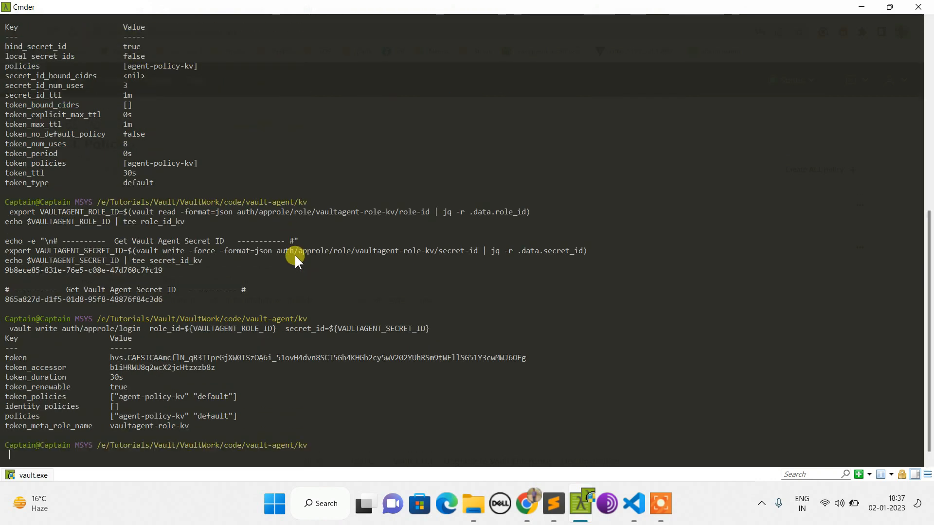
pyautogui.scroll(-3)
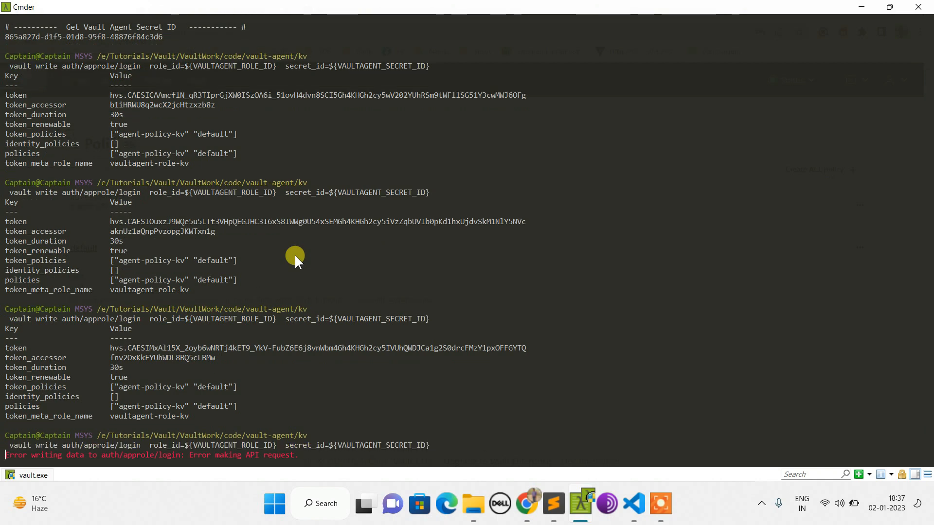
pyautogui.scroll(-3)
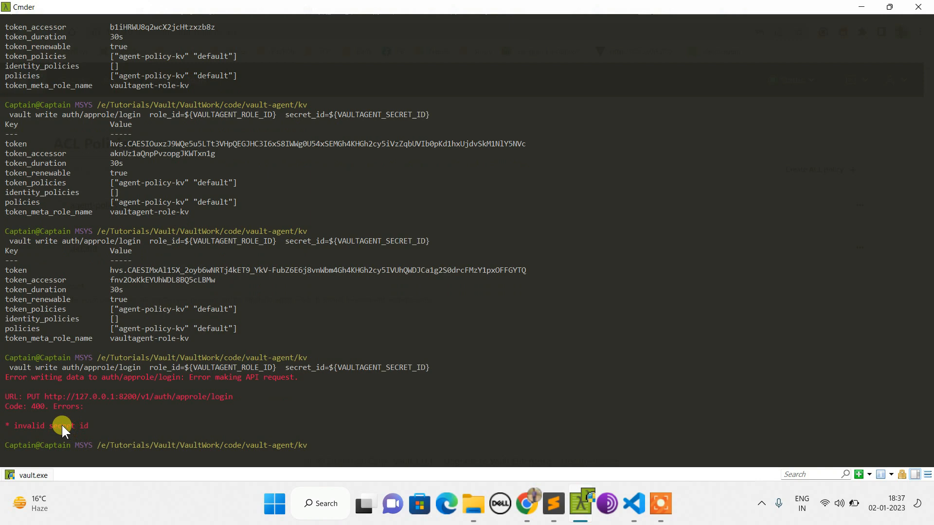
pyautogui.moveTo(566, 415)
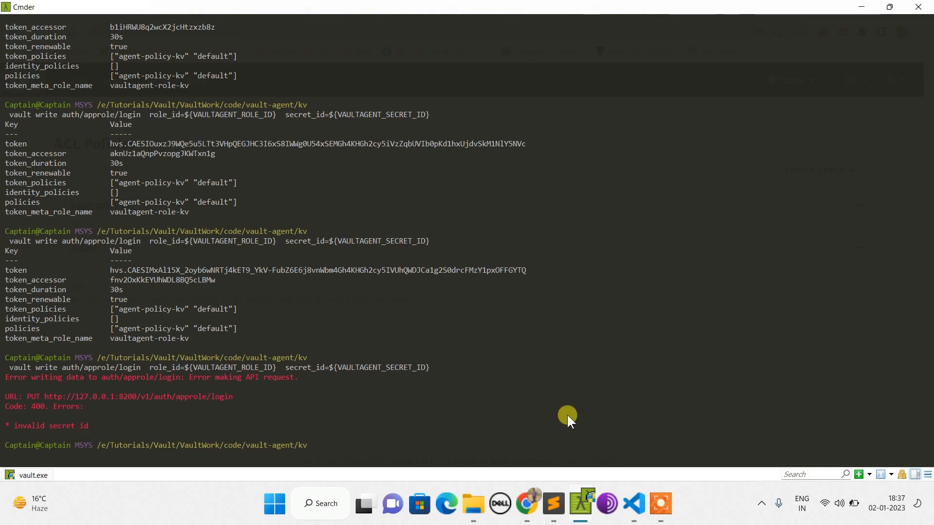
pyautogui.moveTo(553, 503)
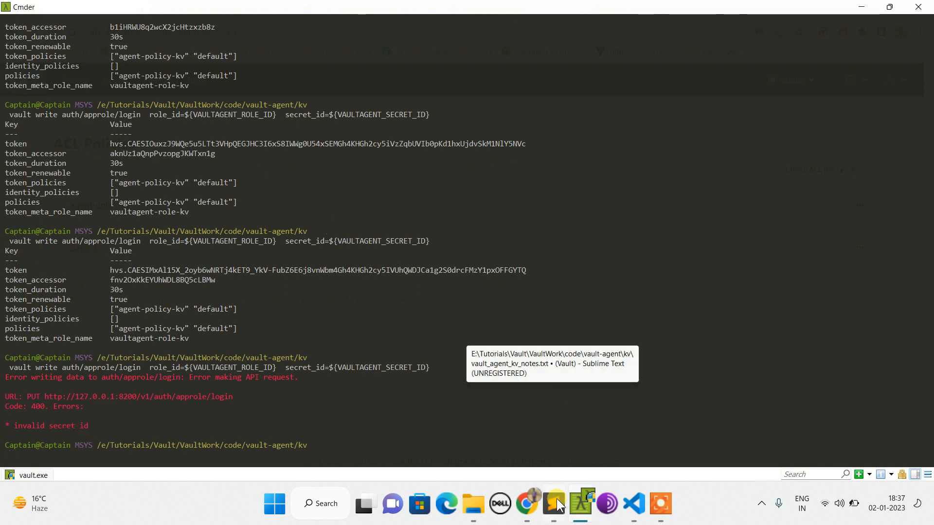
# Run lines 105–107 for a fresh secret ID and the cat <<EOF heredoc creating agent-secret-kv.ctmpl.
pyautogui.click(554, 503)
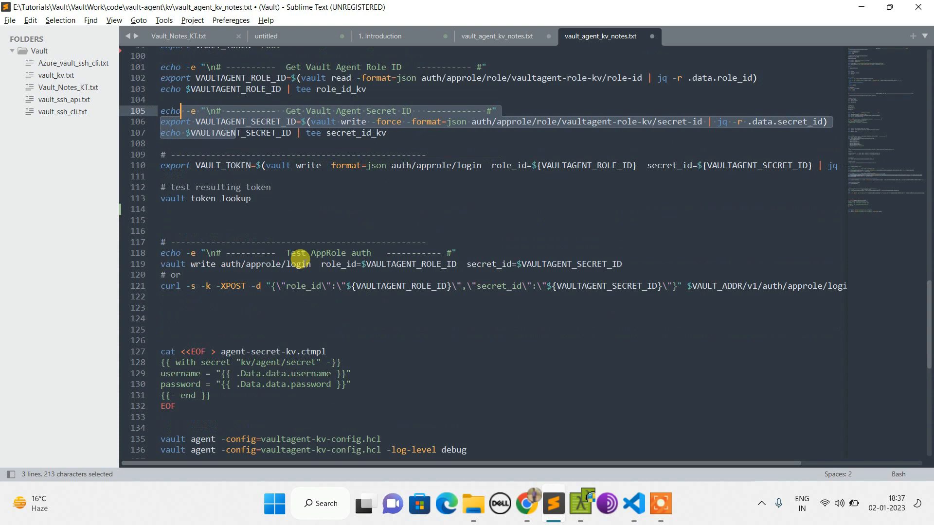
pyautogui.scroll(-3)
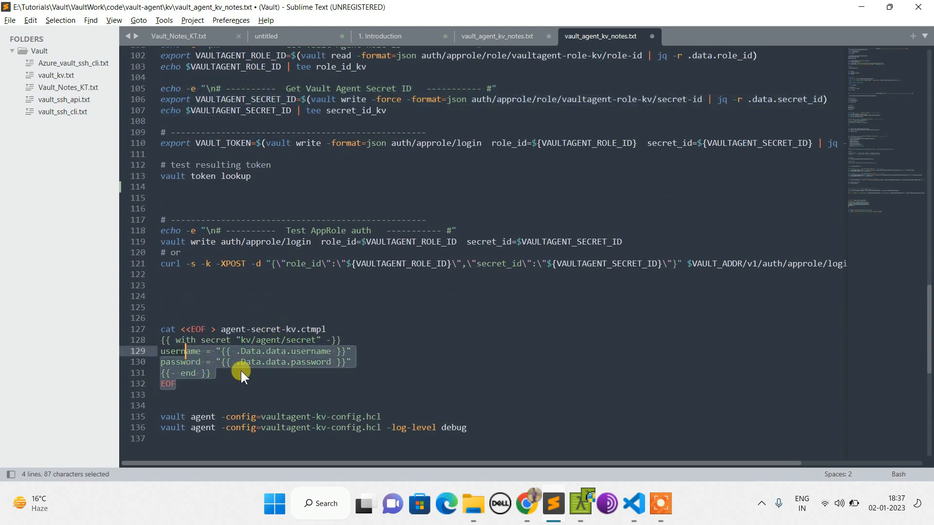
pyautogui.click(210, 372)
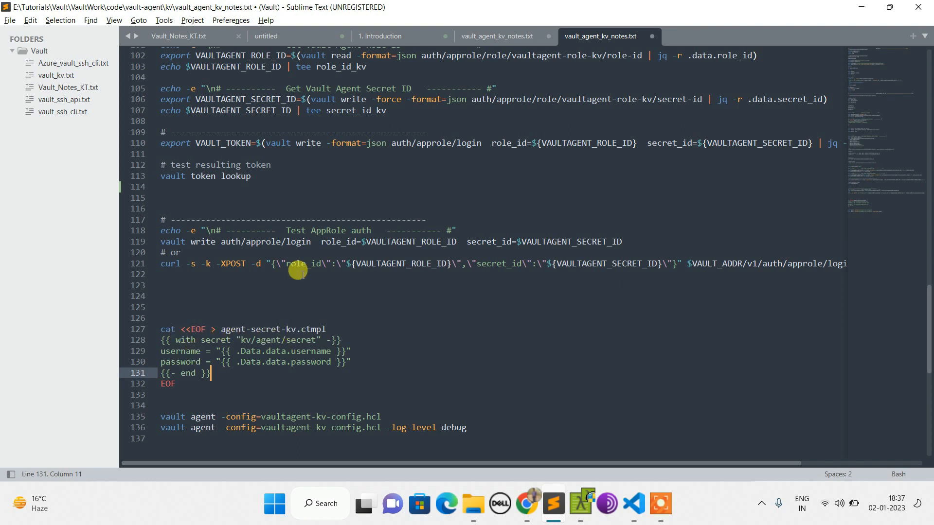
pyautogui.doubleClick(250, 351)
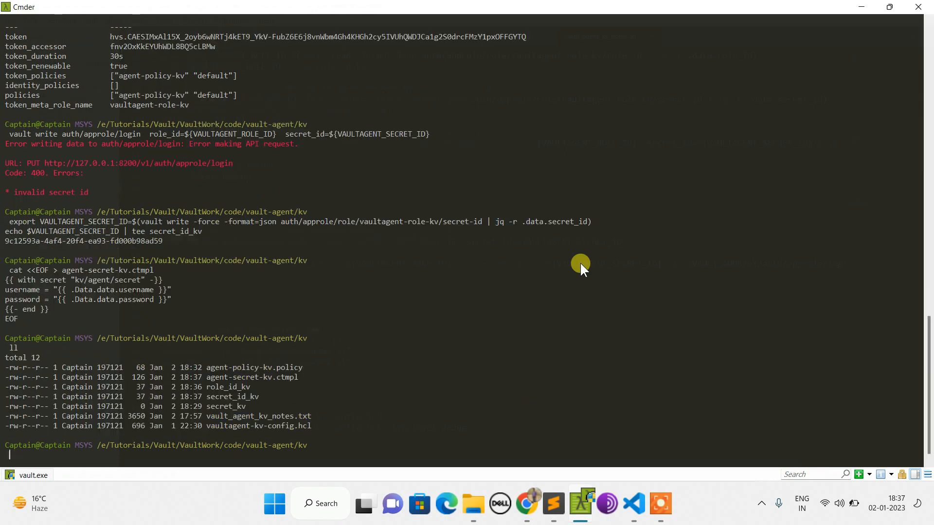
pyautogui.write('cat <<EOF > agent-secret-kv.ctmpl')
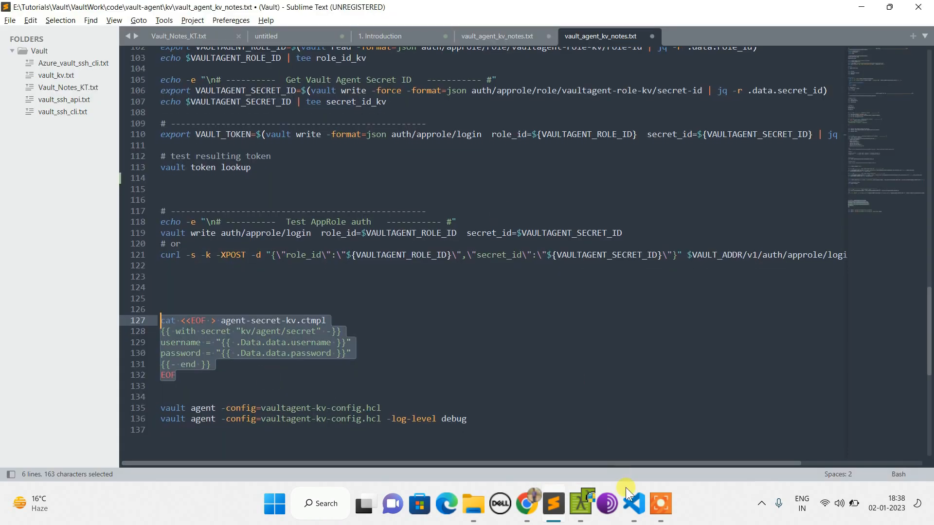
pyautogui.click(632, 503)
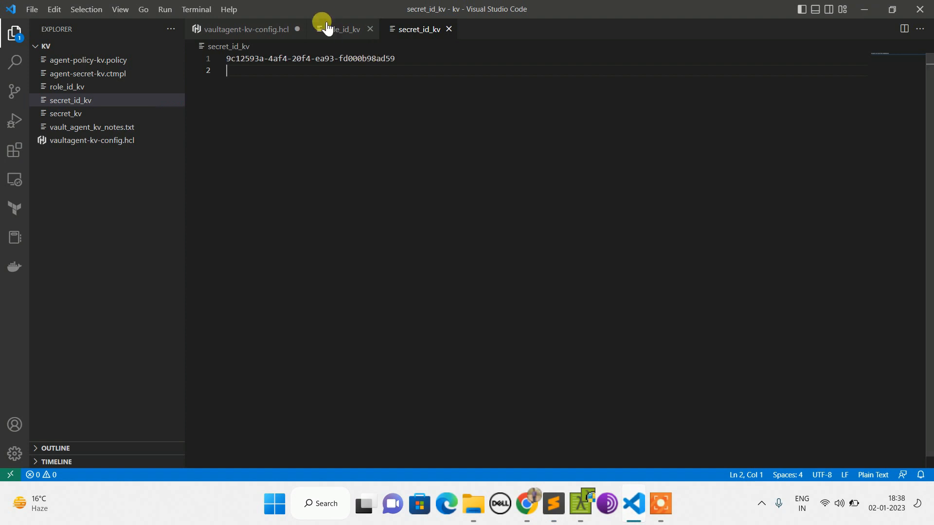
pyautogui.click(245, 29)
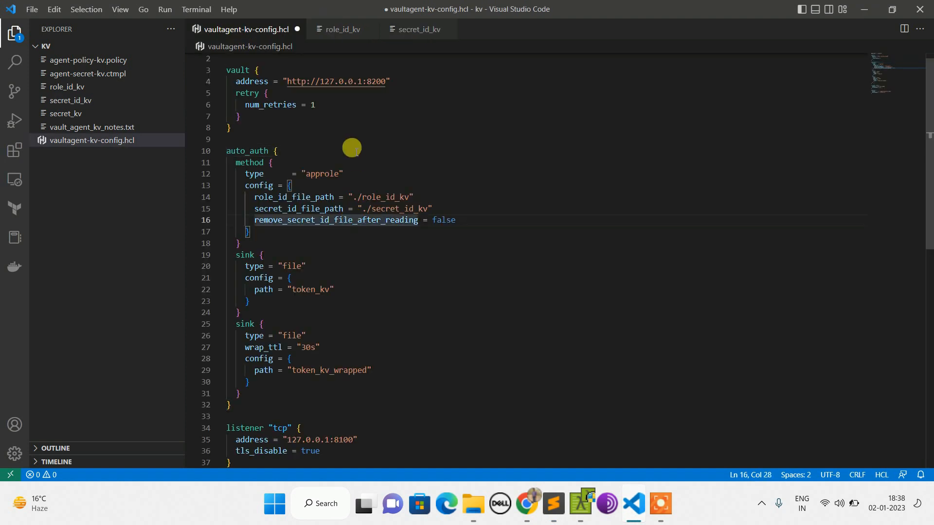
pyautogui.scroll(3)
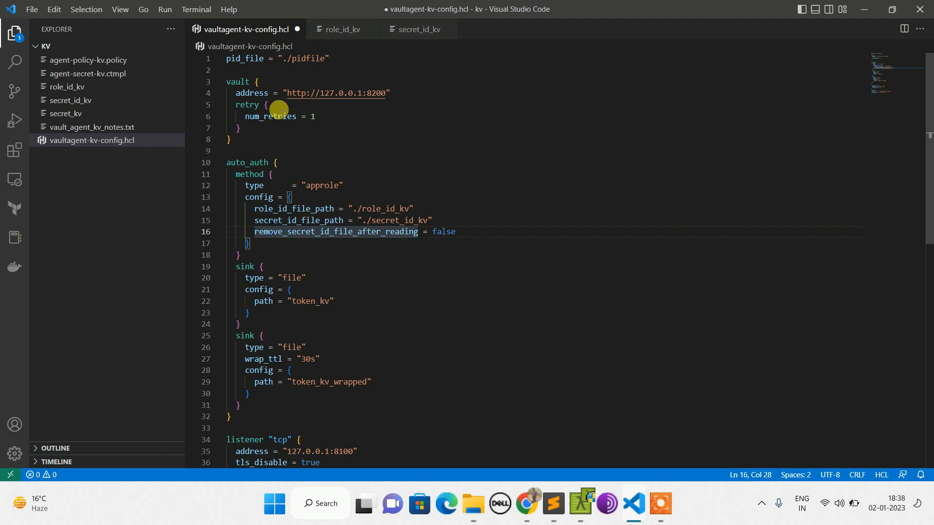
pyautogui.doubleClick(251, 93)
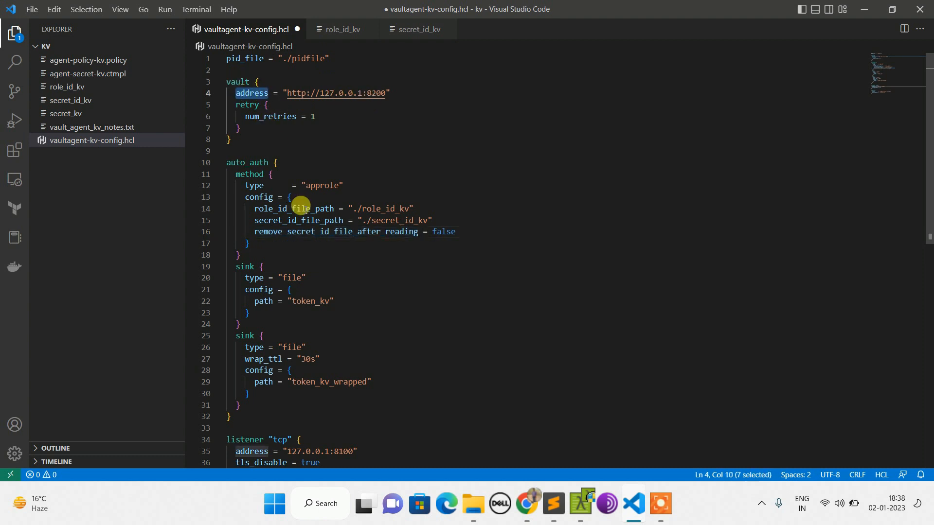
pyautogui.scroll(-3)
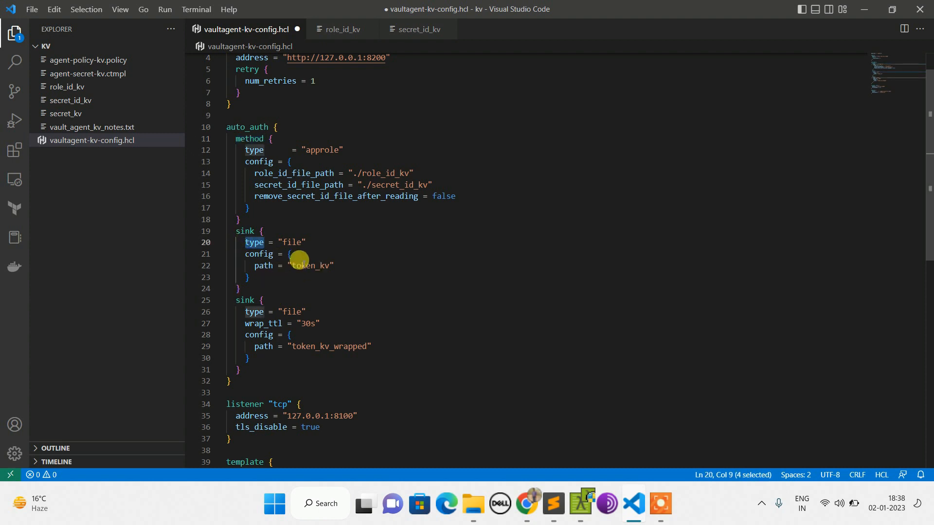
pyautogui.click(239, 232)
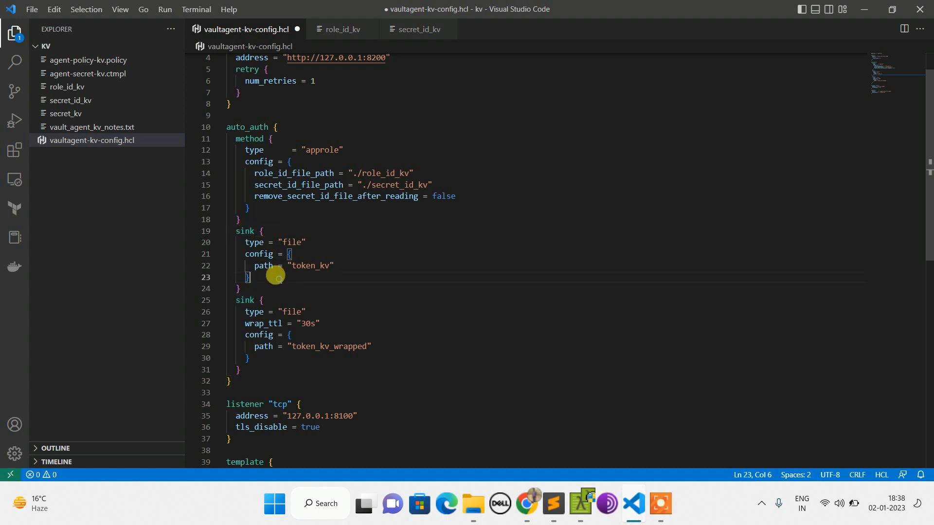
pyautogui.click(306, 266)
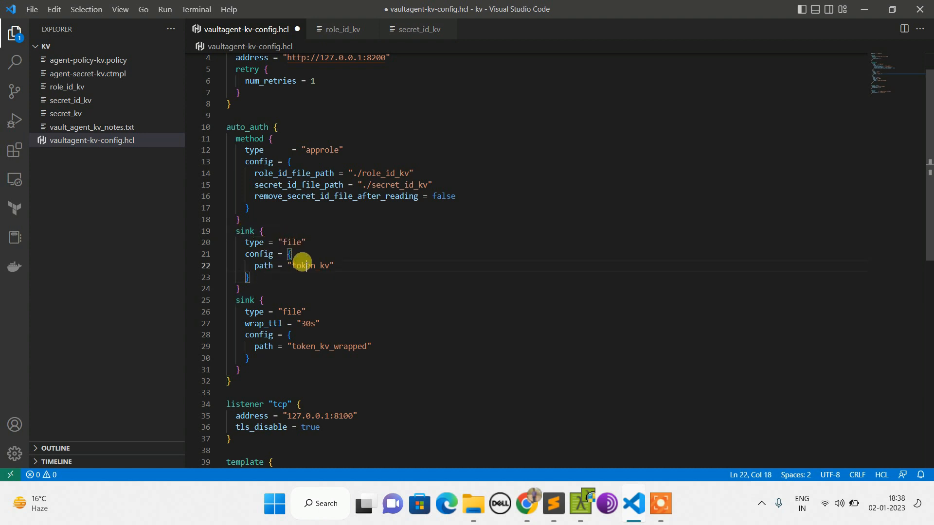
pyautogui.doubleClick(309, 266)
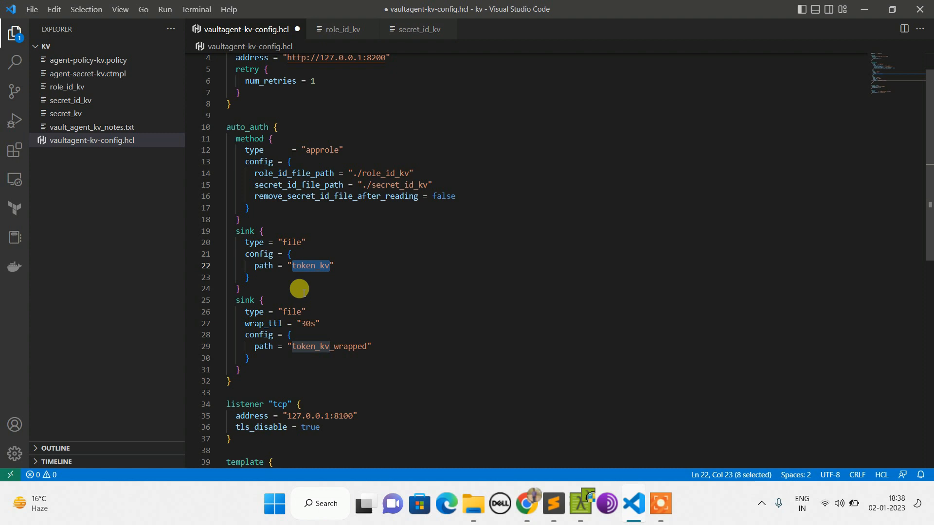
pyautogui.click(249, 277)
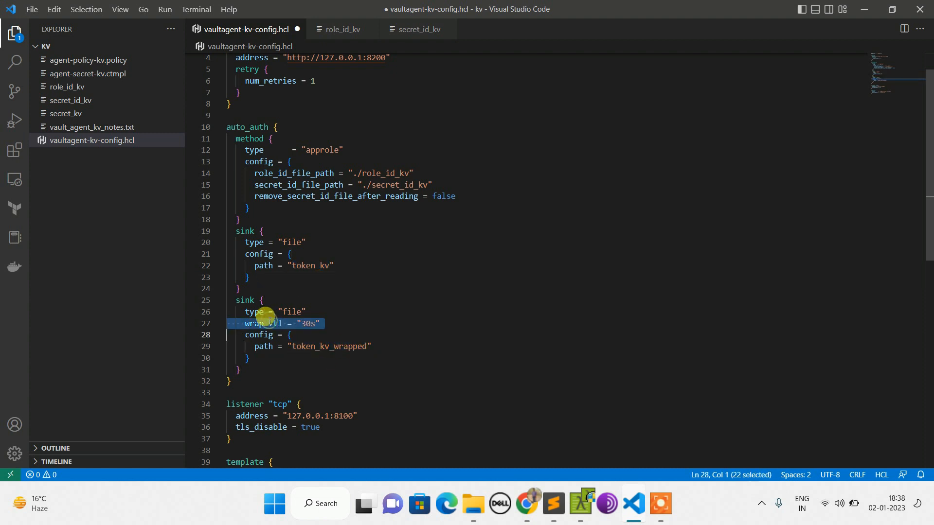
pyautogui.scroll(-3)
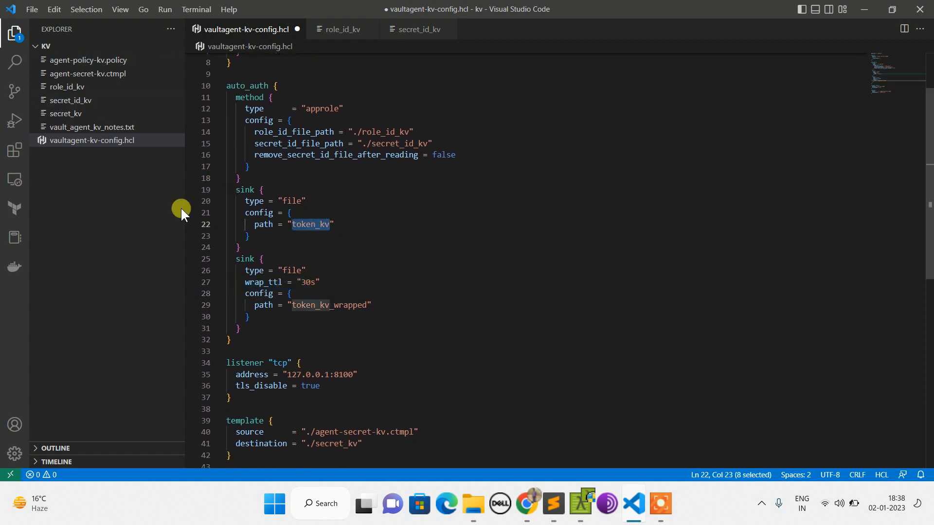
pyautogui.moveTo(414, 312)
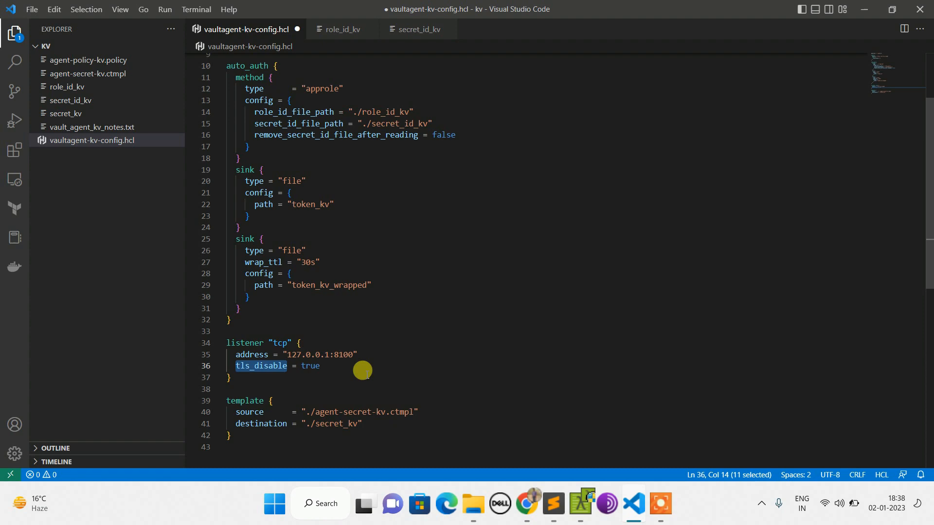
pyautogui.scroll(-3)
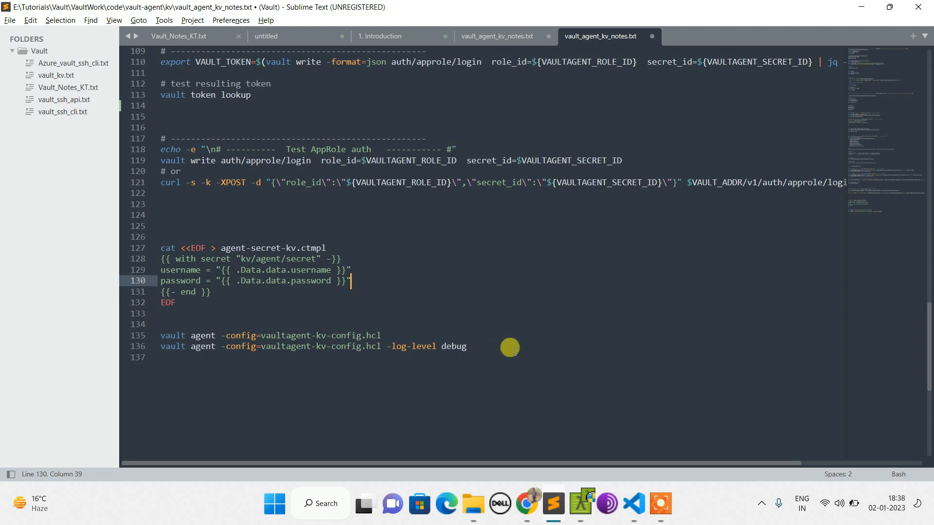
# Run vault agent -config=vaultagent-kv-config.hcl so it authenticates and renders secret_kv.
pyautogui.click(222, 346)
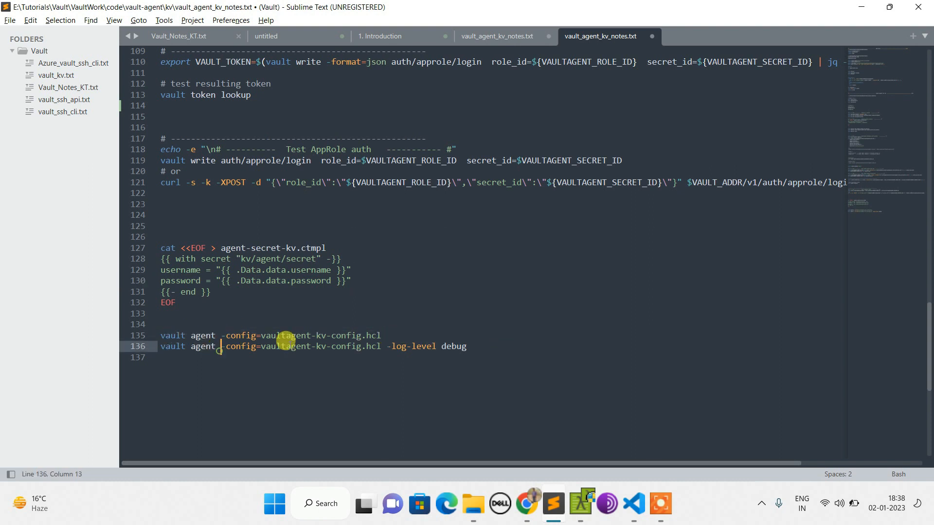
pyautogui.moveTo(471, 344)
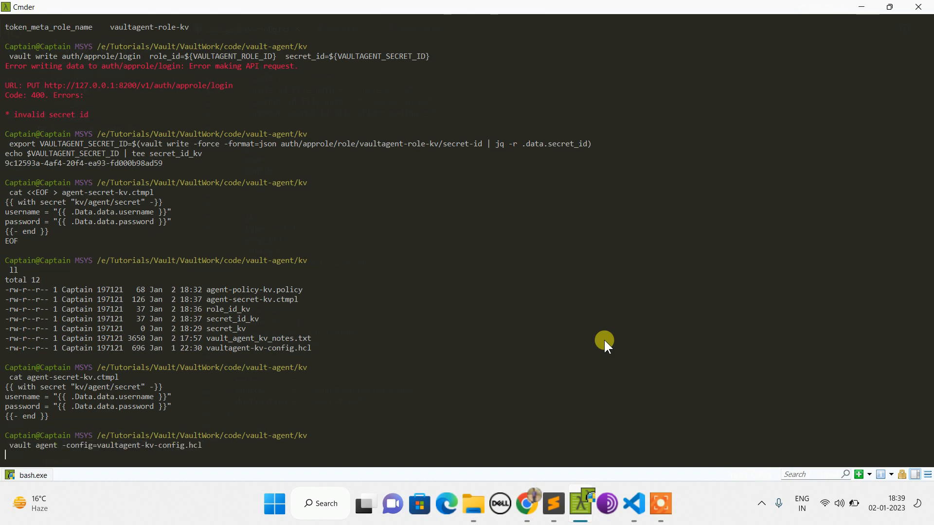
pyautogui.press('Return')
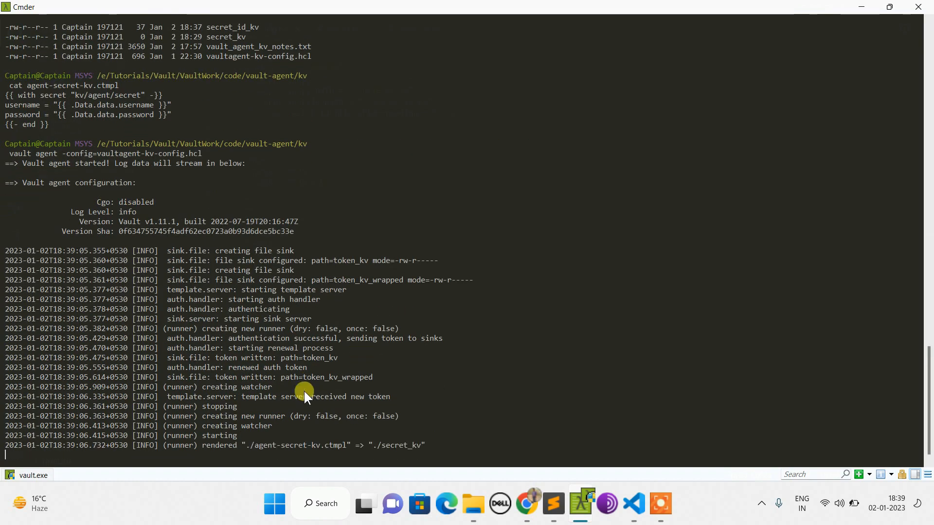
pyautogui.moveTo(288, 394)
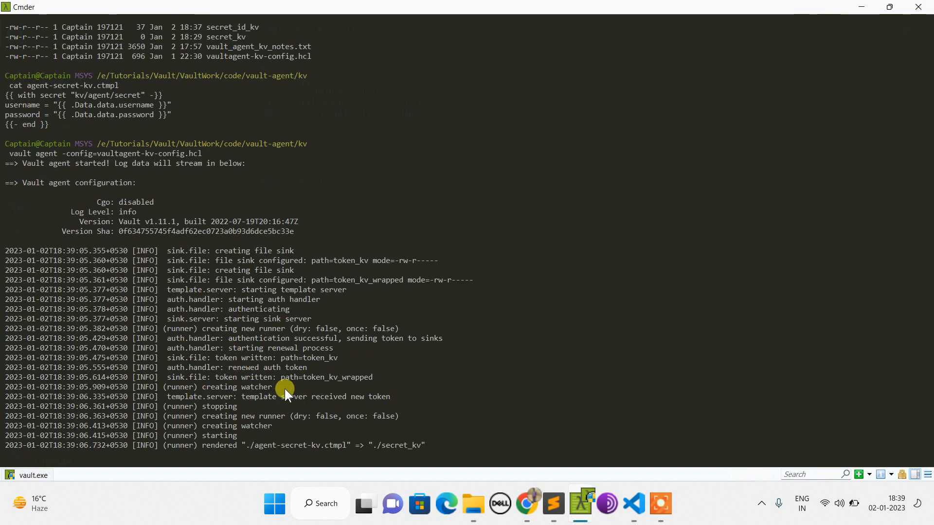
pyautogui.moveTo(577, 505)
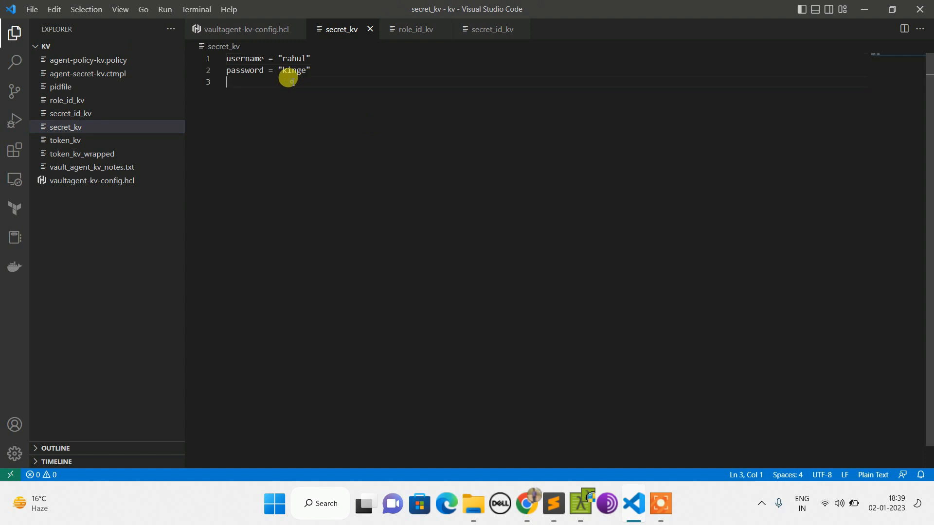
# Inspect the rendered username/password in secret_kv and the wrapped token, close both, and return to the AppRole notes.
pyautogui.press('ctrl+a')
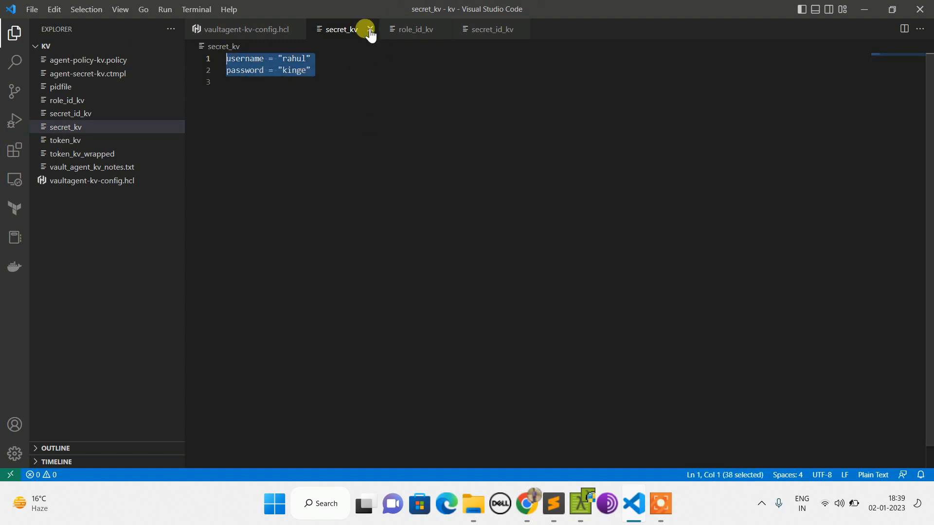
pyautogui.click(66, 140)
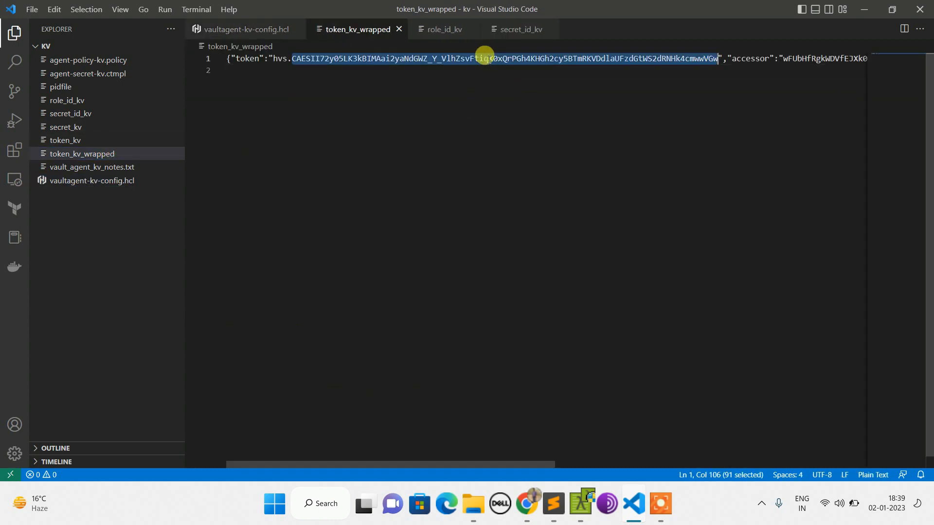
pyautogui.moveTo(156, 166)
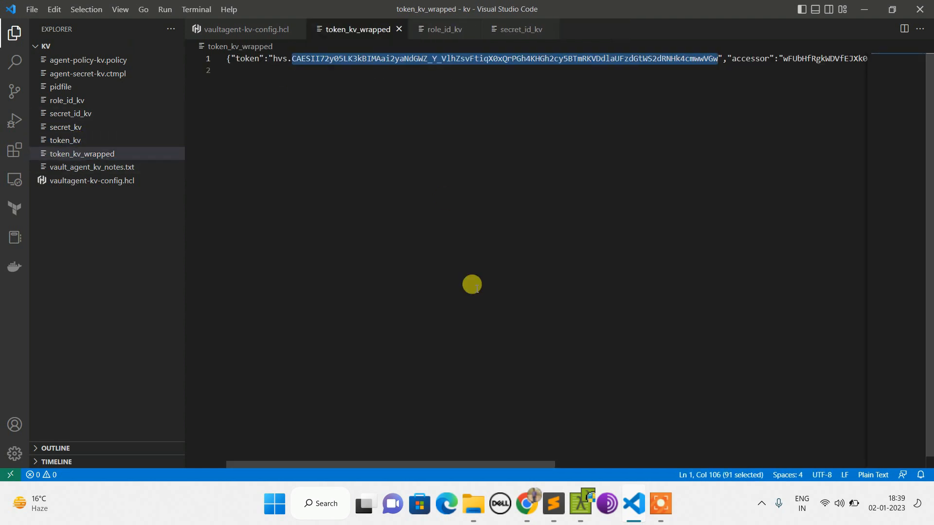
pyautogui.click(244, 29)
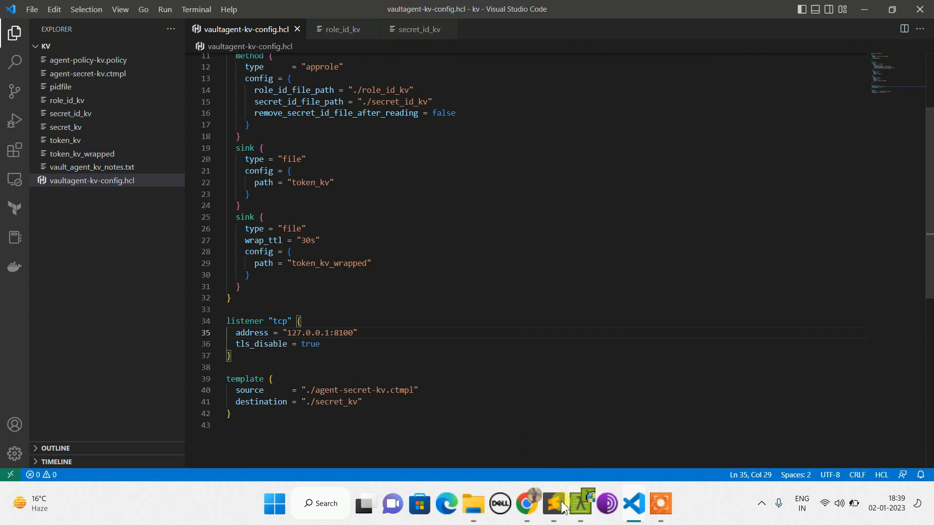
pyautogui.click(553, 502)
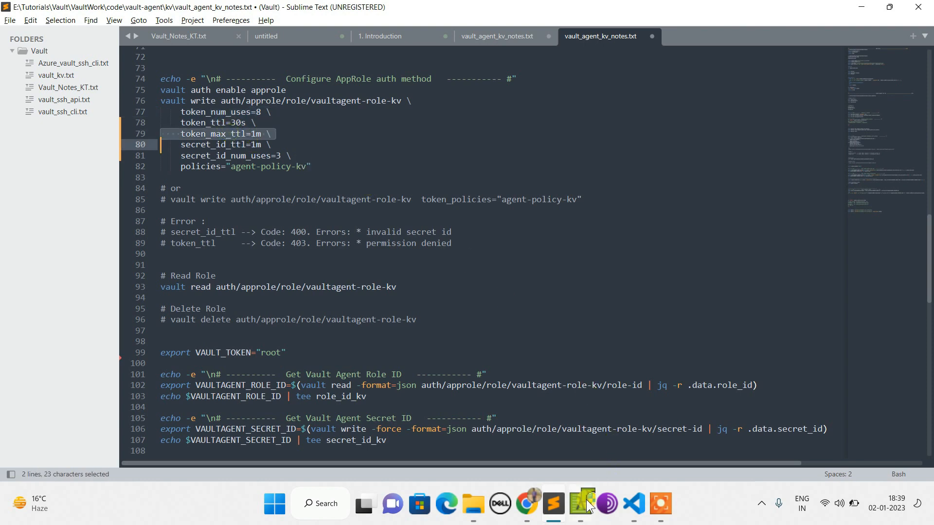
# Watch the agent log through token renewals to the repeated invalid secret id errors, then locate secret_id_num_uses in the notes.
pyautogui.click(581, 503)
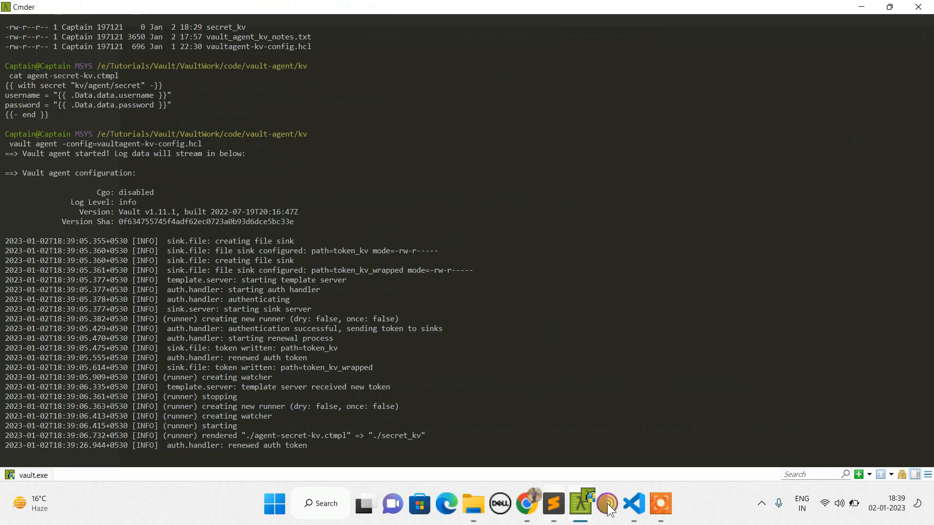
pyautogui.click(633, 502)
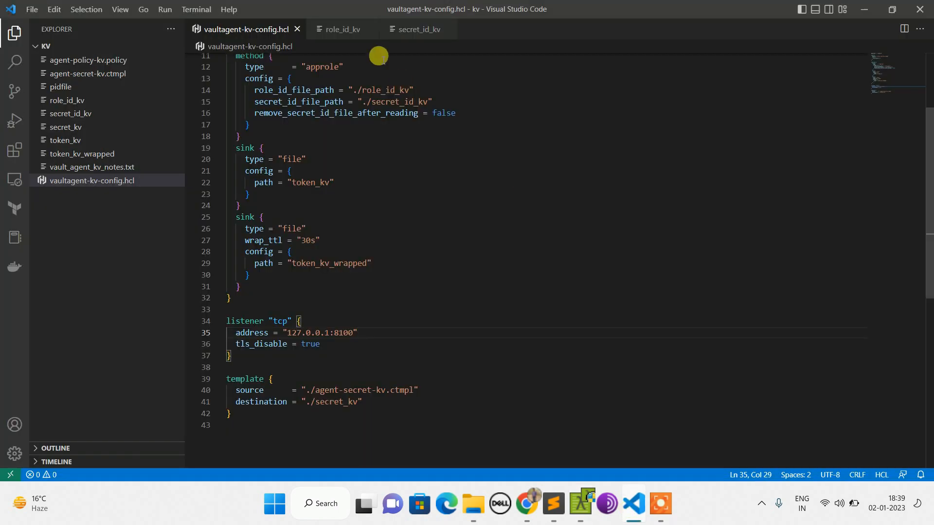
pyautogui.click(64, 140)
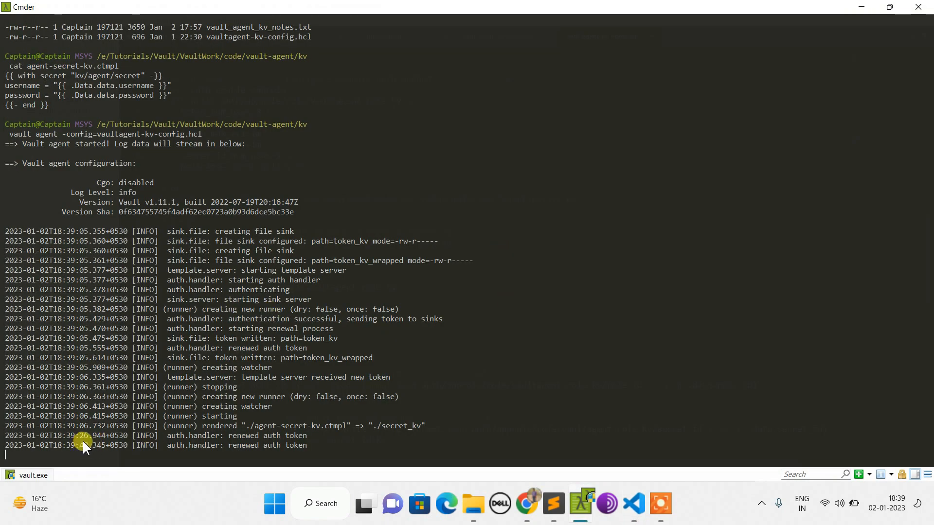
pyautogui.moveTo(348, 428)
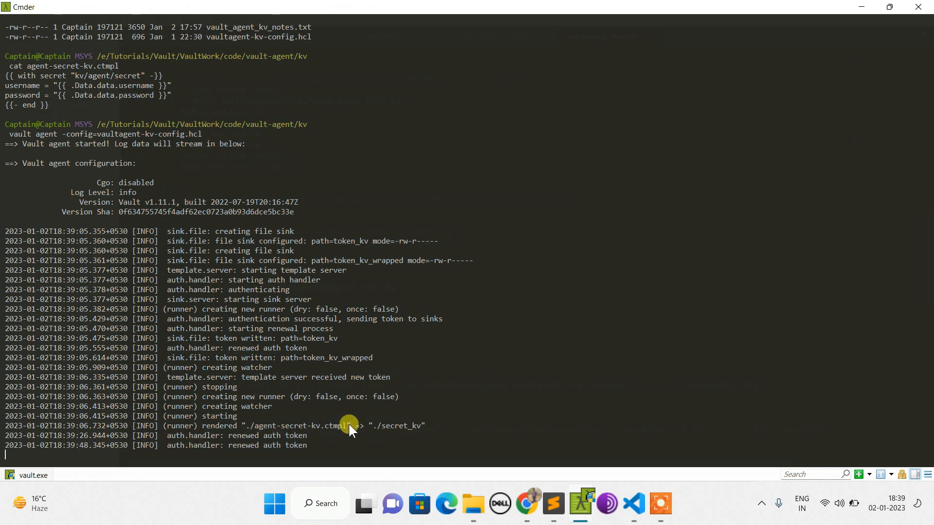
pyautogui.moveTo(459, 384)
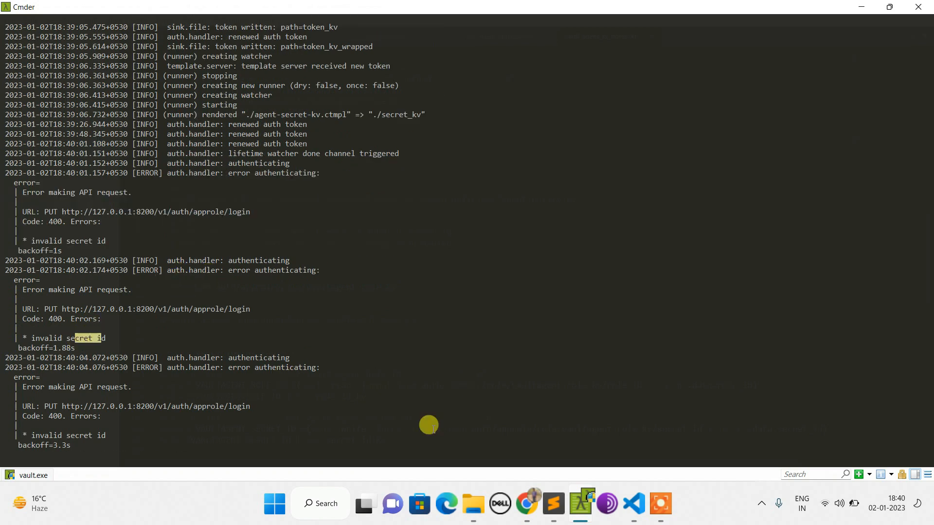
pyautogui.click(552, 503)
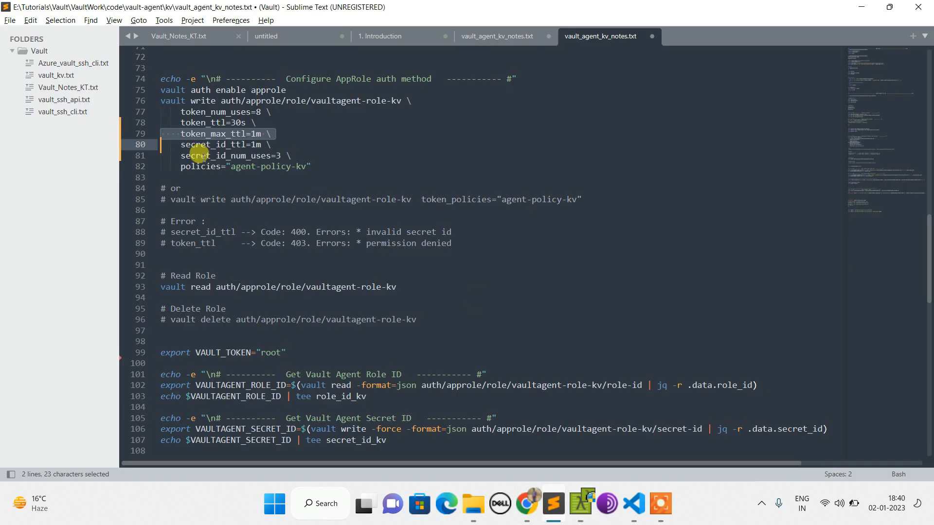
pyautogui.click(274, 155)
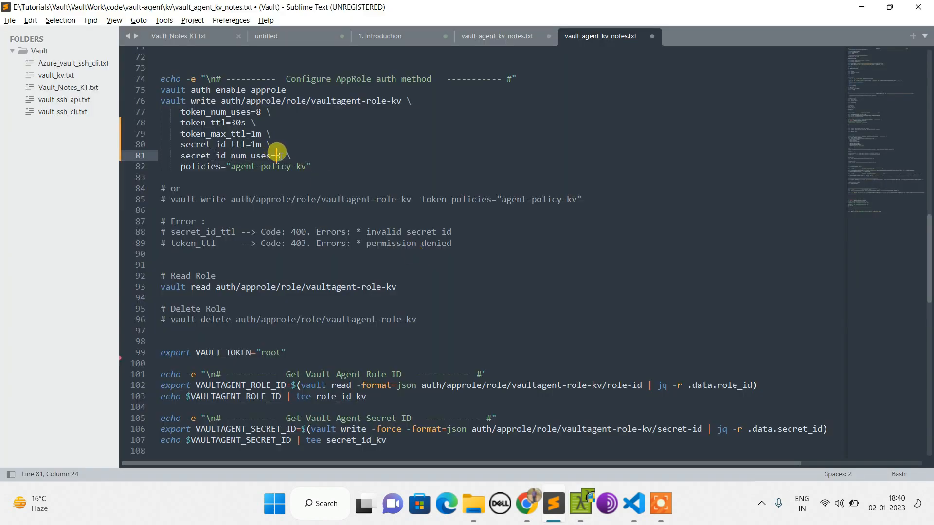
# Edit the role command to token_num_uses=5, token_ttl=10s, token_max_ttl=30s, secret_id_num_uses=10.
pyautogui.write('10')
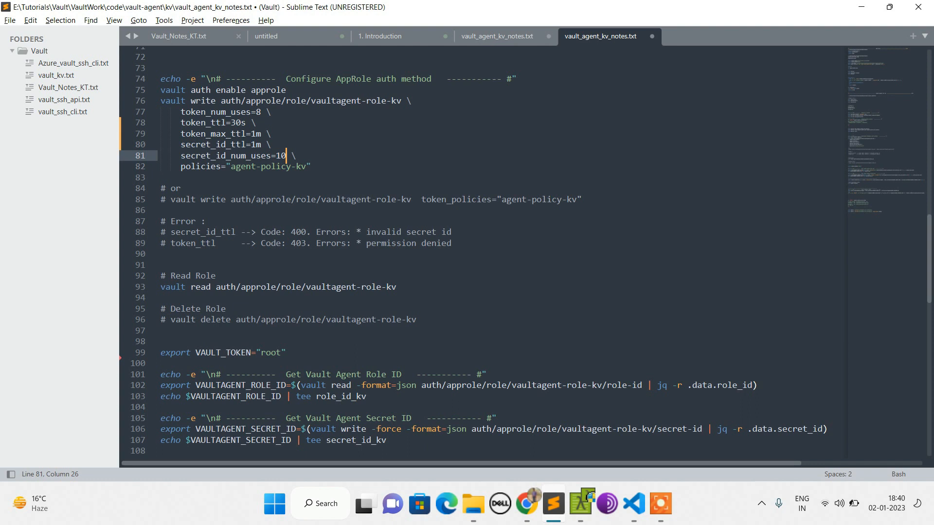
pyautogui.click(242, 144)
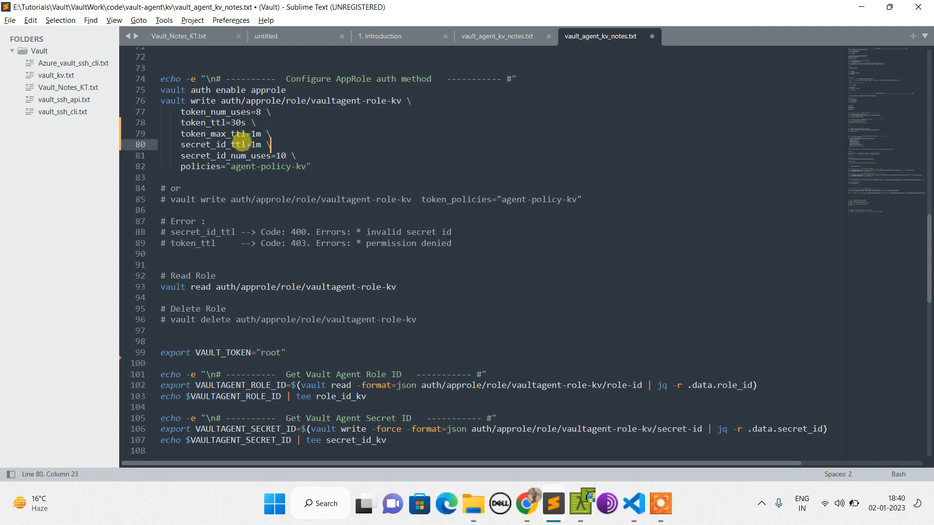
pyautogui.click(240, 144)
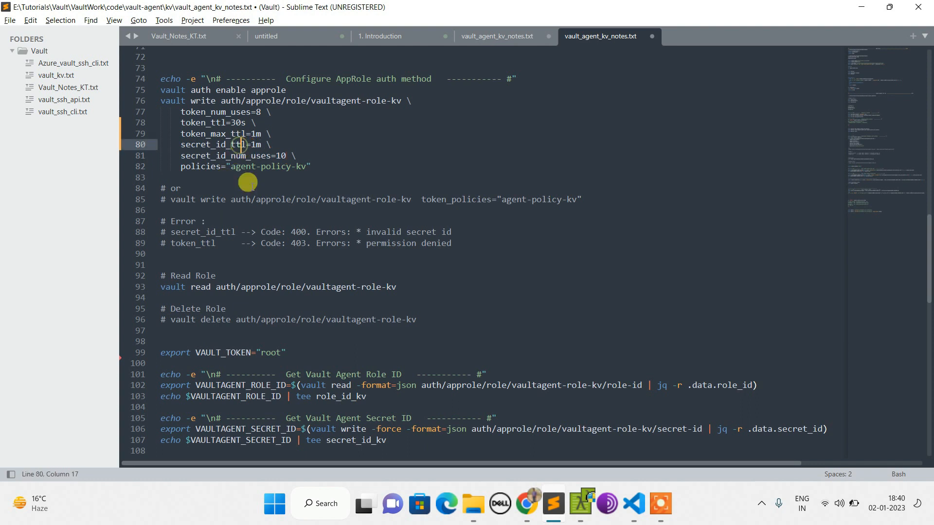
pyautogui.click(254, 133)
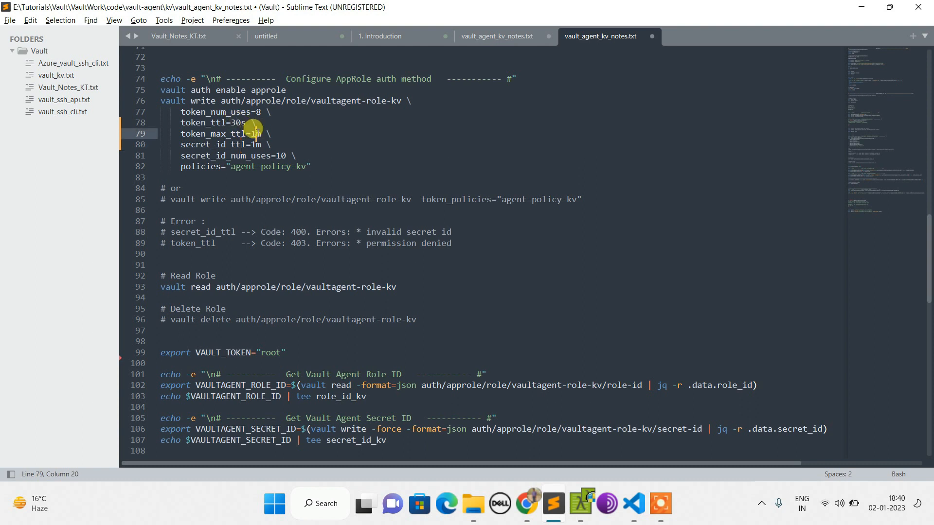
pyautogui.press('Backspace')
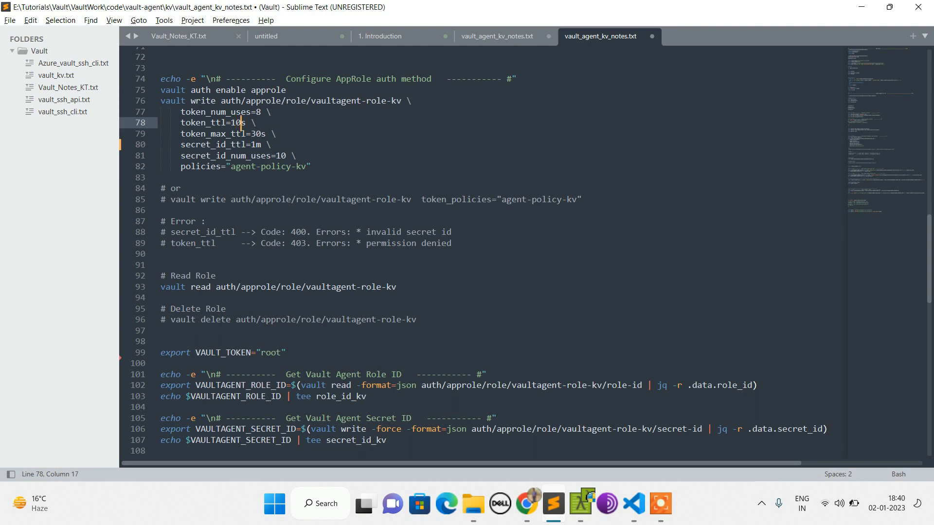
pyautogui.click(257, 112)
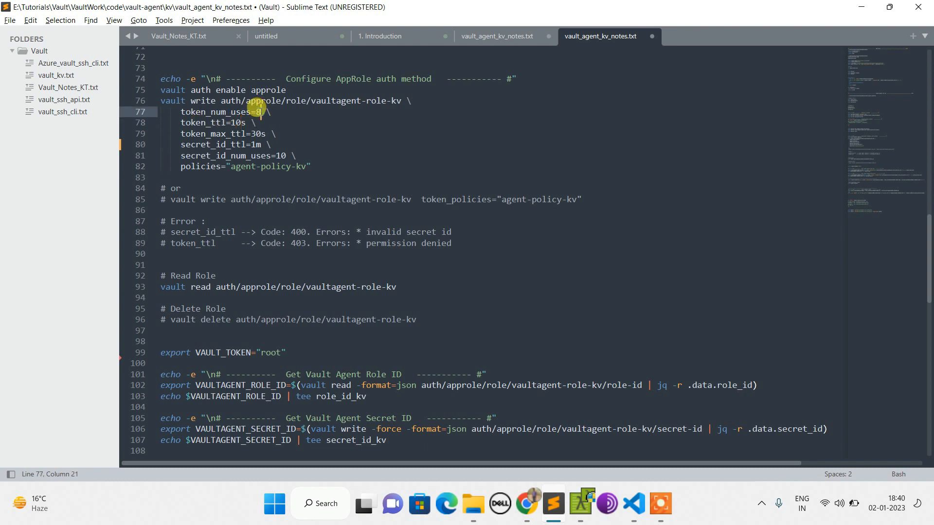
pyautogui.write('5')
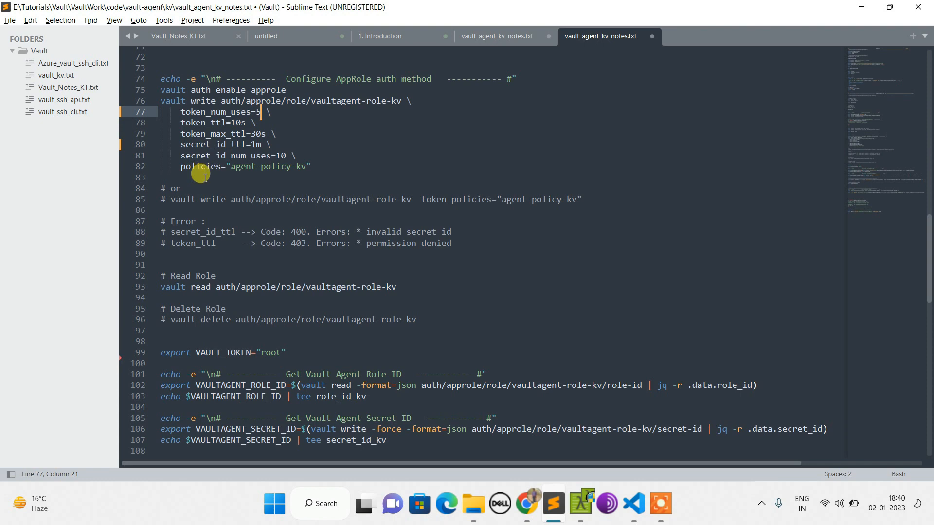
pyautogui.click(362, 503)
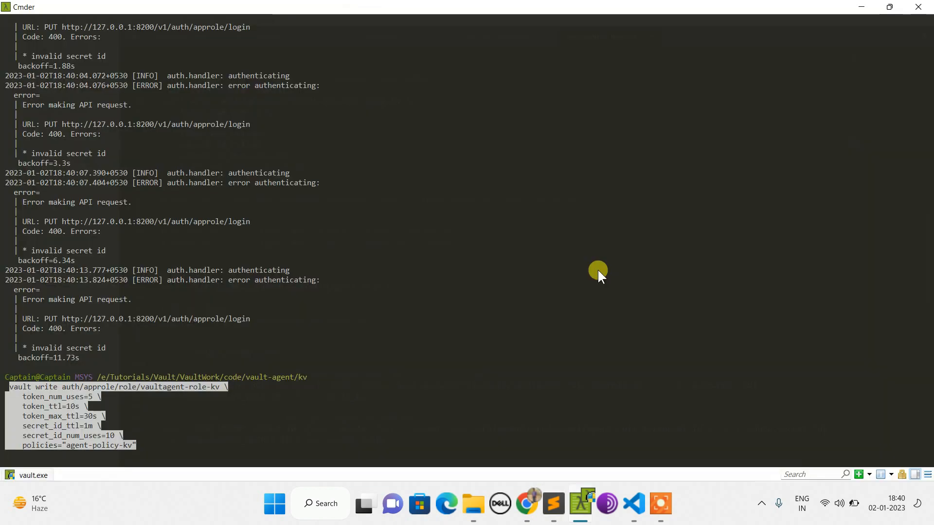
# Run the updated role write, refetch role_id_kv and secret_id_kv, and restart vault agent with vaultagent-kv-config.hcl.
pyautogui.press('Return')
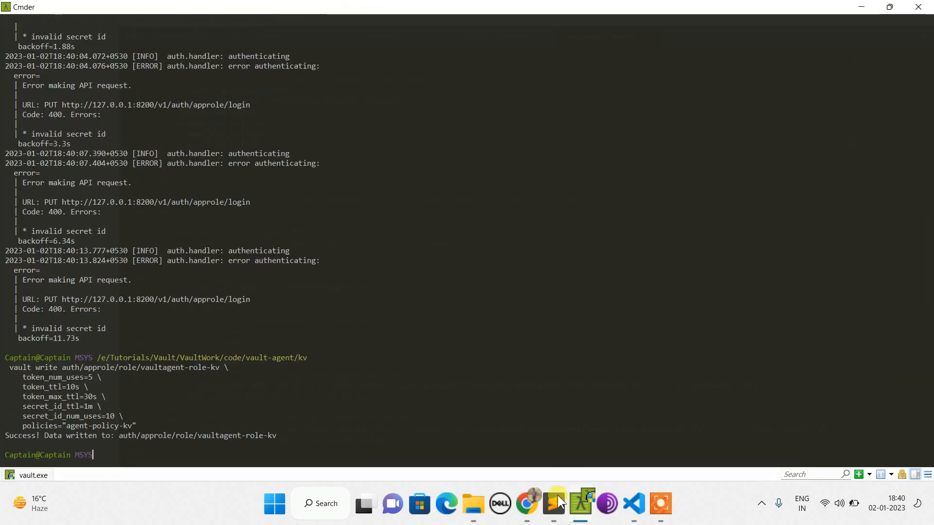
pyautogui.click(551, 503)
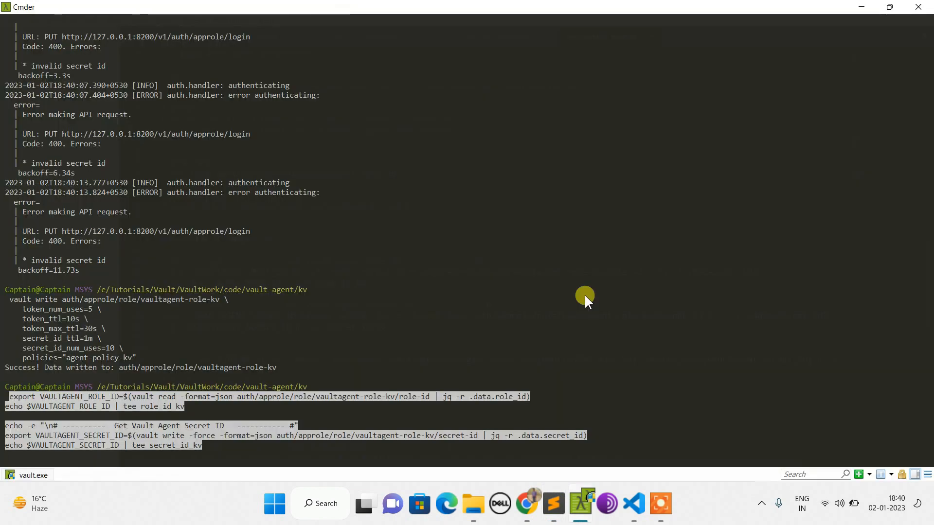
pyautogui.moveTo(551, 283)
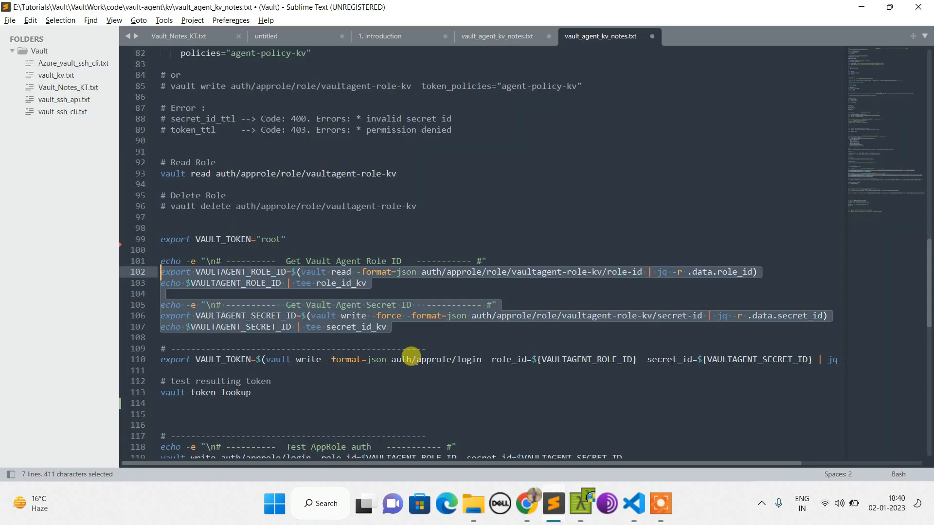
pyautogui.scroll(-3)
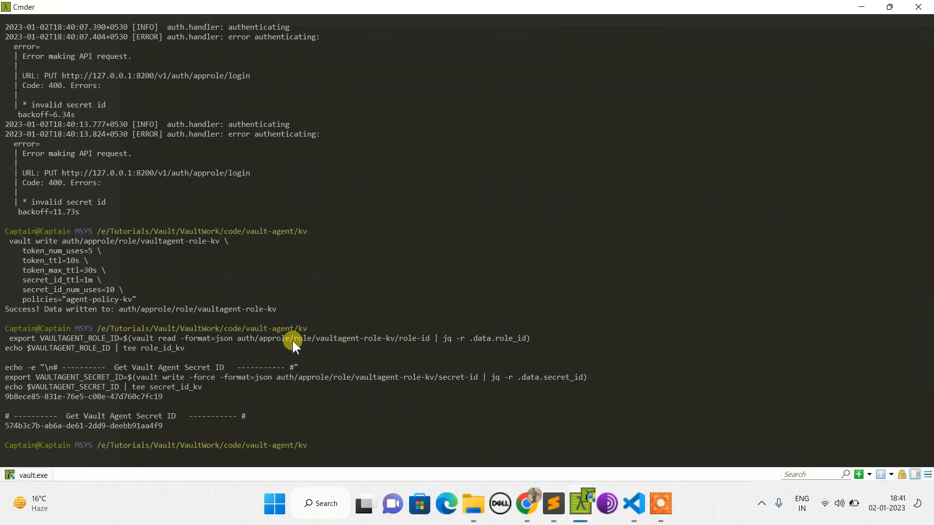
pyautogui.write('vault agent -config=vaultagent-kv-config.hcl')
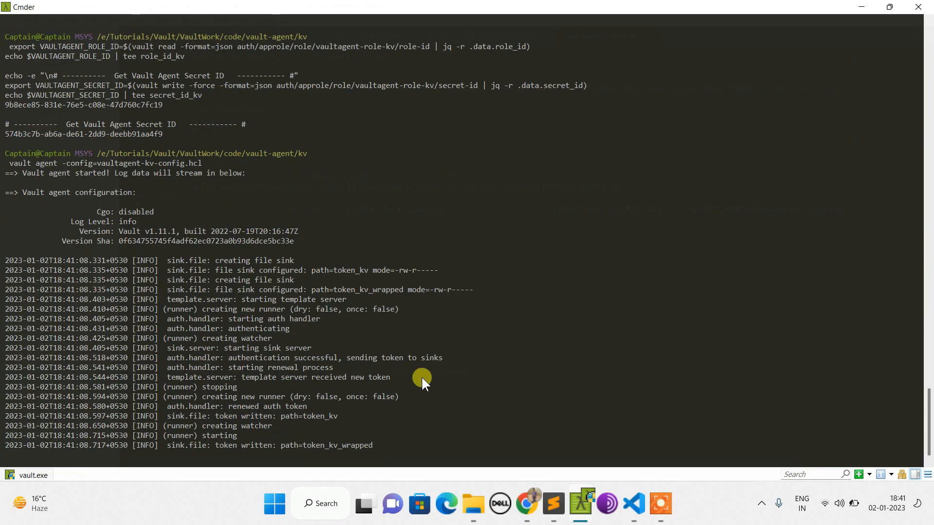
# Check token_kv after each agent re-authentication, then return to the notes showing token_ttl=10s.
pyautogui.click(632, 504)
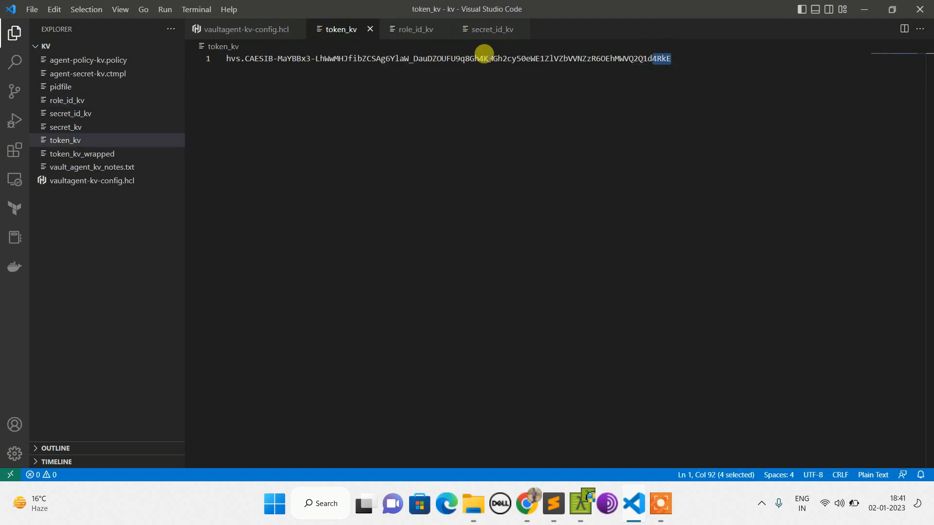
pyautogui.moveTo(583, 503)
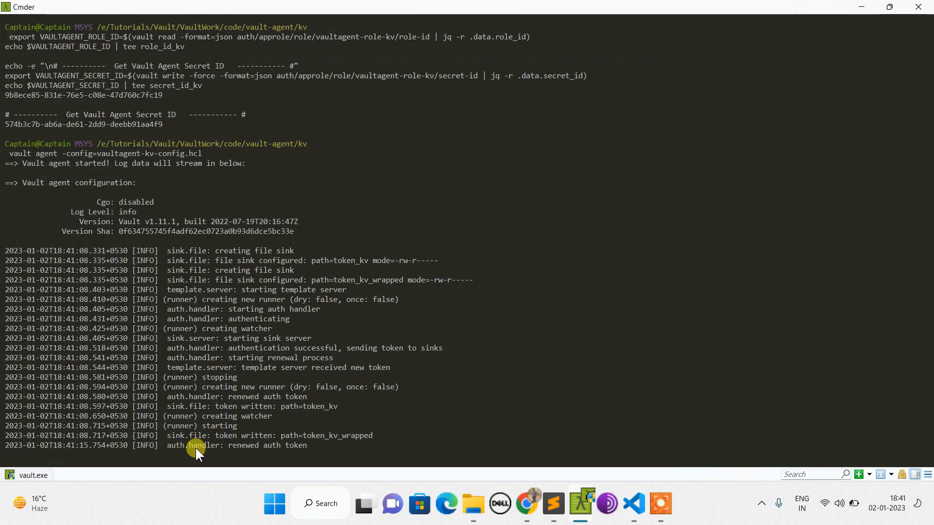
pyautogui.moveTo(294, 445)
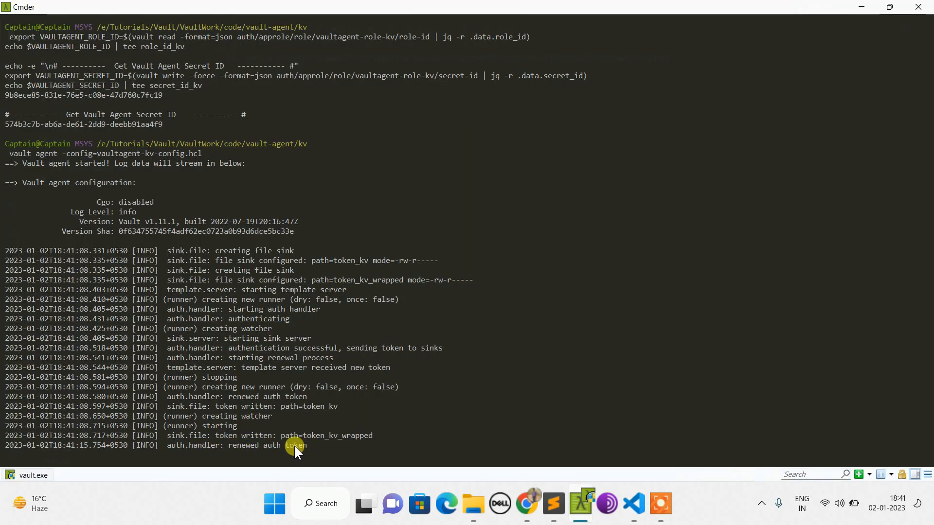
pyautogui.click(632, 503)
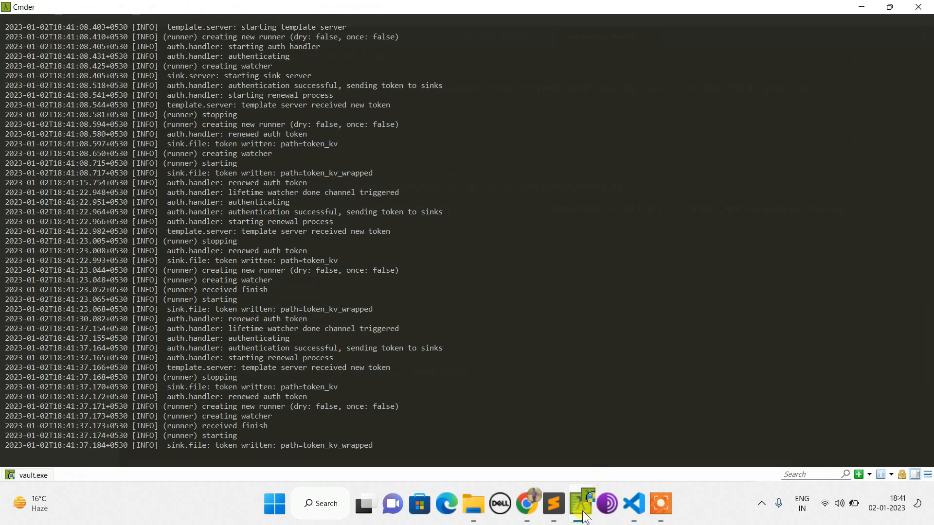
pyautogui.click(632, 503)
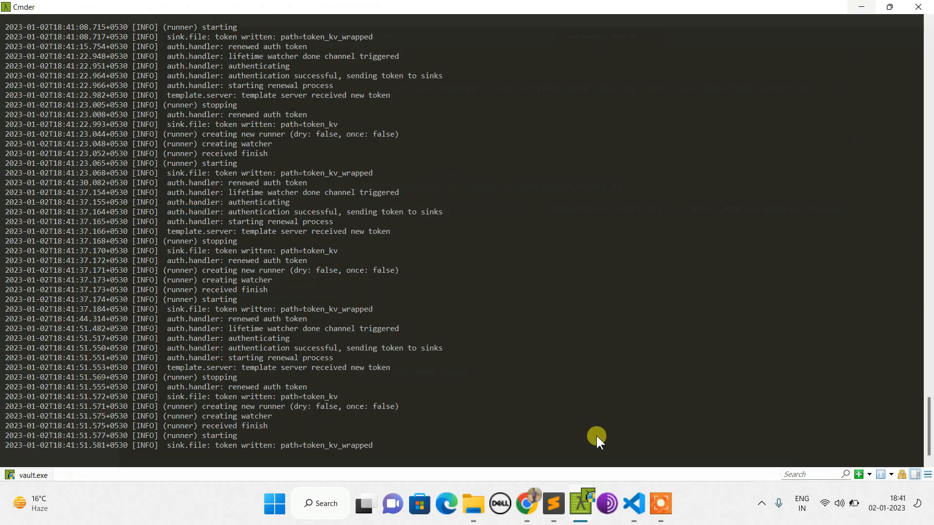
pyautogui.click(632, 506)
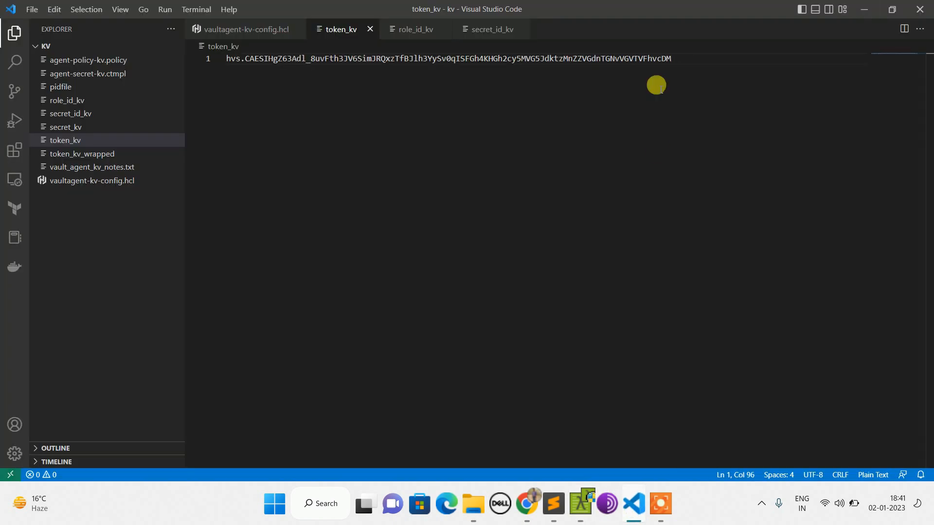
pyautogui.moveTo(563, 511)
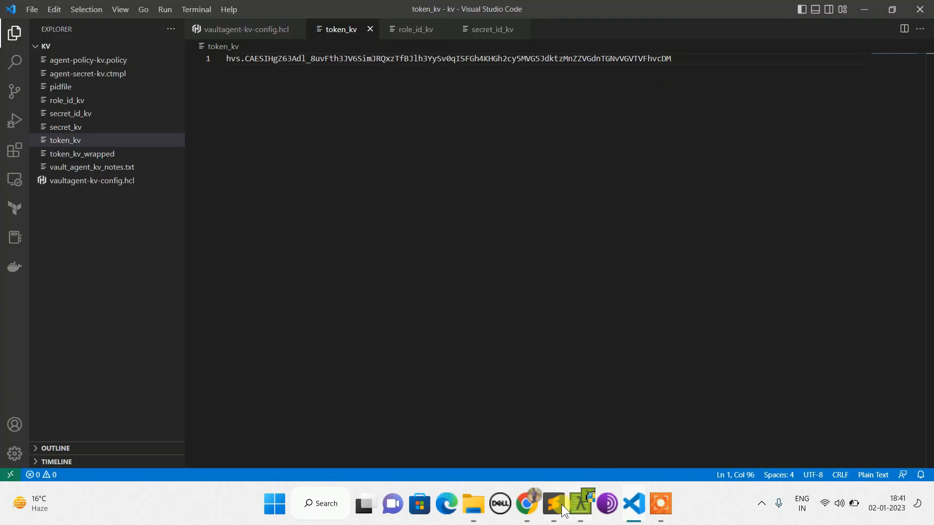
pyautogui.click(552, 503)
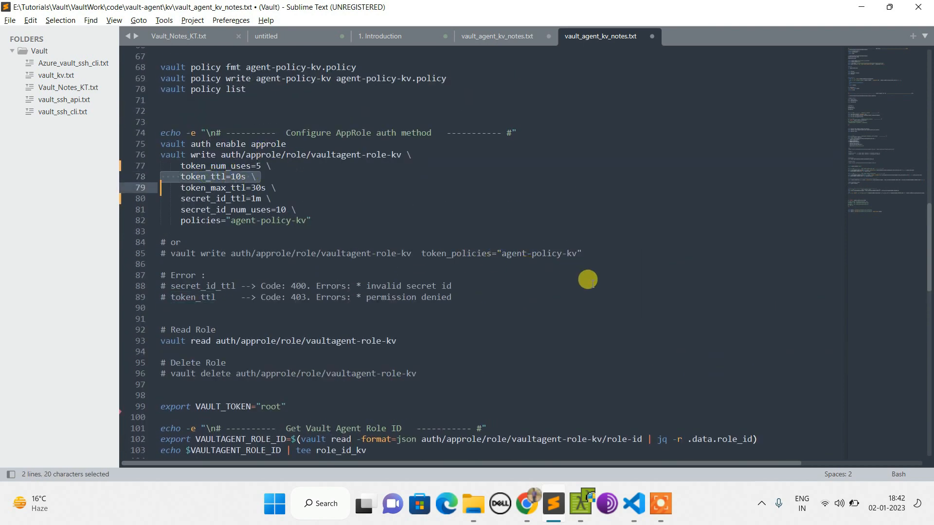
# Scroll the agent log to the 400 invalid secret id errors, then bring up the secret-ID fetch commands in the notes.
pyautogui.scroll(-3)
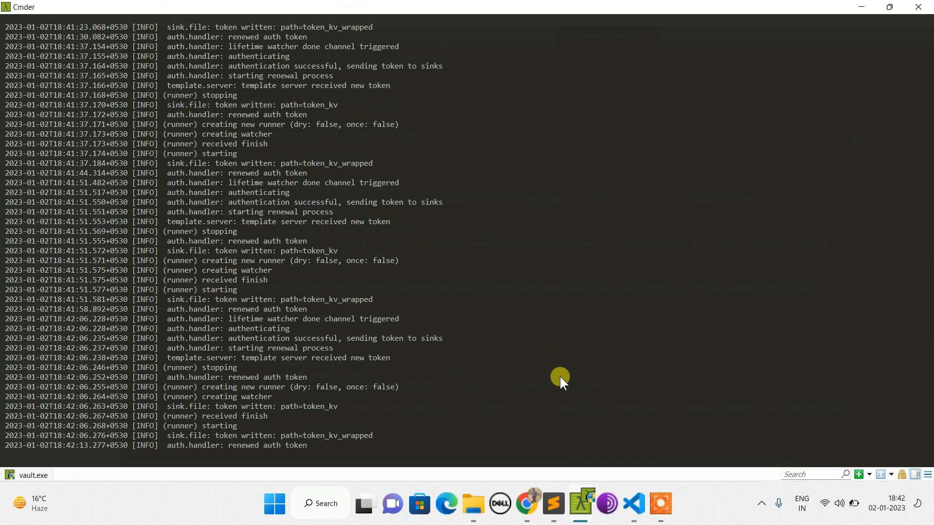
pyautogui.moveTo(547, 363)
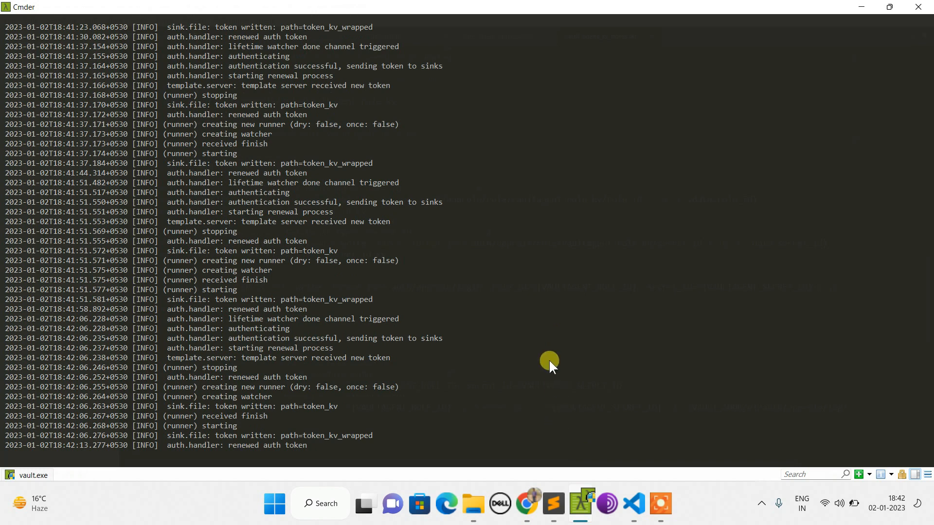
pyautogui.scroll(-3)
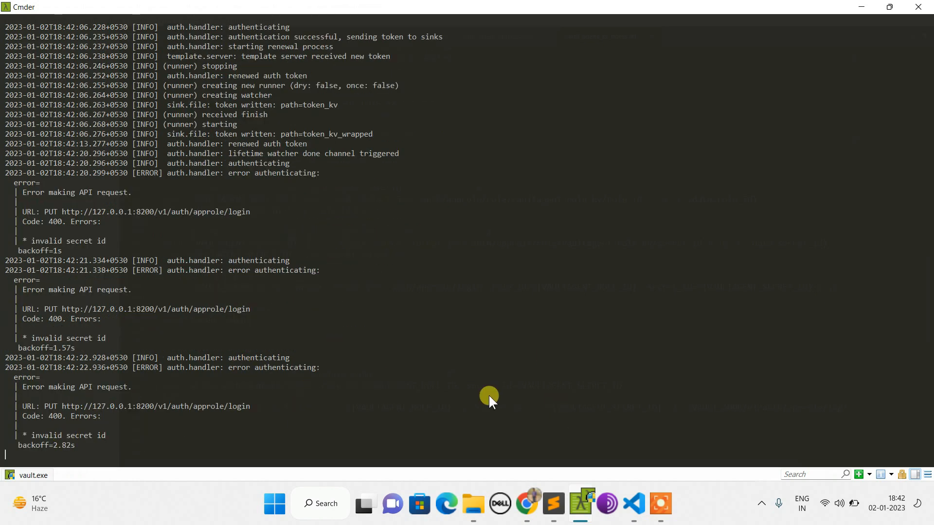
pyautogui.click(552, 507)
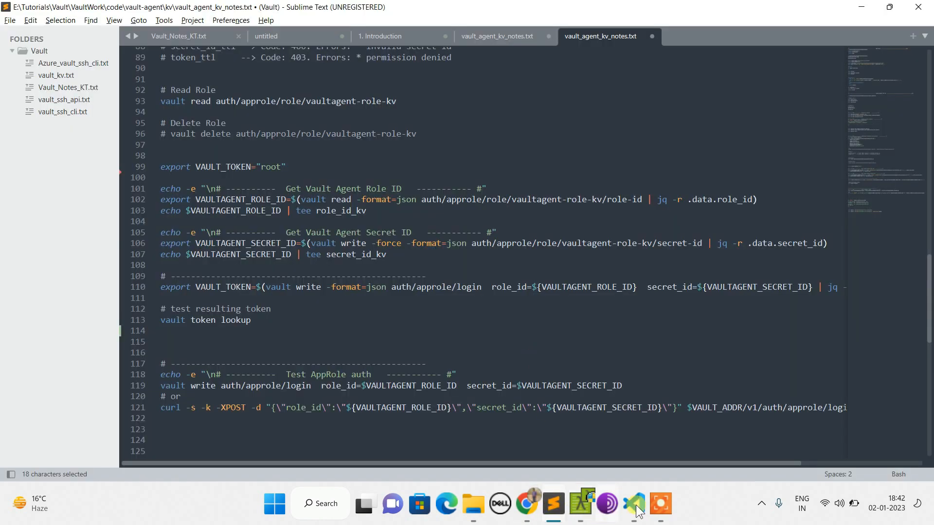
# Review the rendered credentials in secret_kv and the latest token in token_kv, then return to Chrome's diagrams.
pyautogui.click(632, 503)
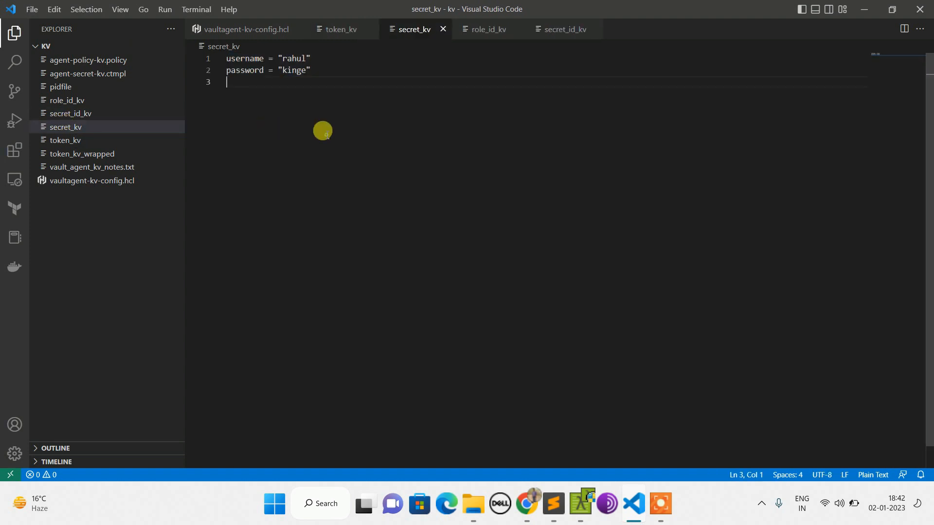
pyautogui.press('ctrl+a')
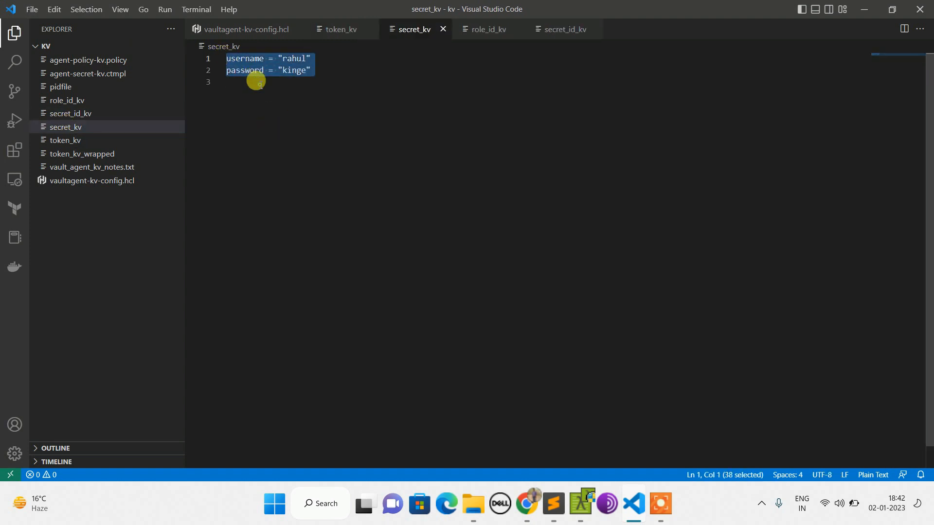
pyautogui.click(340, 29)
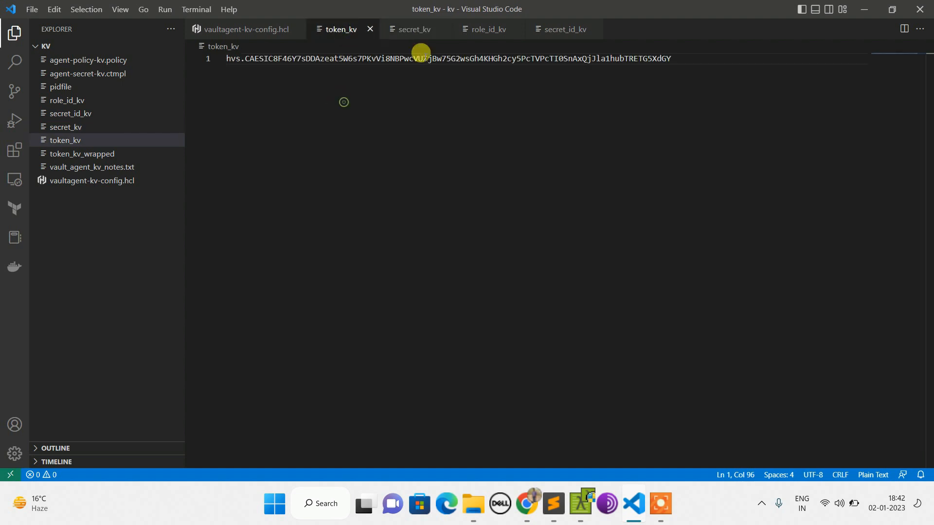
pyautogui.click(412, 29)
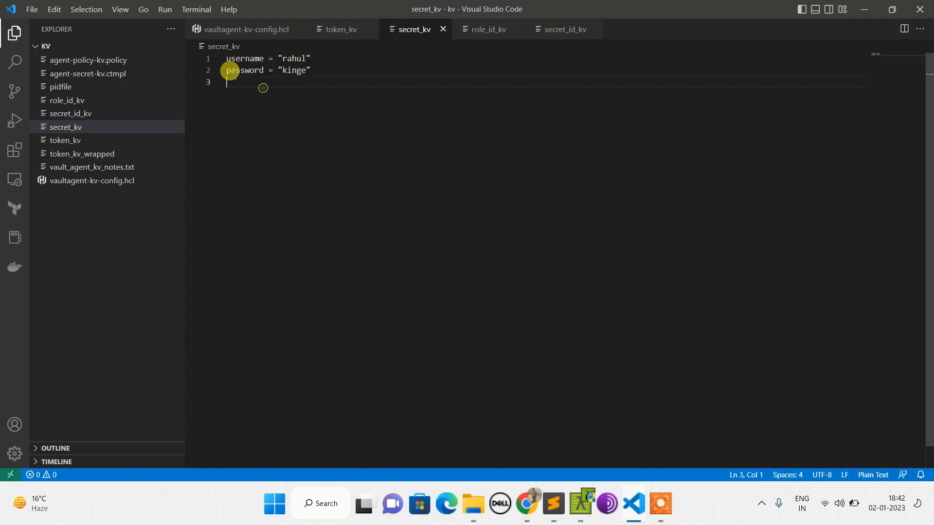
pyautogui.press('ctrl+a')
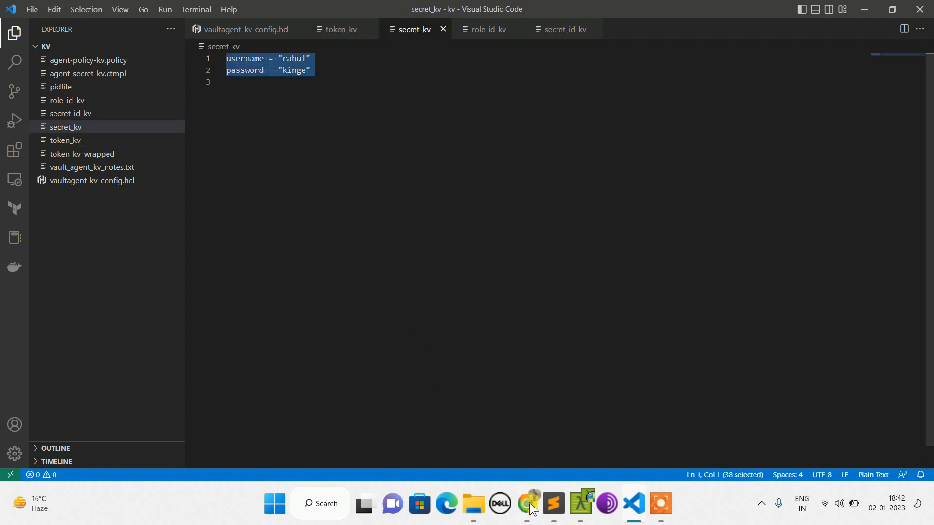
pyautogui.click(524, 503)
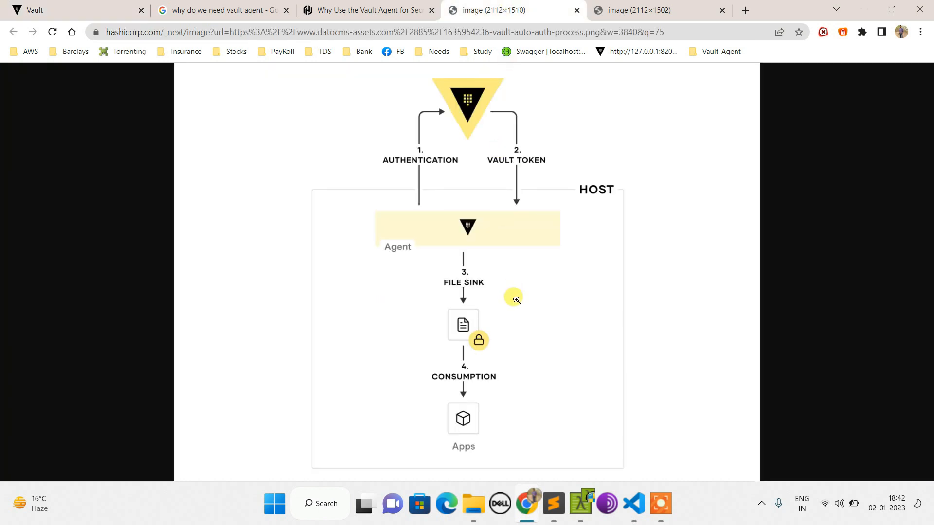
pyautogui.moveTo(396, 437)
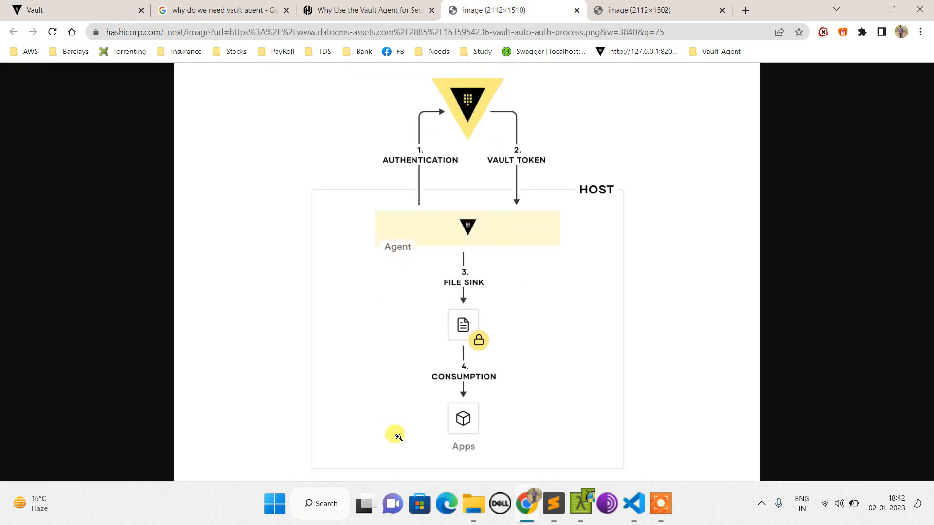
pyautogui.moveTo(490, 204)
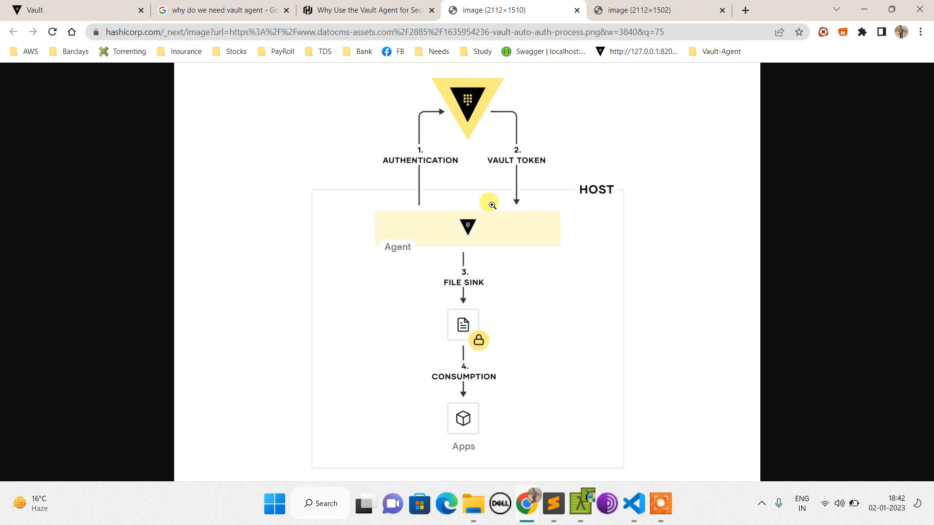
pyautogui.moveTo(494, 373)
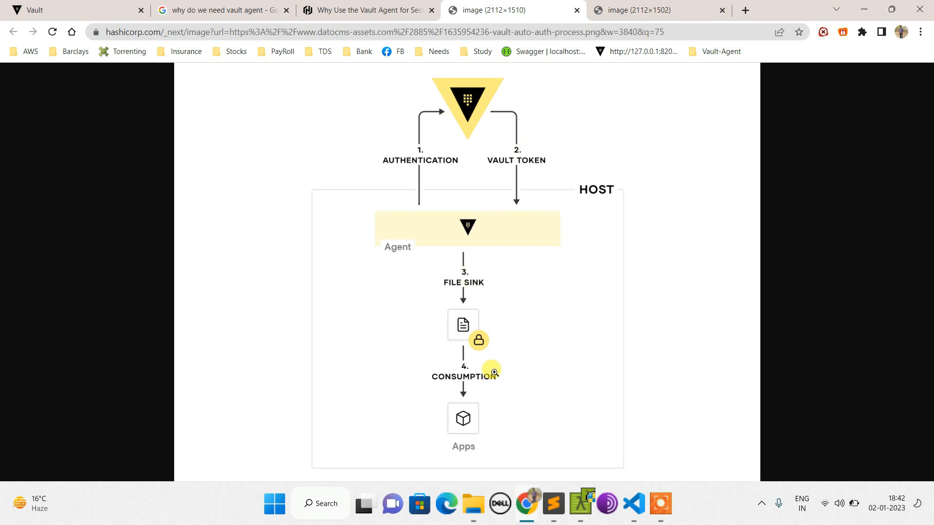
pyautogui.moveTo(504, 381)
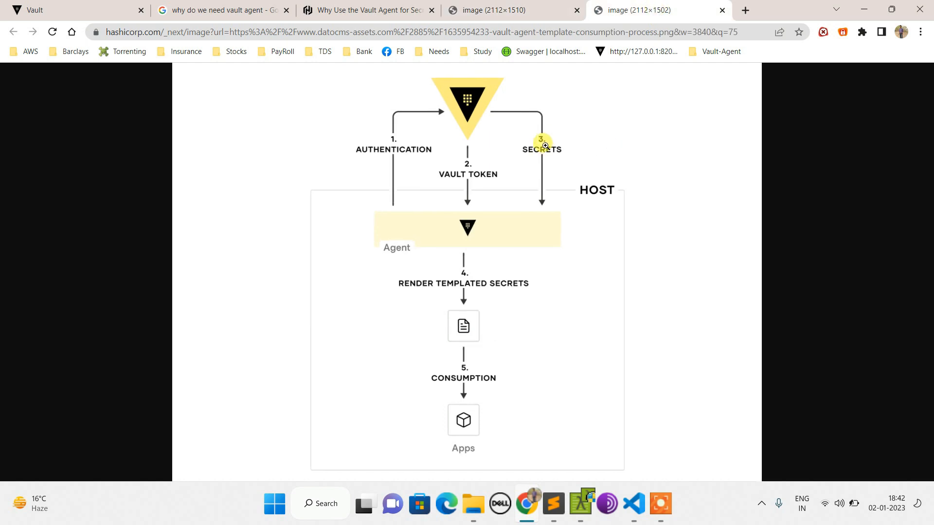
pyautogui.moveTo(582, 305)
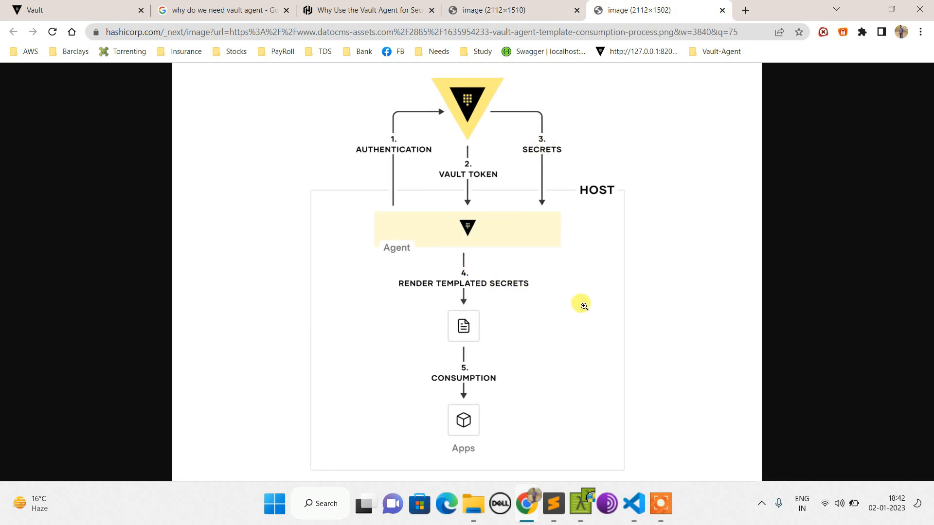
pyautogui.moveTo(555, 222)
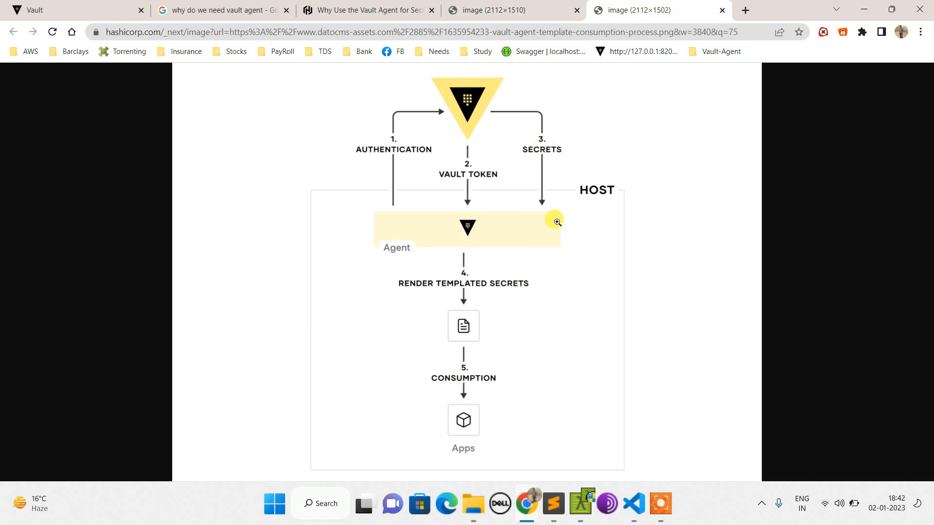
pyautogui.moveTo(506, 382)
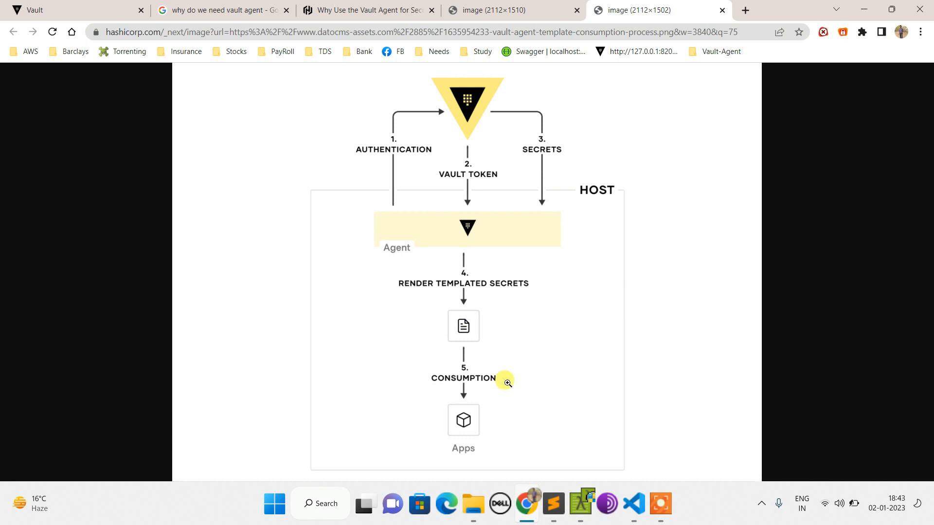
pyautogui.moveTo(537, 480)
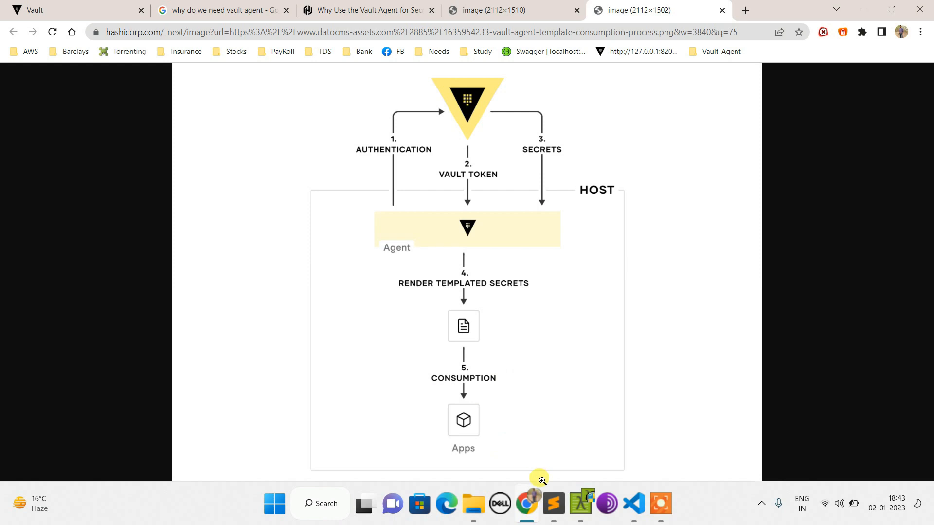
pyautogui.moveTo(552, 504)
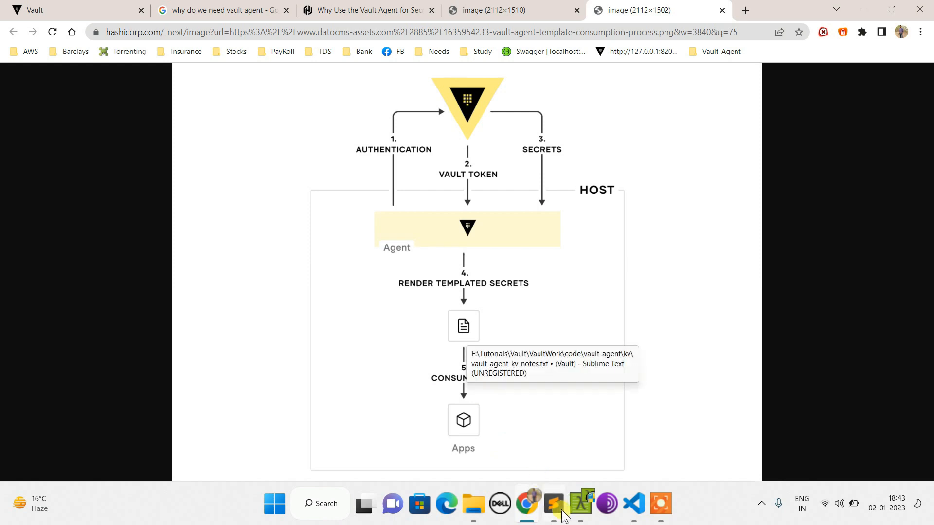
# Scroll the course outline up from the Vault Agent topics to the earlier installation, KV, auth and AppRole sections.
pyautogui.click(552, 503)
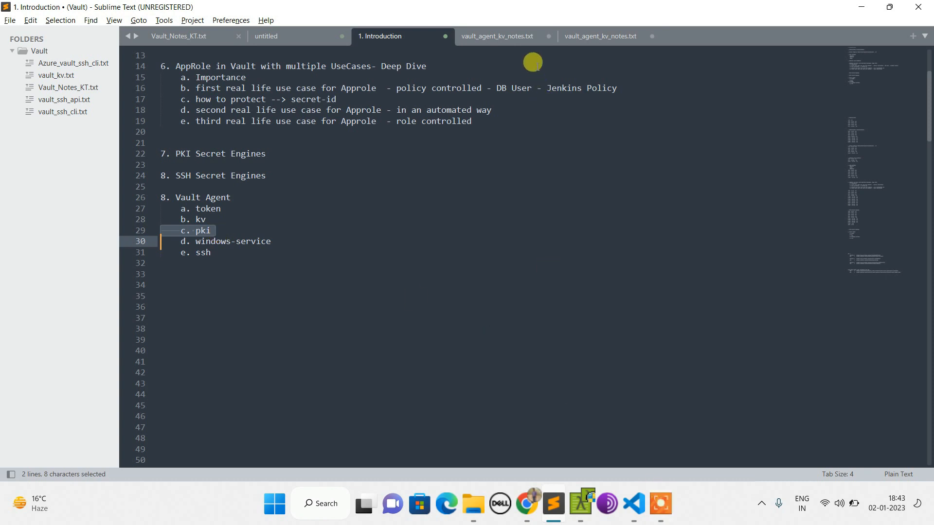
pyautogui.scroll(3)
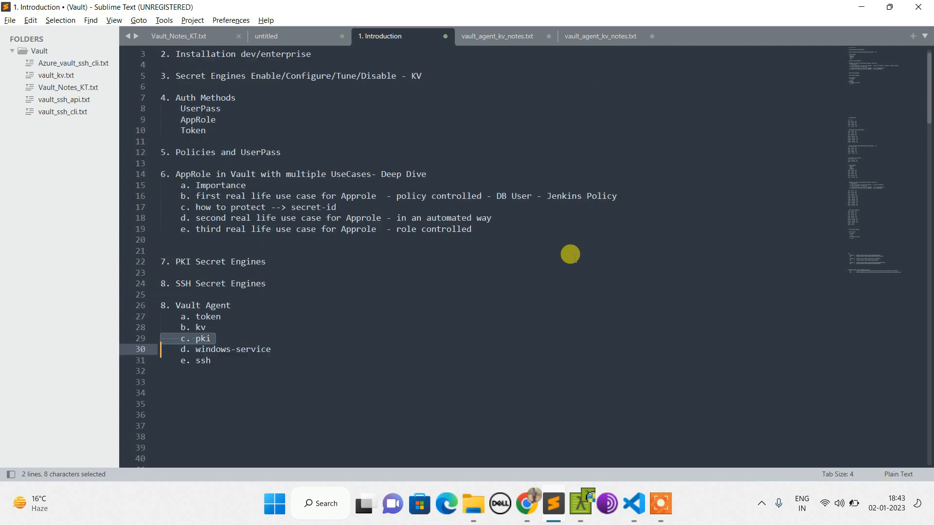